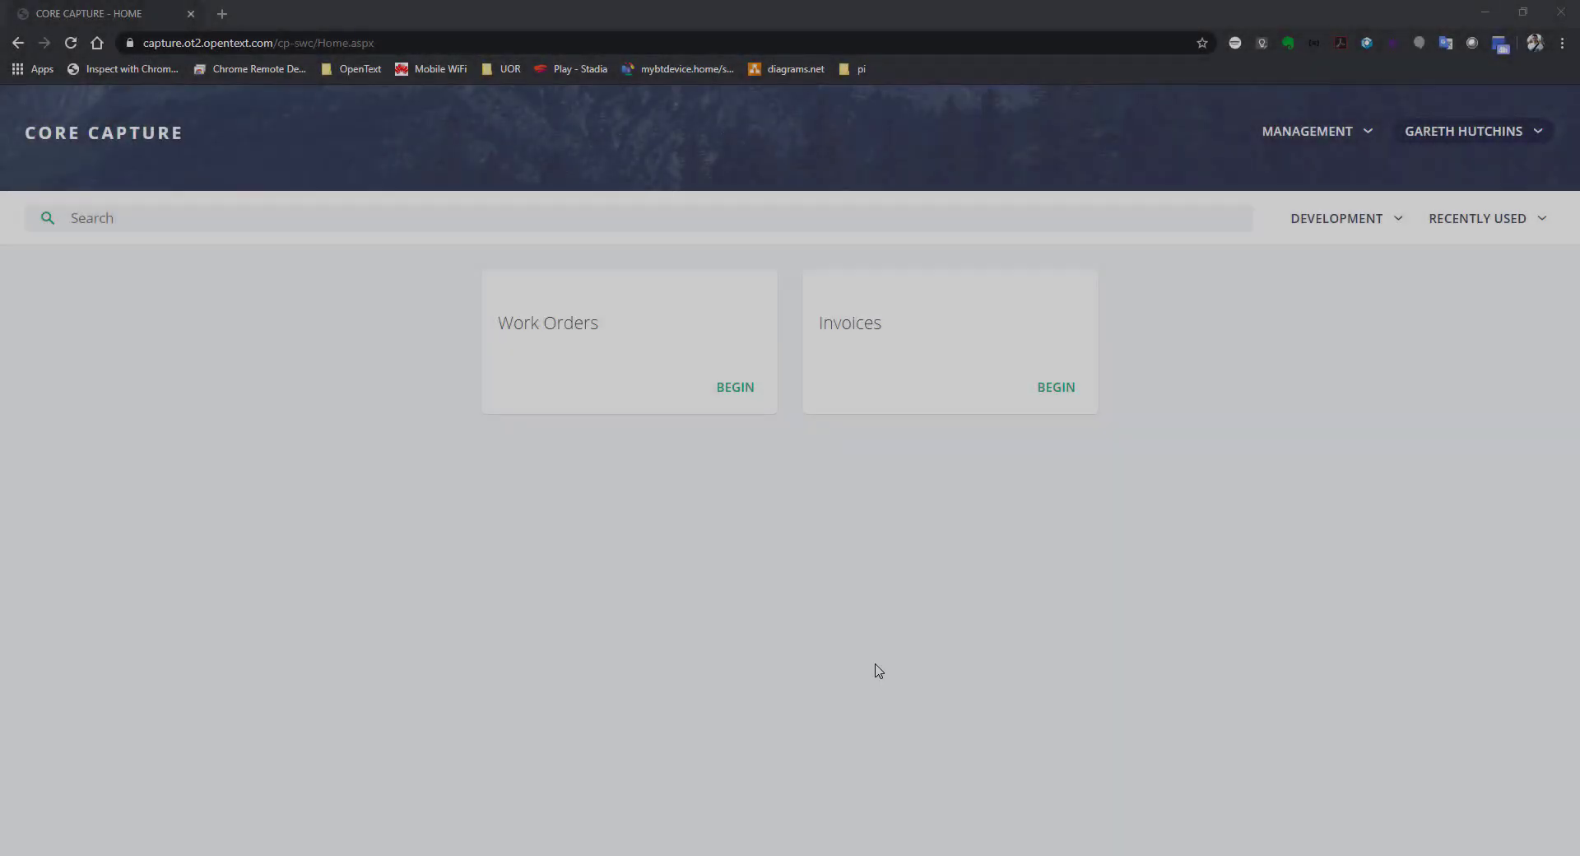
- Begin a Work Orders batch, scan the demo work order document and advance it to review
{"action": "left_click", "coordinate": [734, 387]}
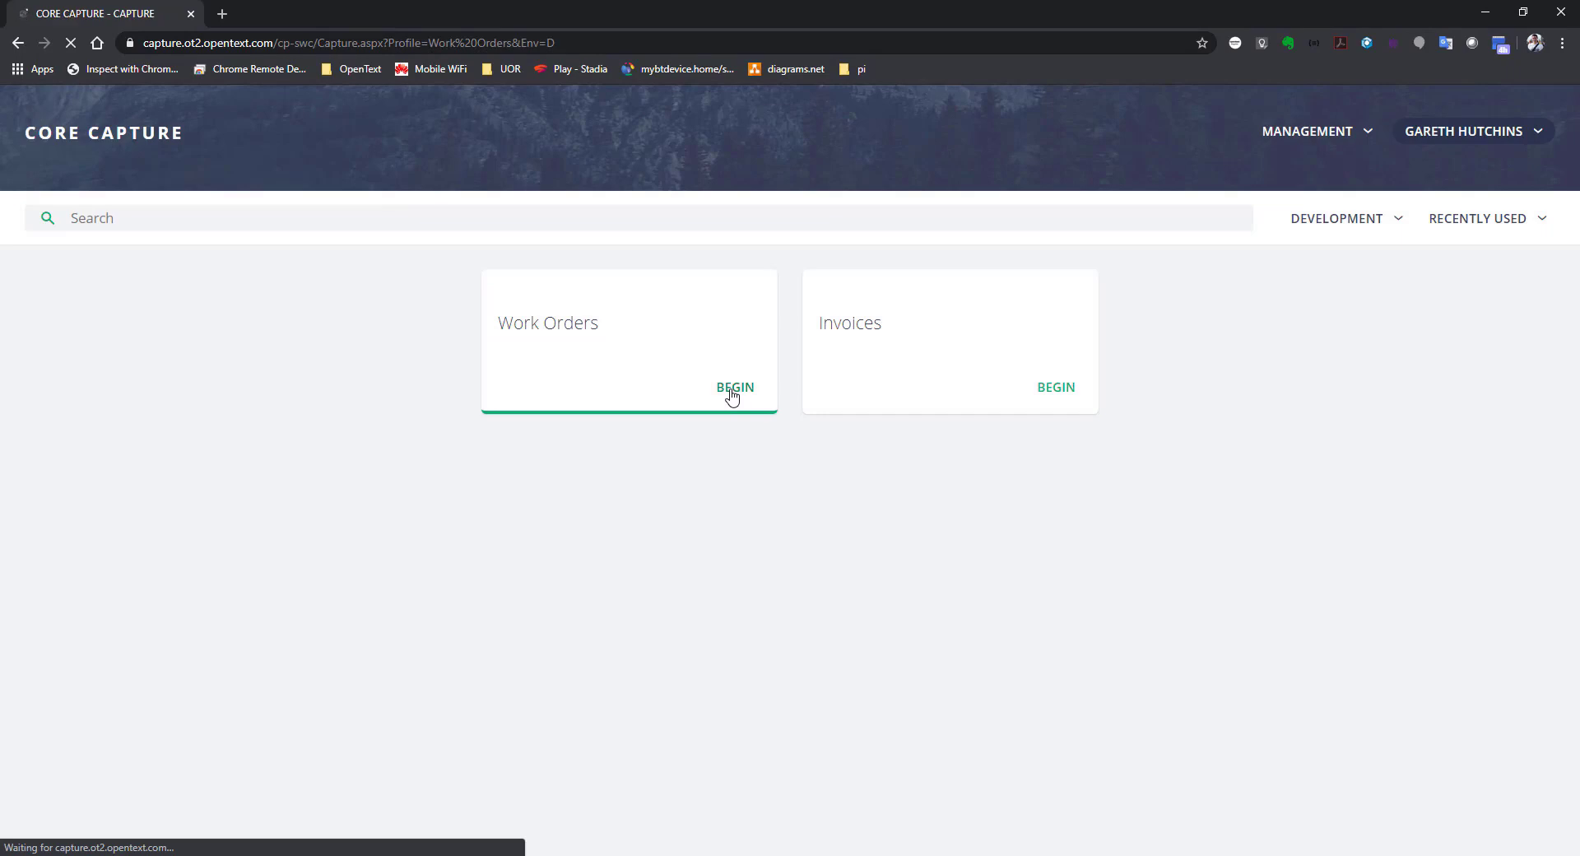
{"action": "left_click", "coordinate": [734, 387]}
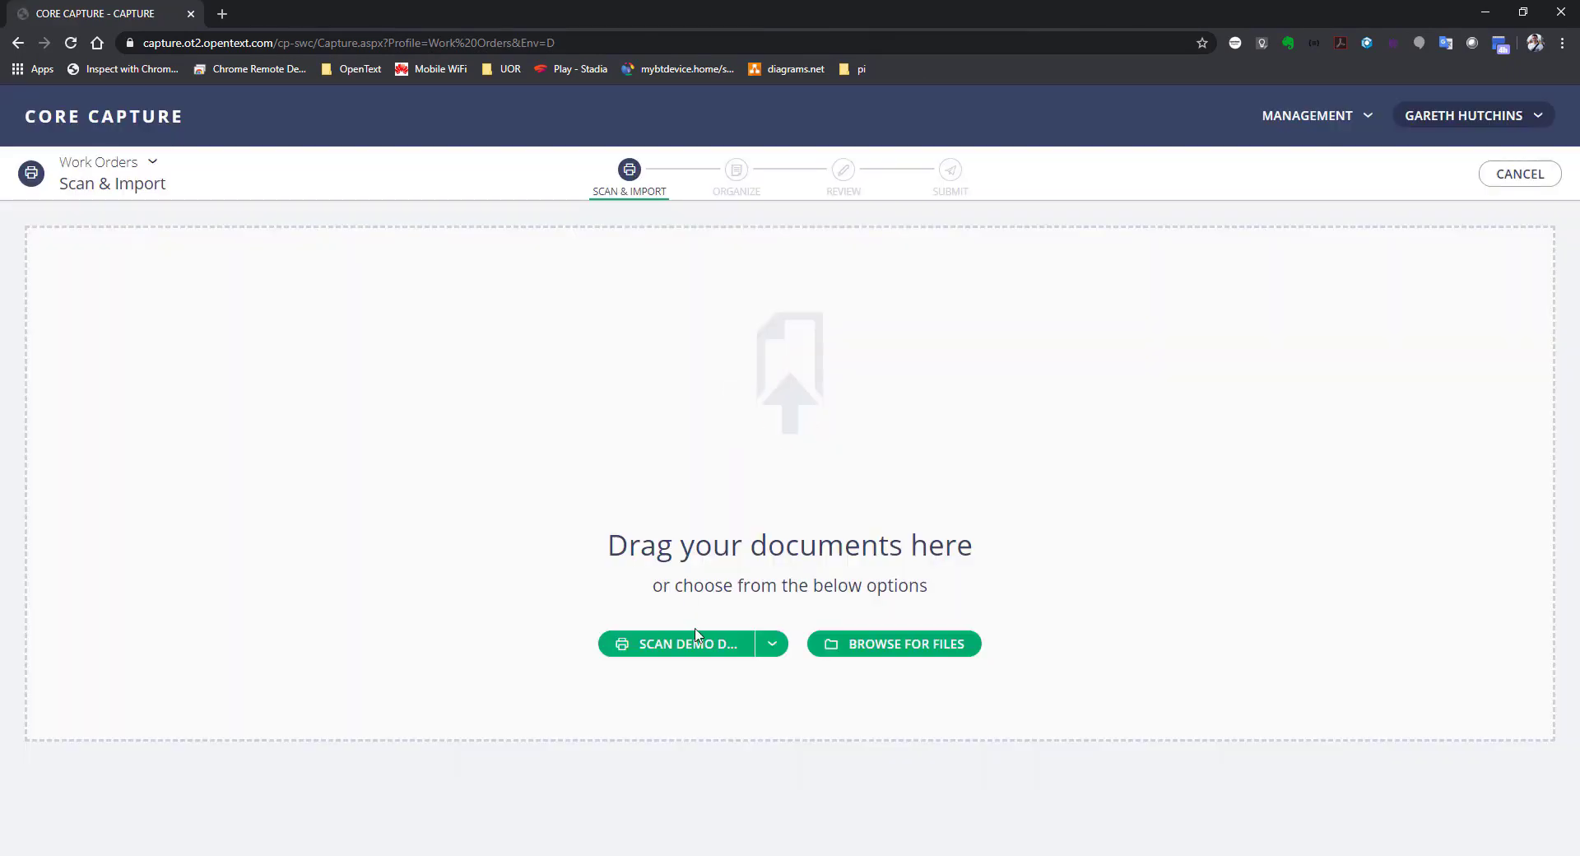
{"action": "left_click", "coordinate": [687, 644]}
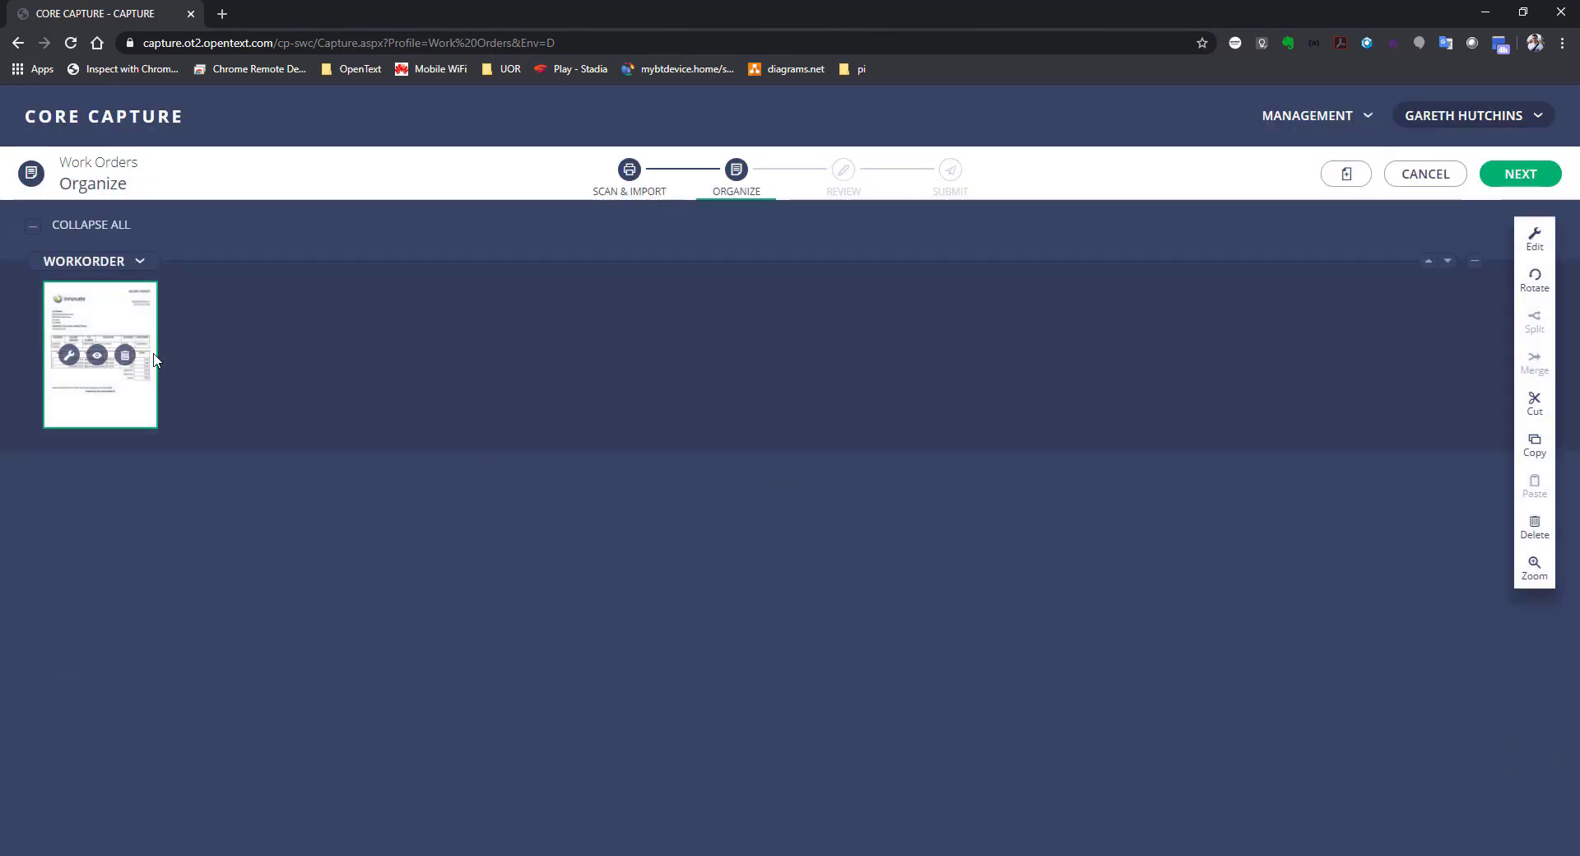
{"action": "left_click", "coordinate": [1519, 173]}
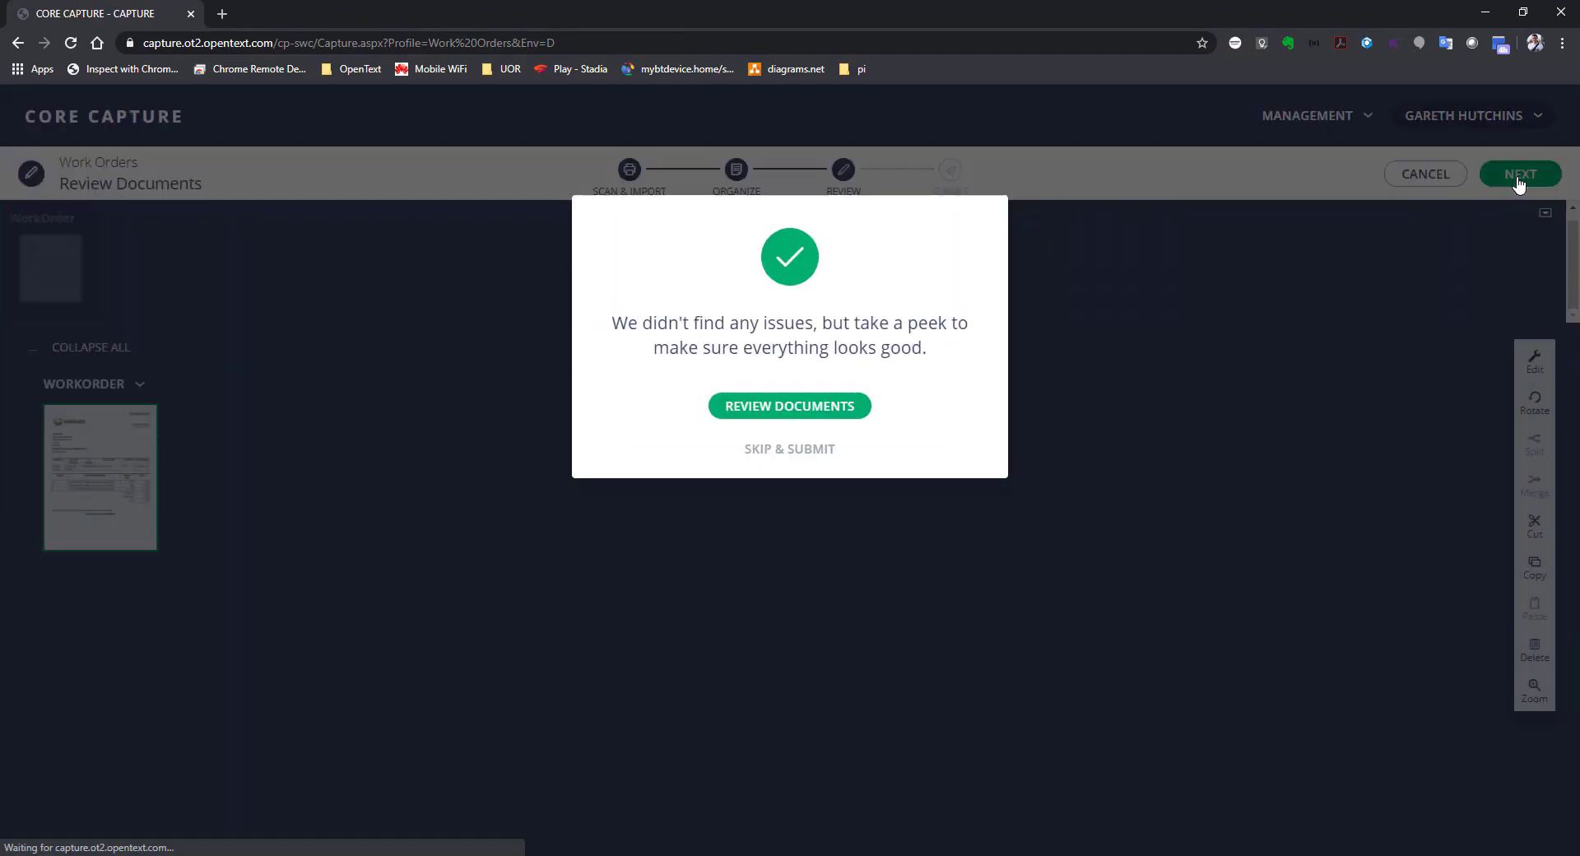
- Review the extracted date, total amount and line-item table including the first line's hourly rate
{"action": "left_click", "coordinate": [788, 405]}
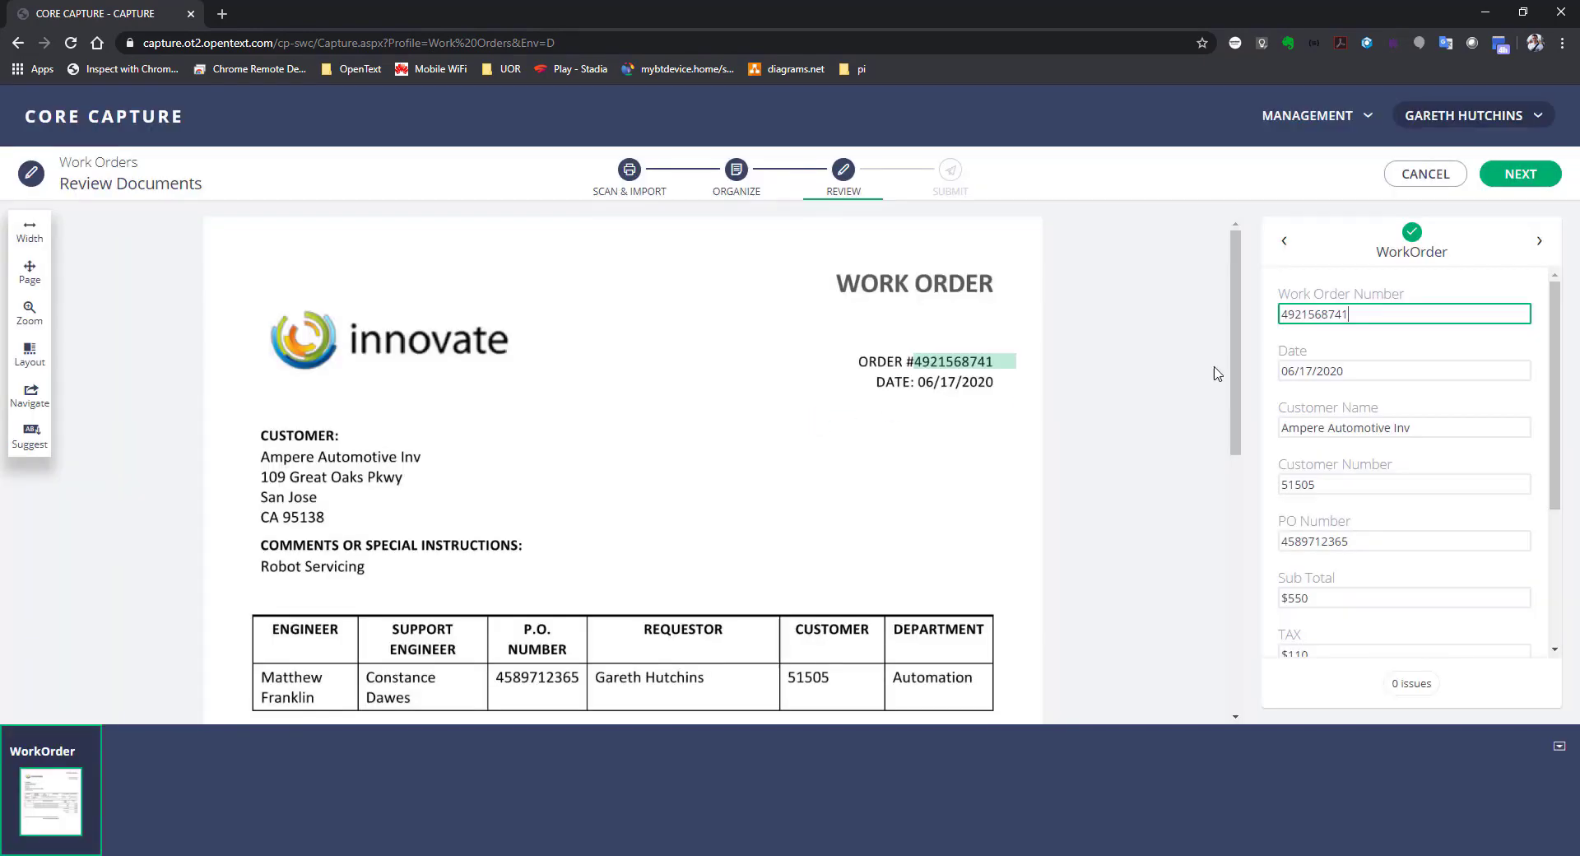
{"action": "left_click", "coordinate": [1402, 371]}
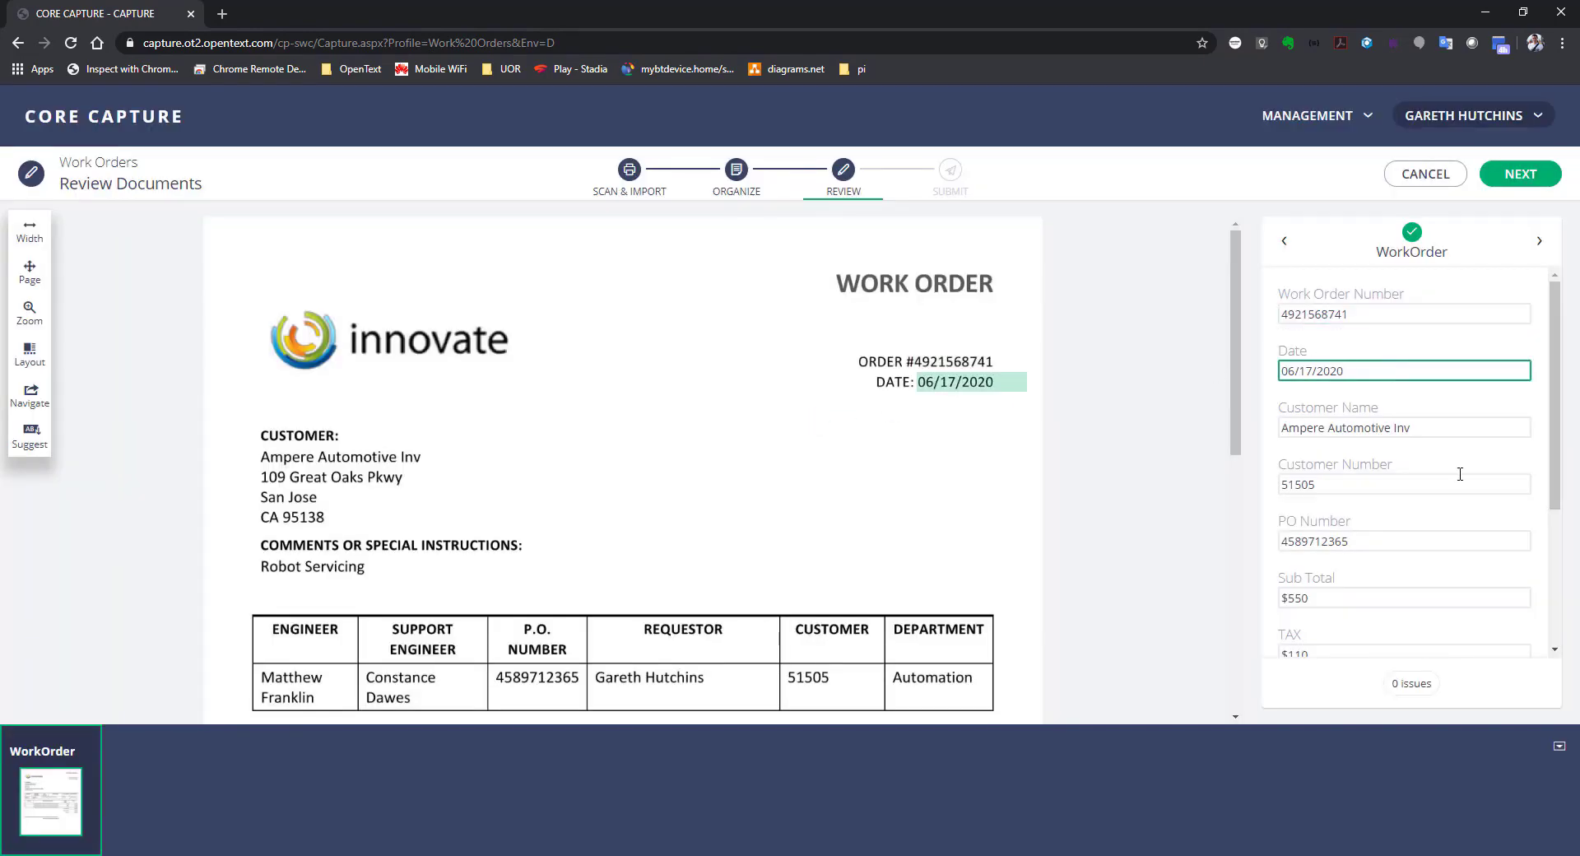
{"action": "left_click", "coordinate": [1404, 484]}
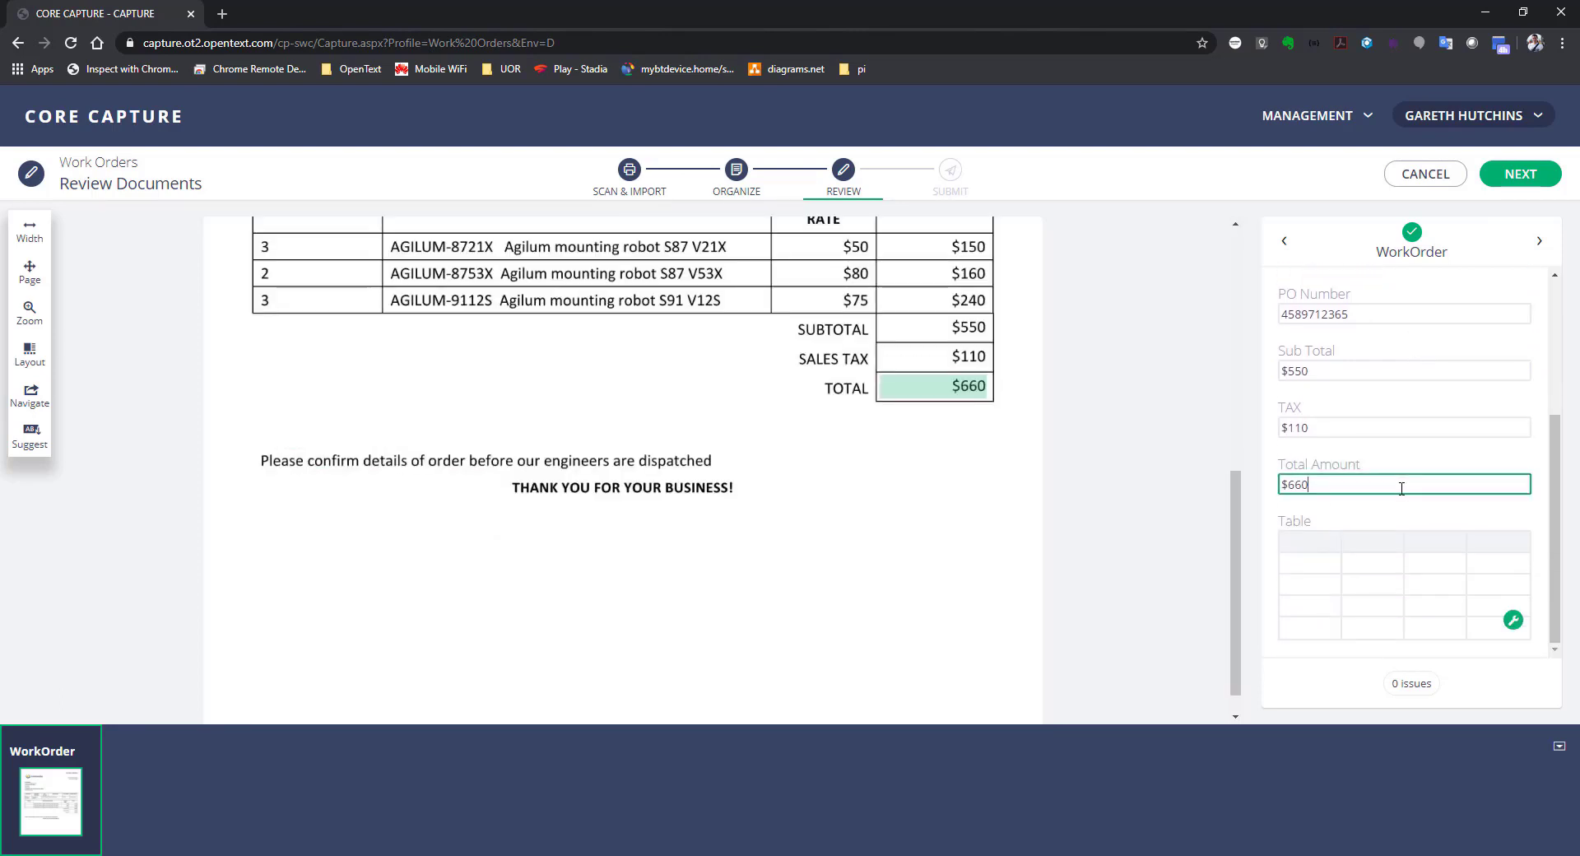
{"action": "mouse_move", "coordinate": [1417, 578]}
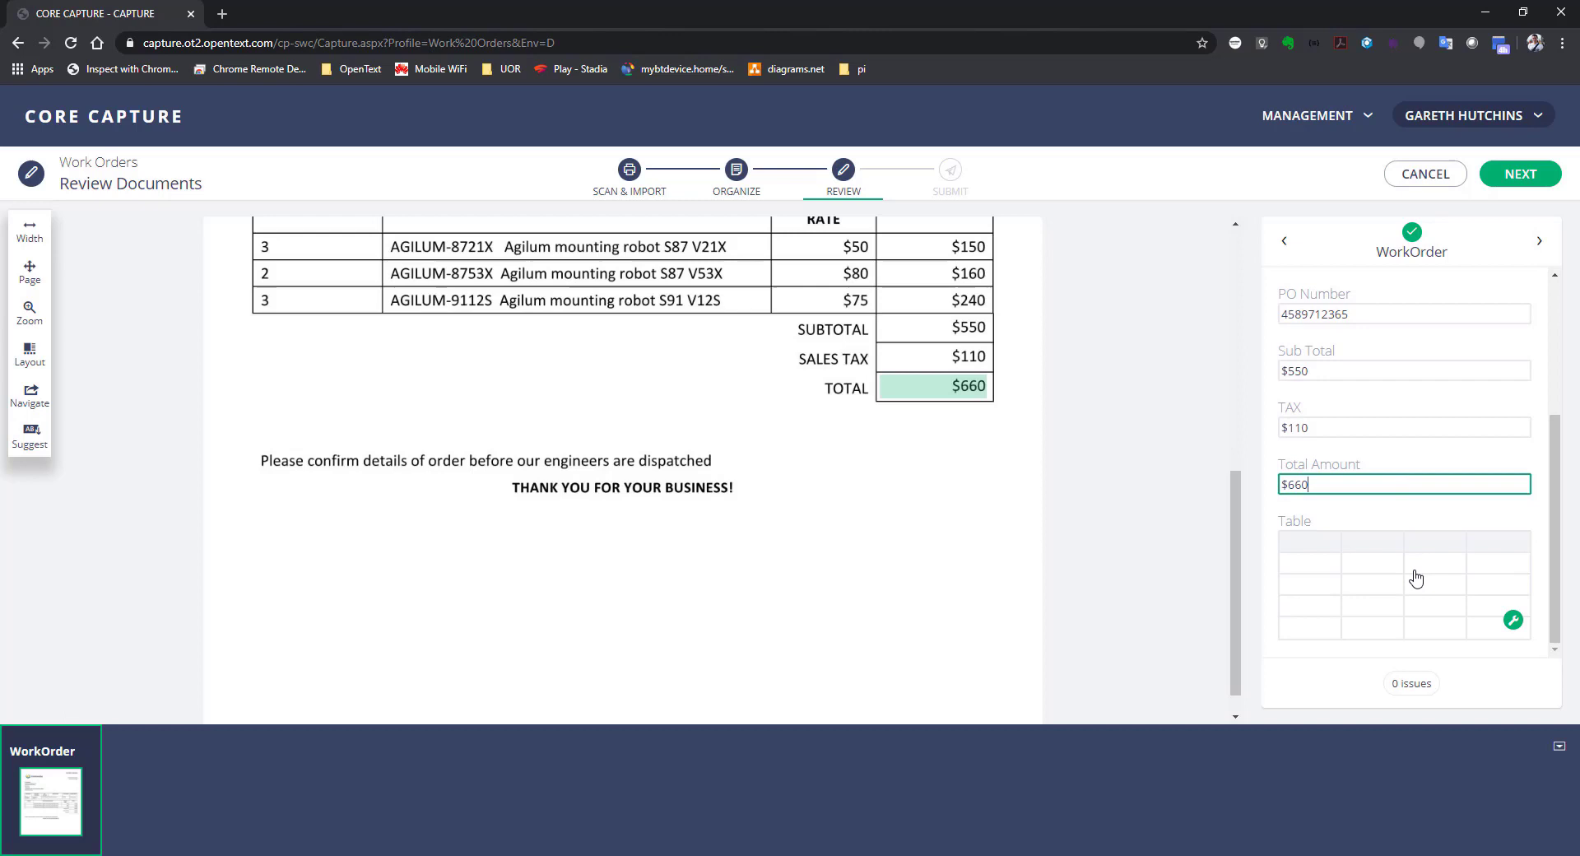
{"action": "left_click", "coordinate": [1511, 618]}
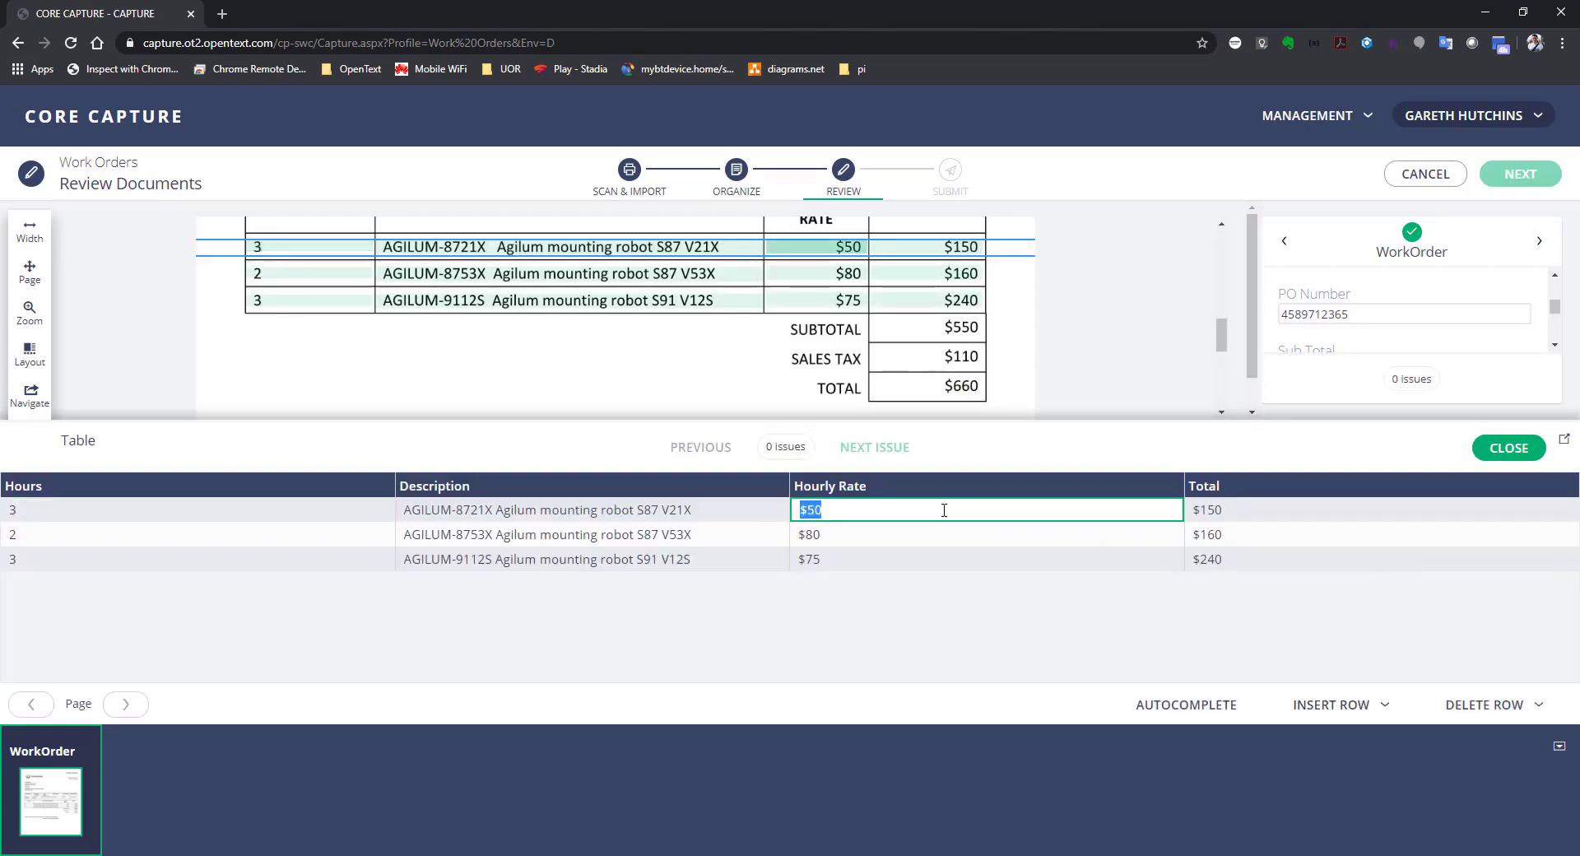
{"action": "left_click", "coordinate": [1207, 509]}
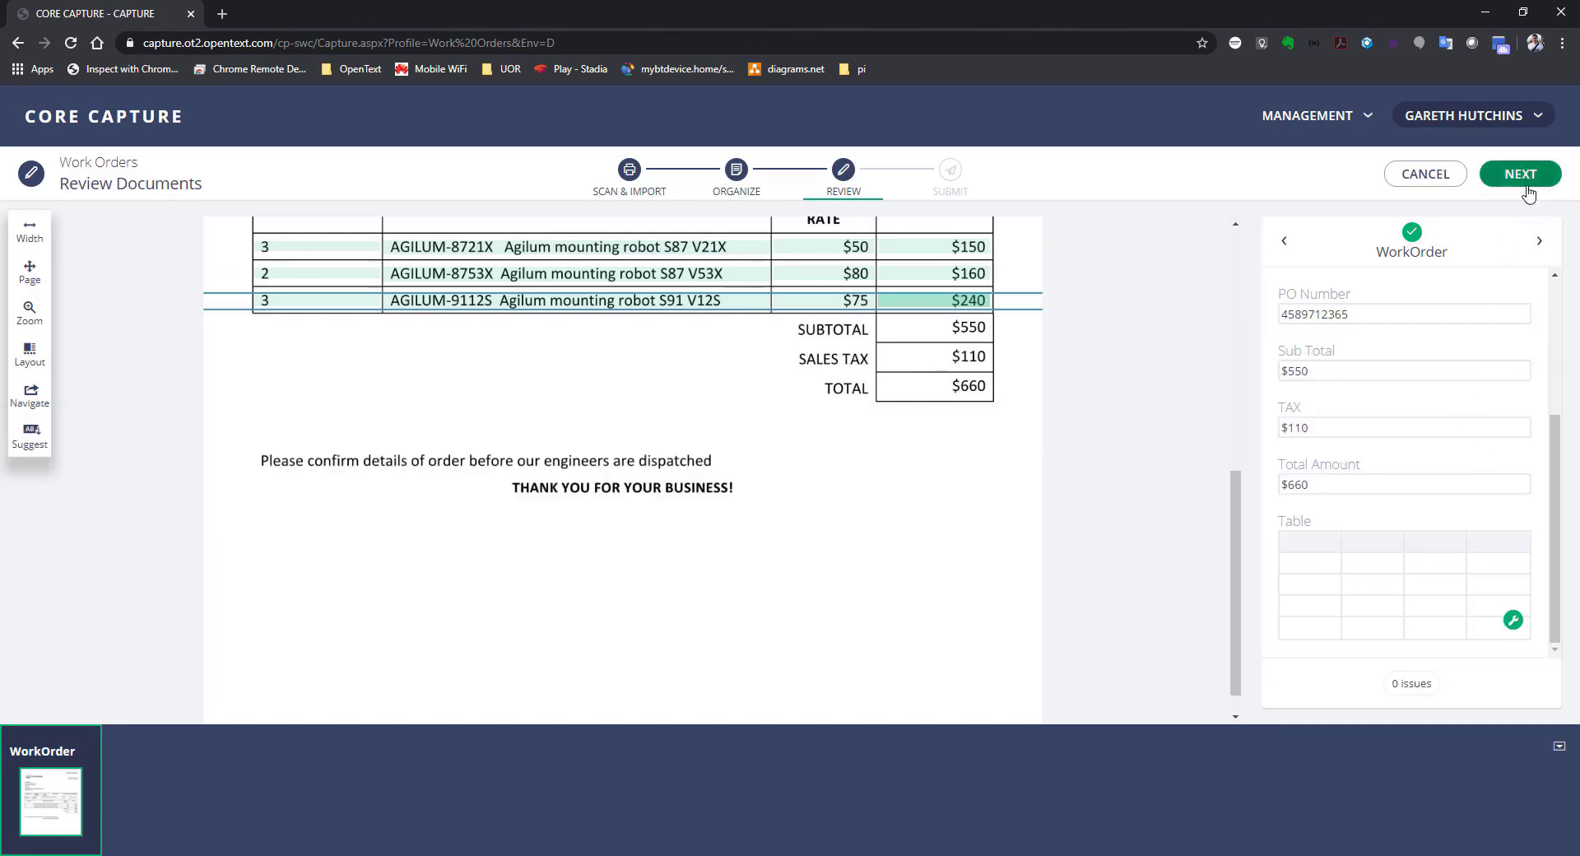
- Finish the review and submit the Work Orders batch
{"action": "left_click", "coordinate": [1520, 173]}
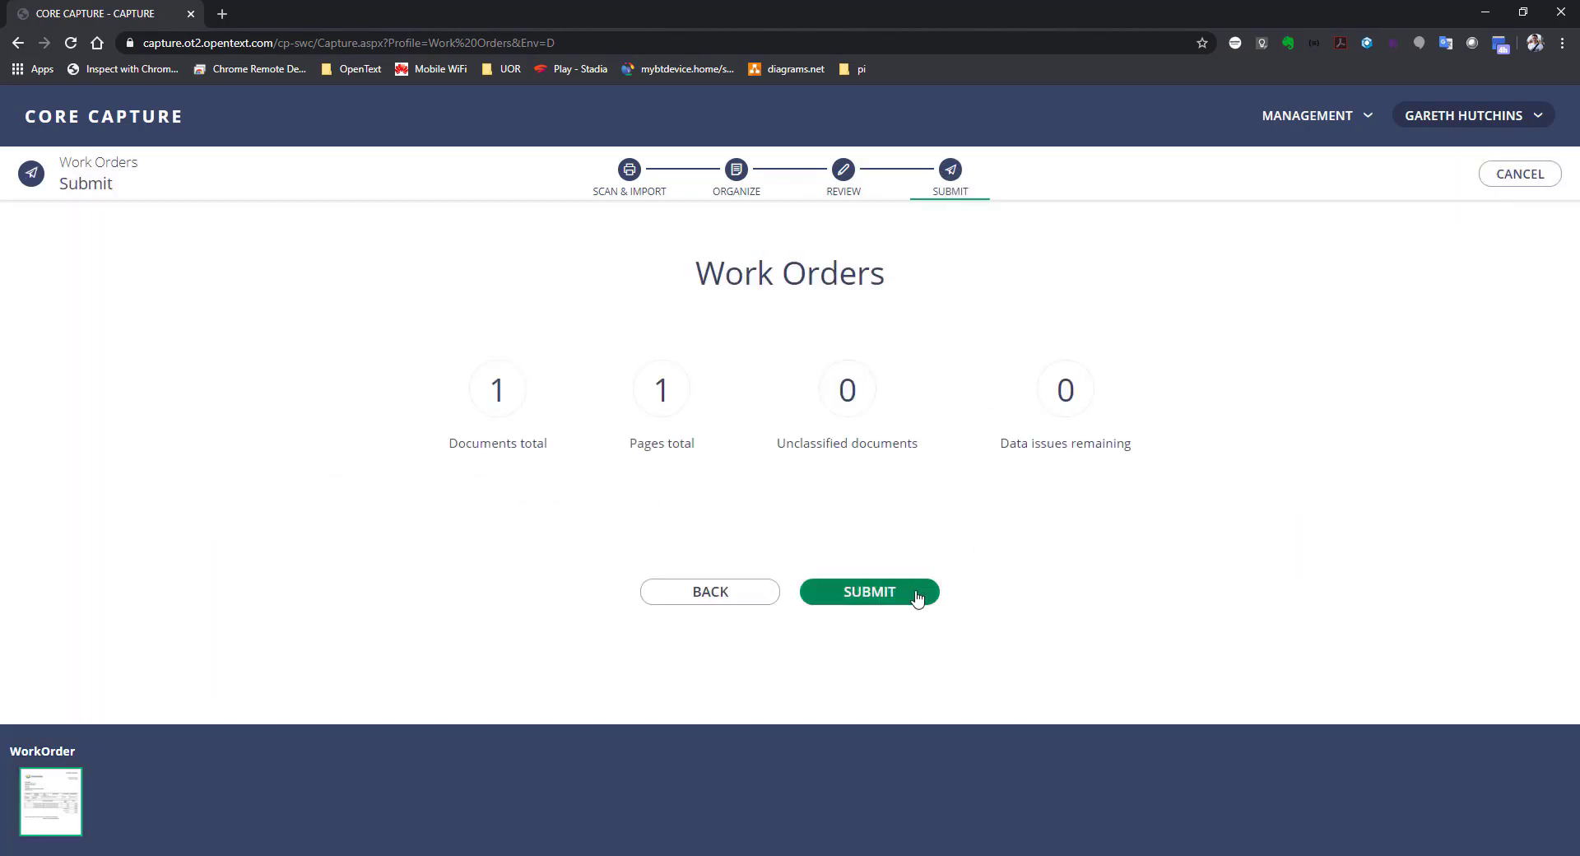
{"action": "left_click", "coordinate": [868, 592]}
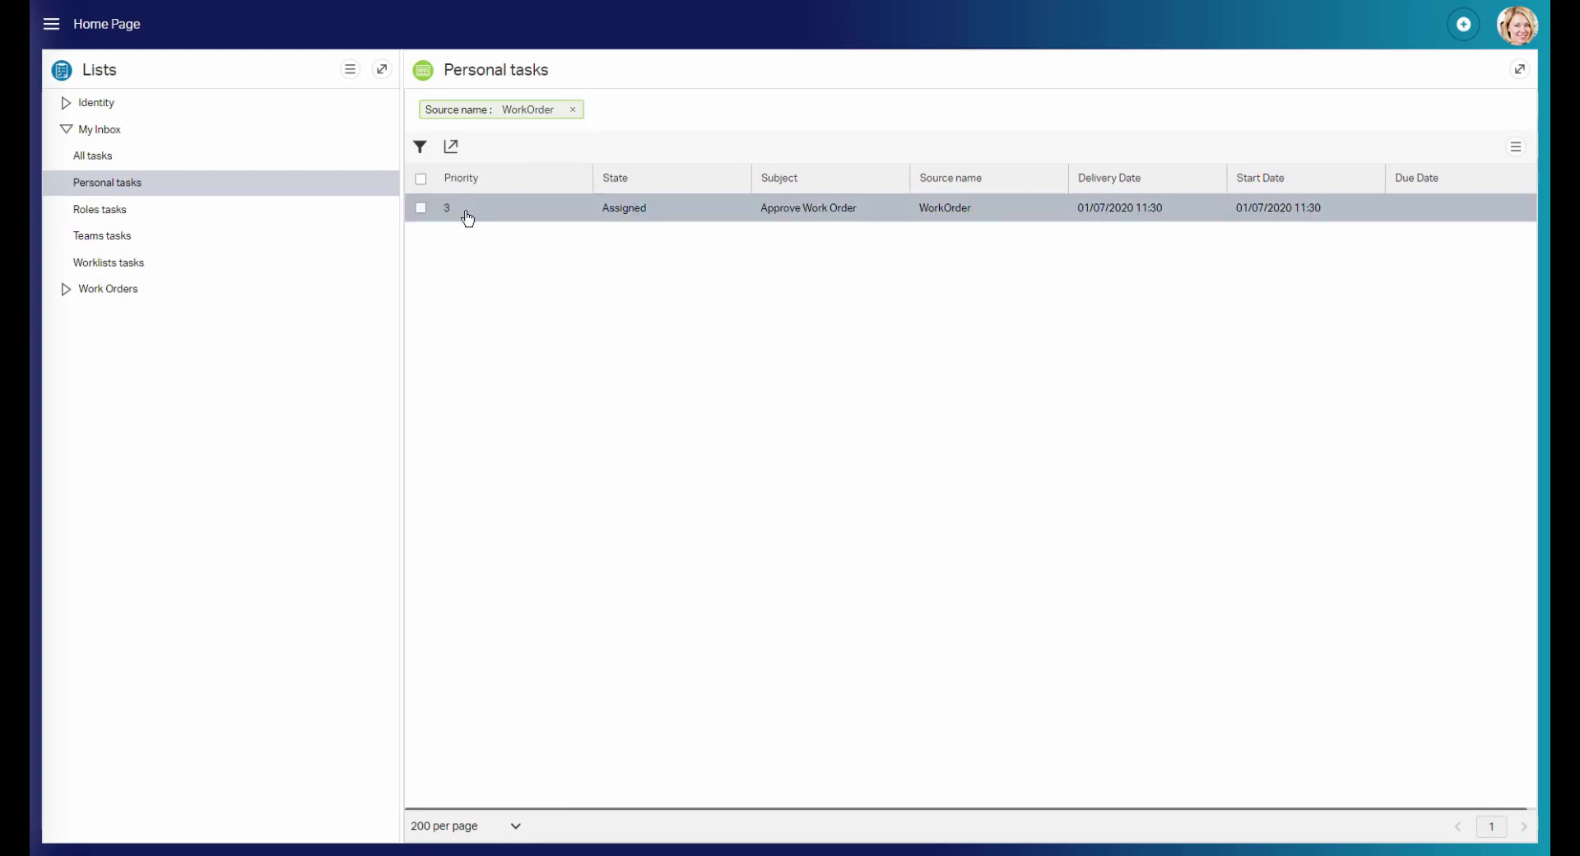
- Open the Approve Work Order task and preview the Work Order PDF from its folder
{"action": "double_click", "coordinate": [808, 208]}
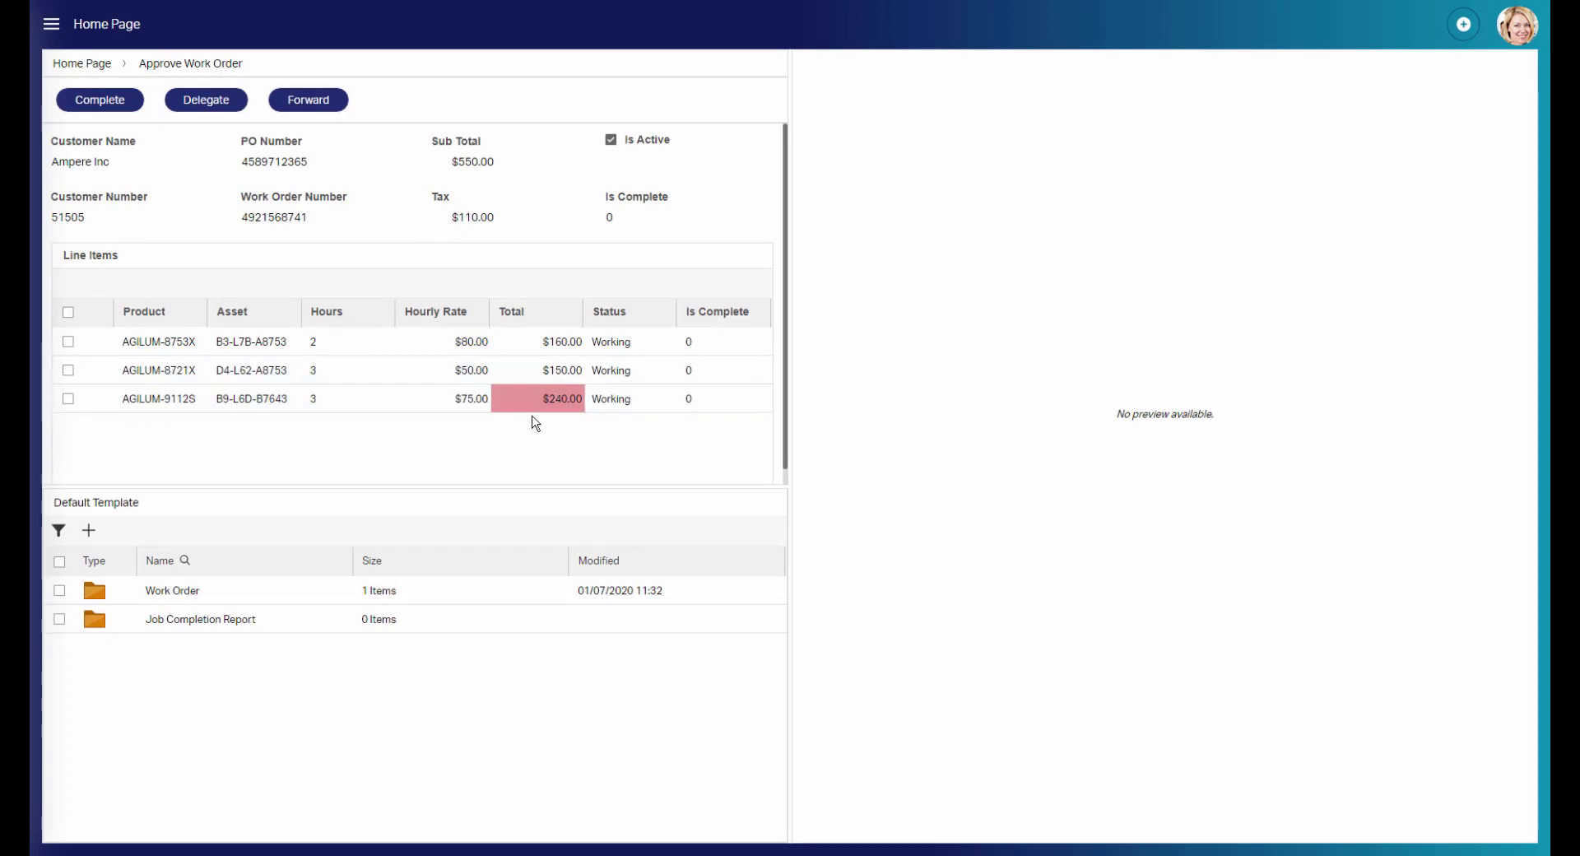
{"action": "left_click", "coordinate": [171, 589]}
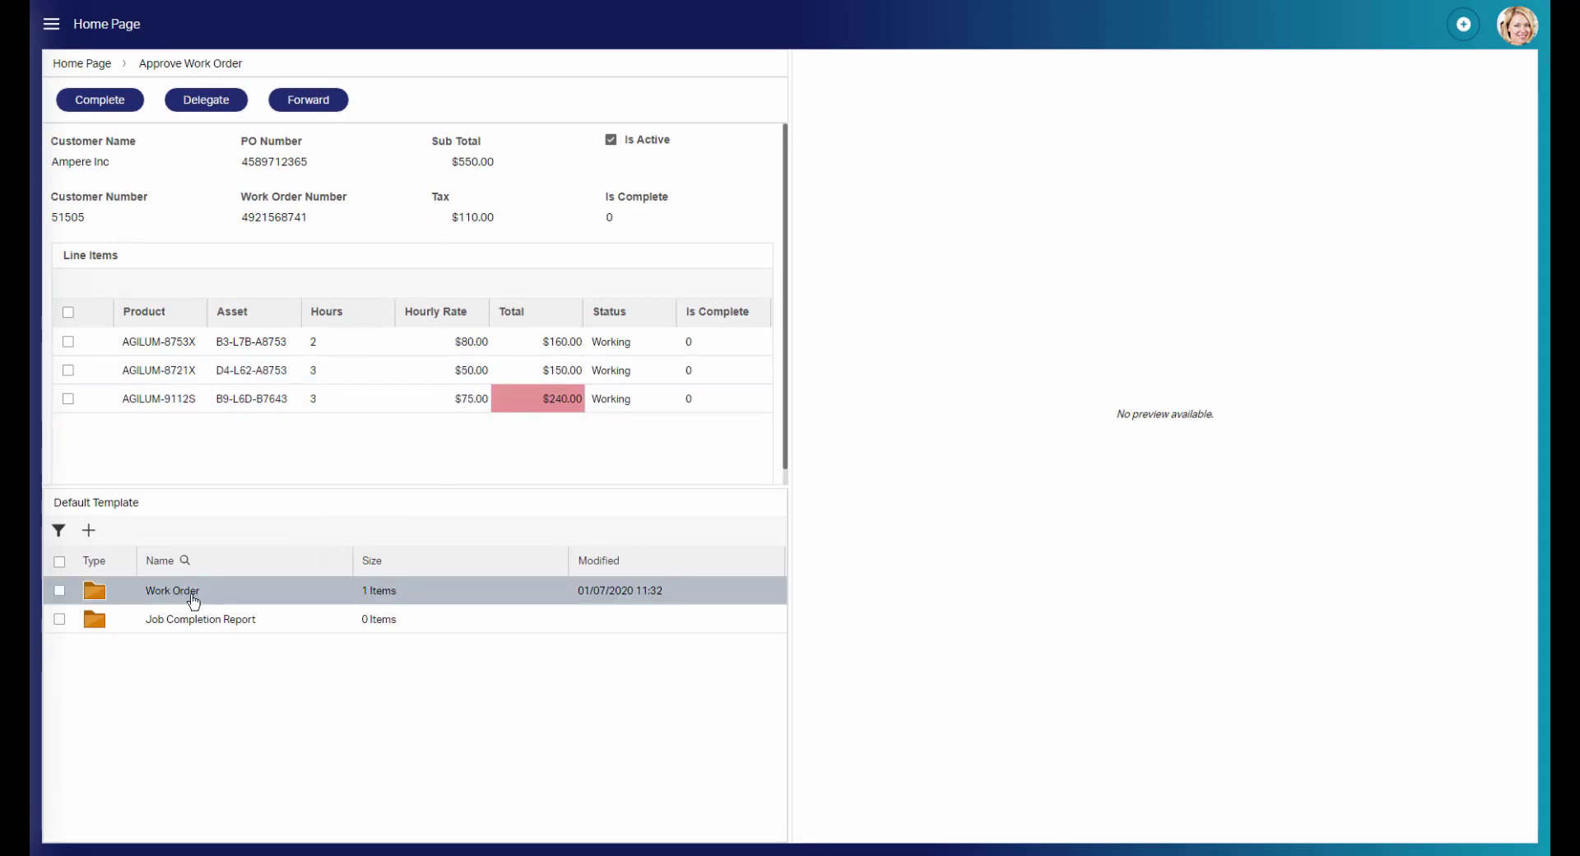
{"action": "double_click", "coordinate": [172, 589]}
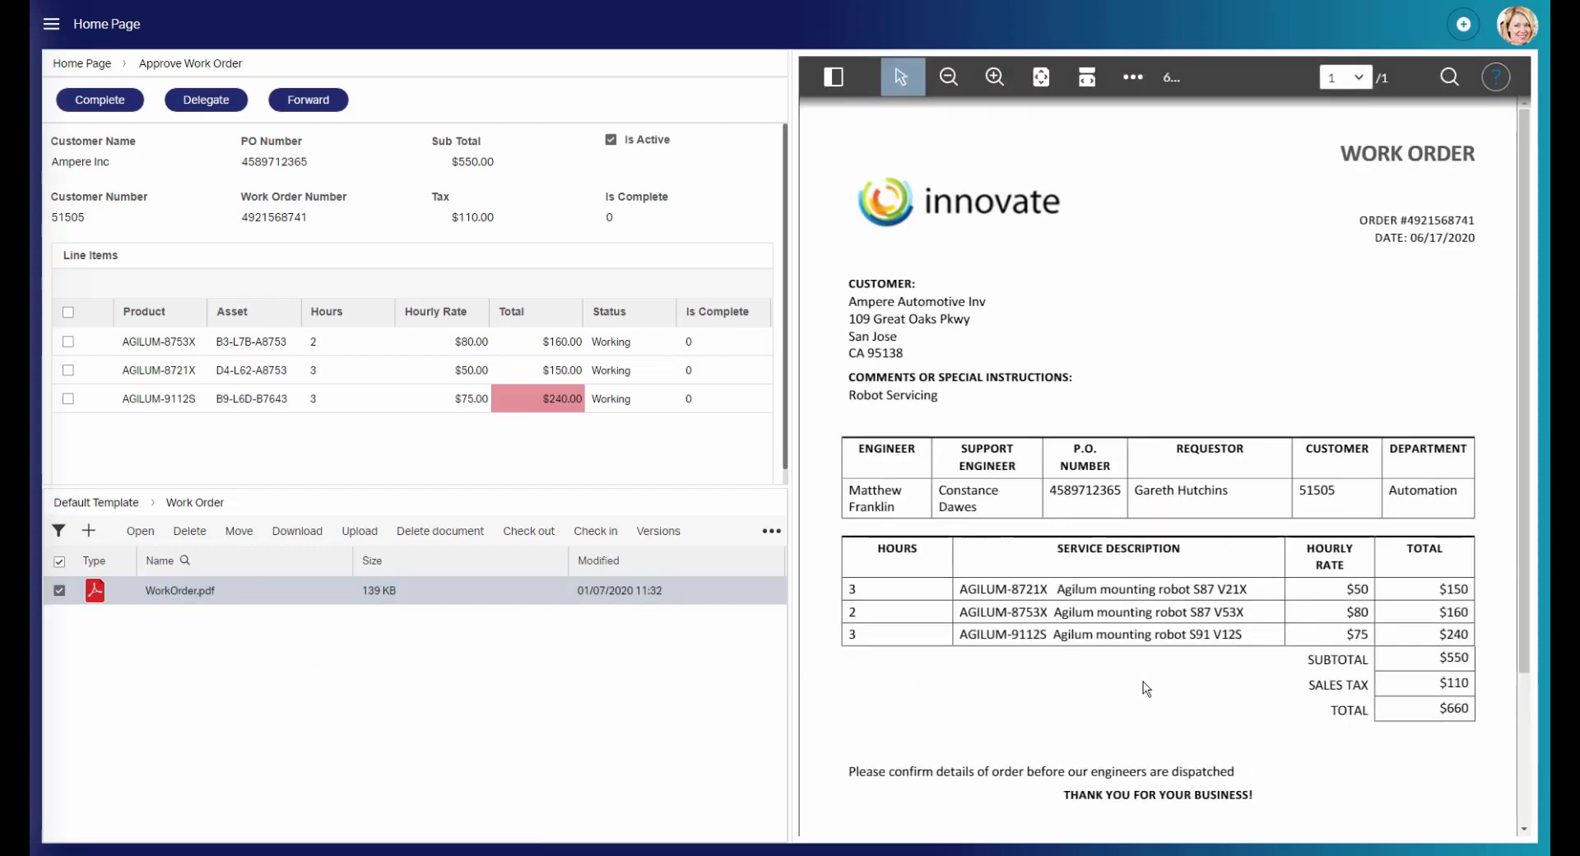
{"action": "mouse_move", "coordinate": [651, 433]}
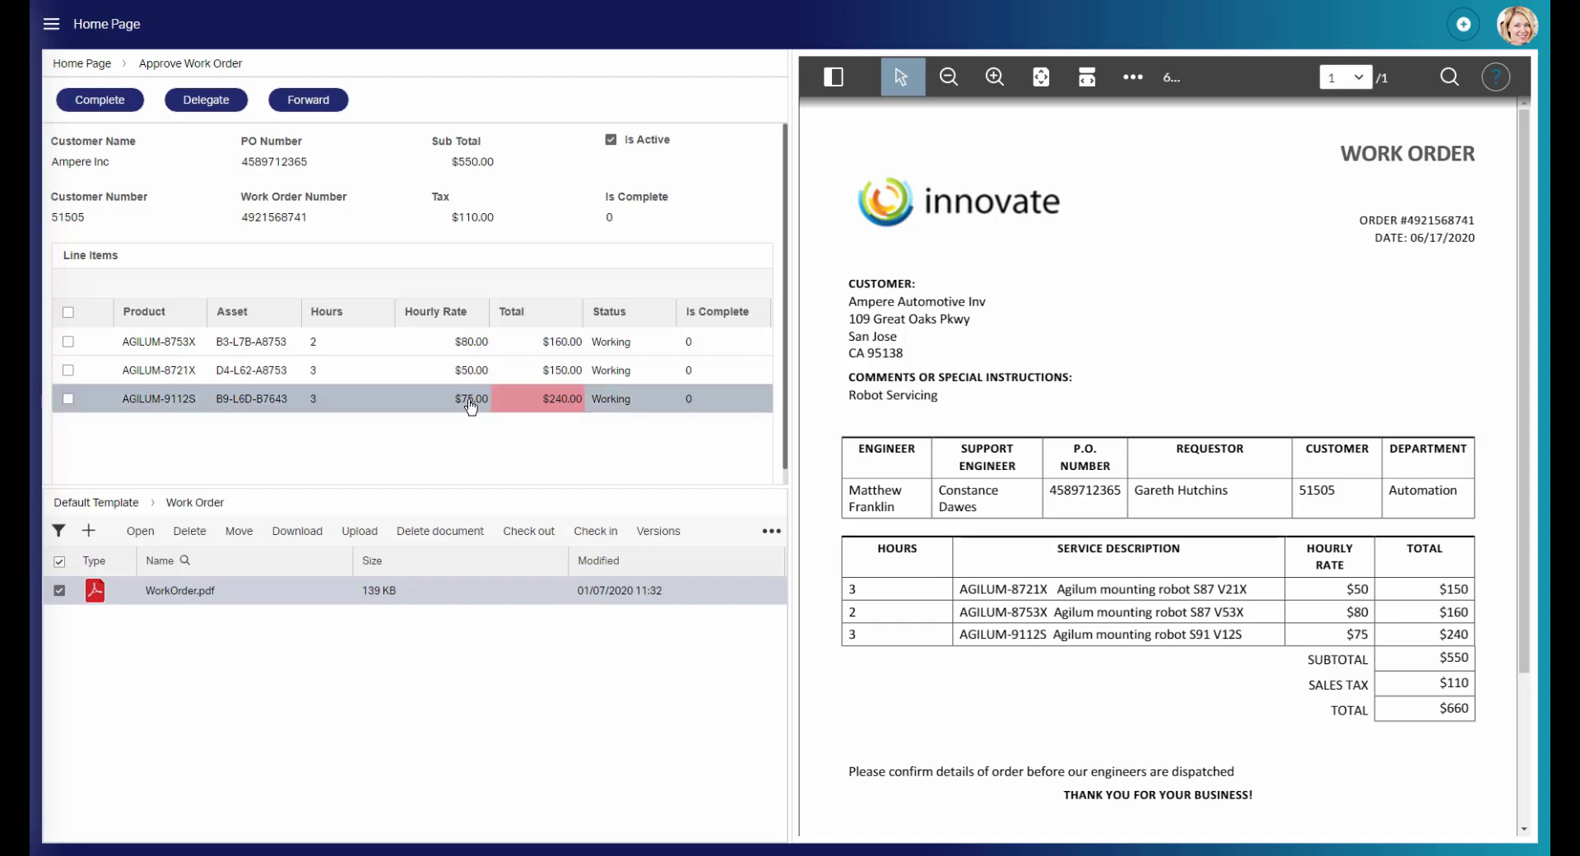
- Correct the AGILUM-9112S hourly rate to $80.00 and complete the task
{"action": "double_click", "coordinate": [470, 397]}
{"action": "type", "text": "80"}
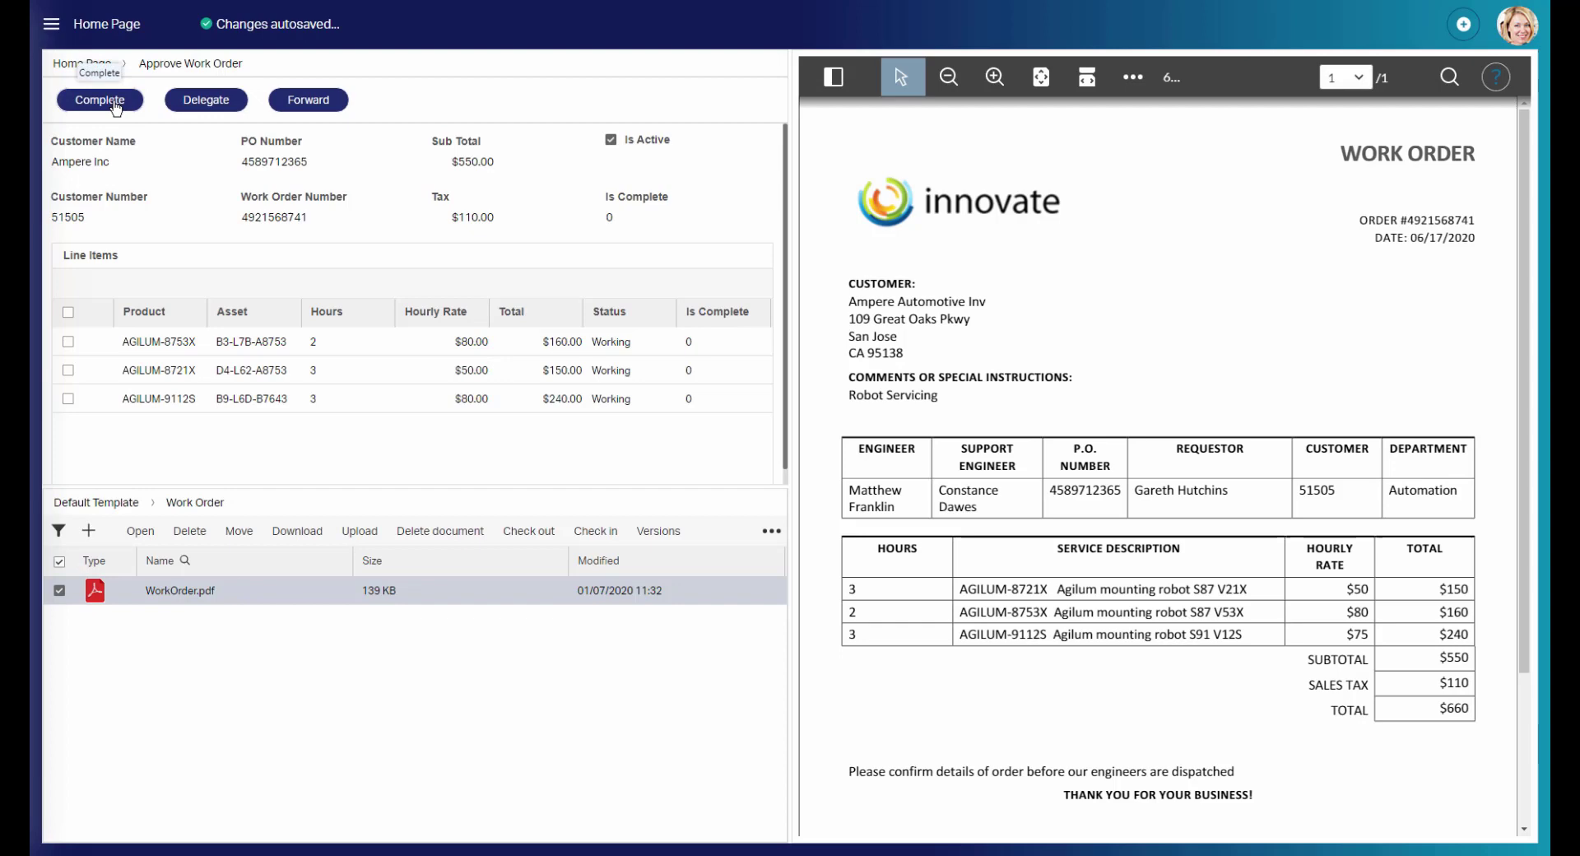
{"action": "left_click", "coordinate": [100, 100]}
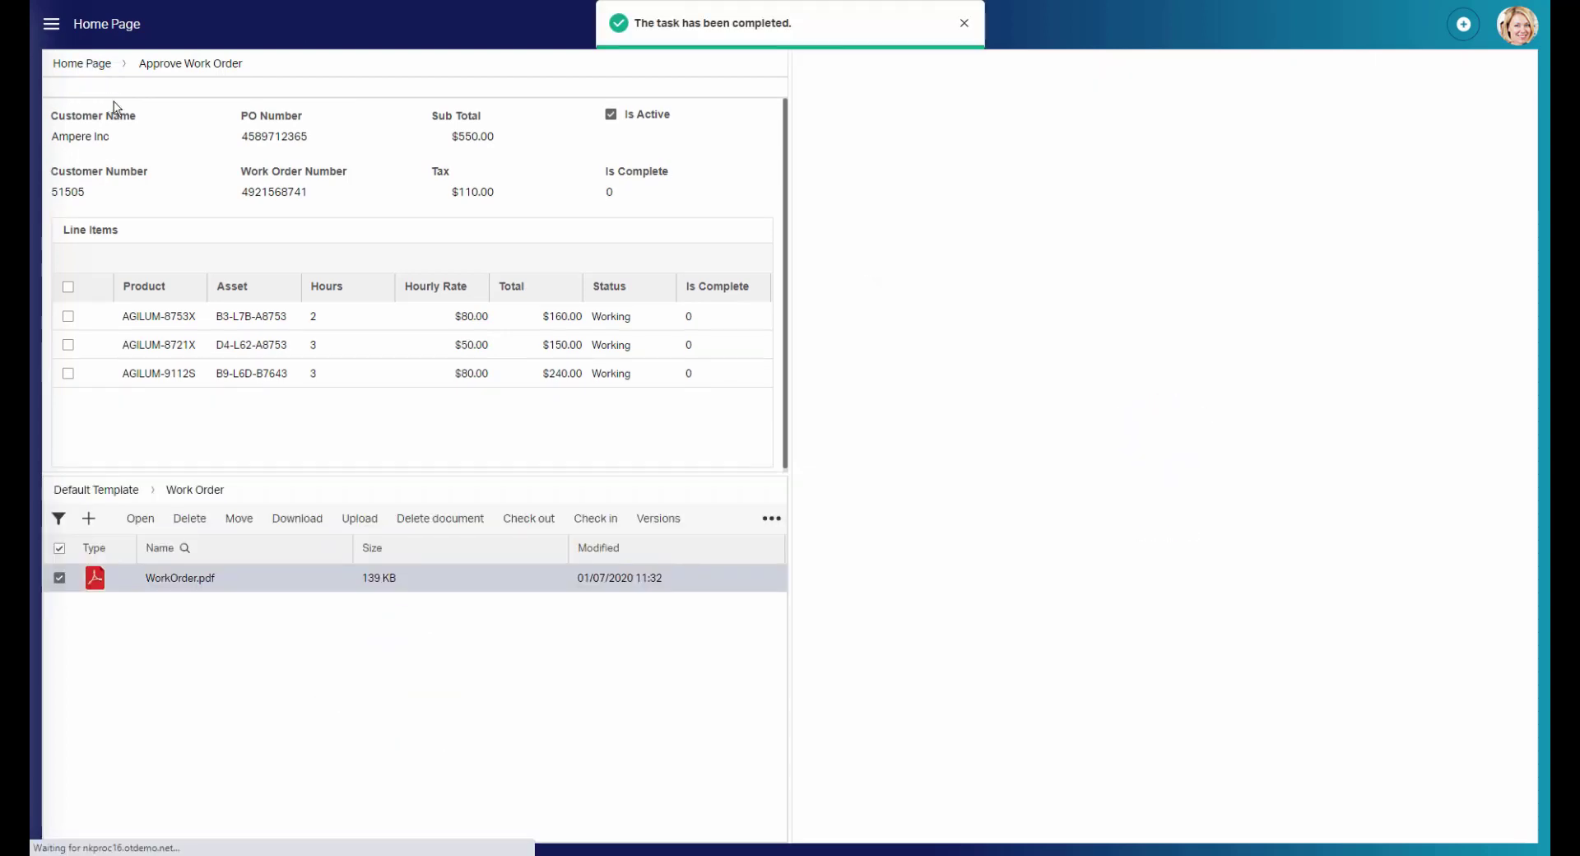
- From All Cases open case 00001171 and its 02 - Analysis Documents workspace folder
{"action": "left_click", "coordinate": [82, 63]}
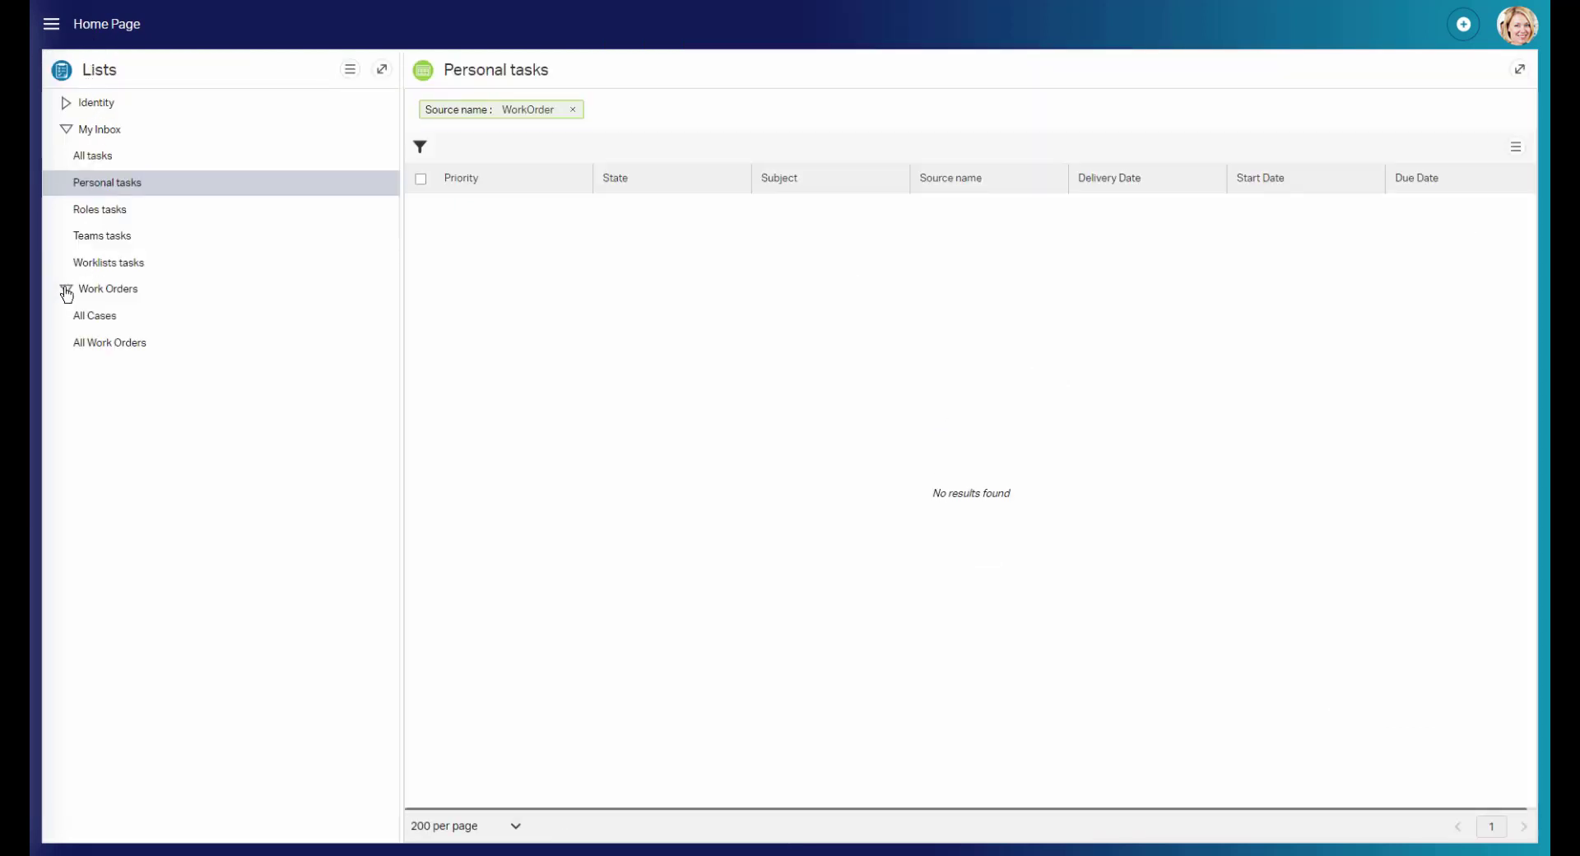
{"action": "left_click", "coordinate": [96, 315]}
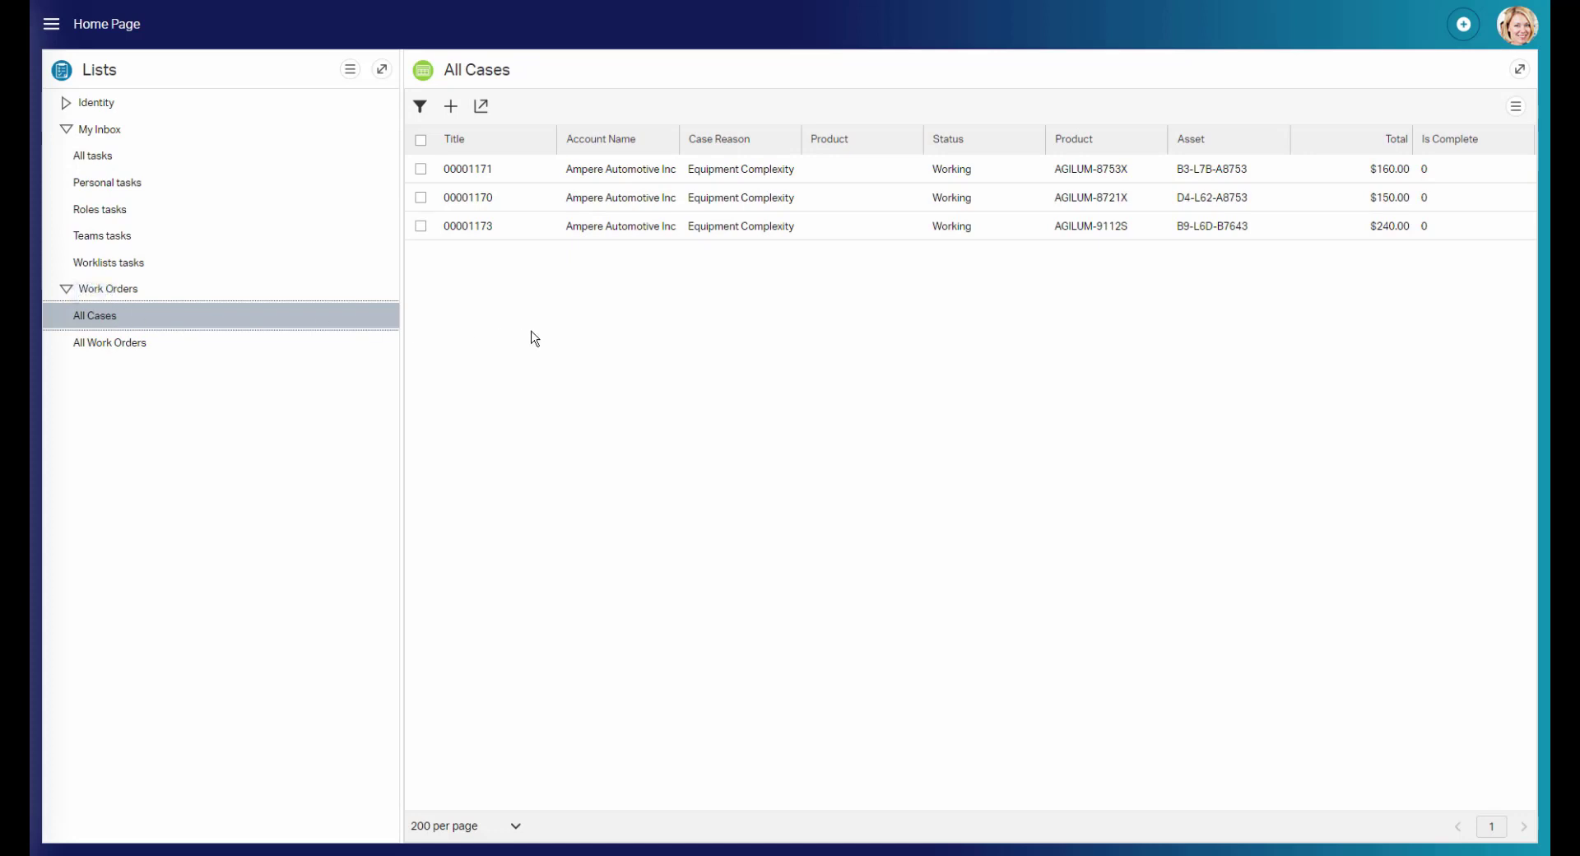
{"action": "left_click", "coordinate": [466, 168]}
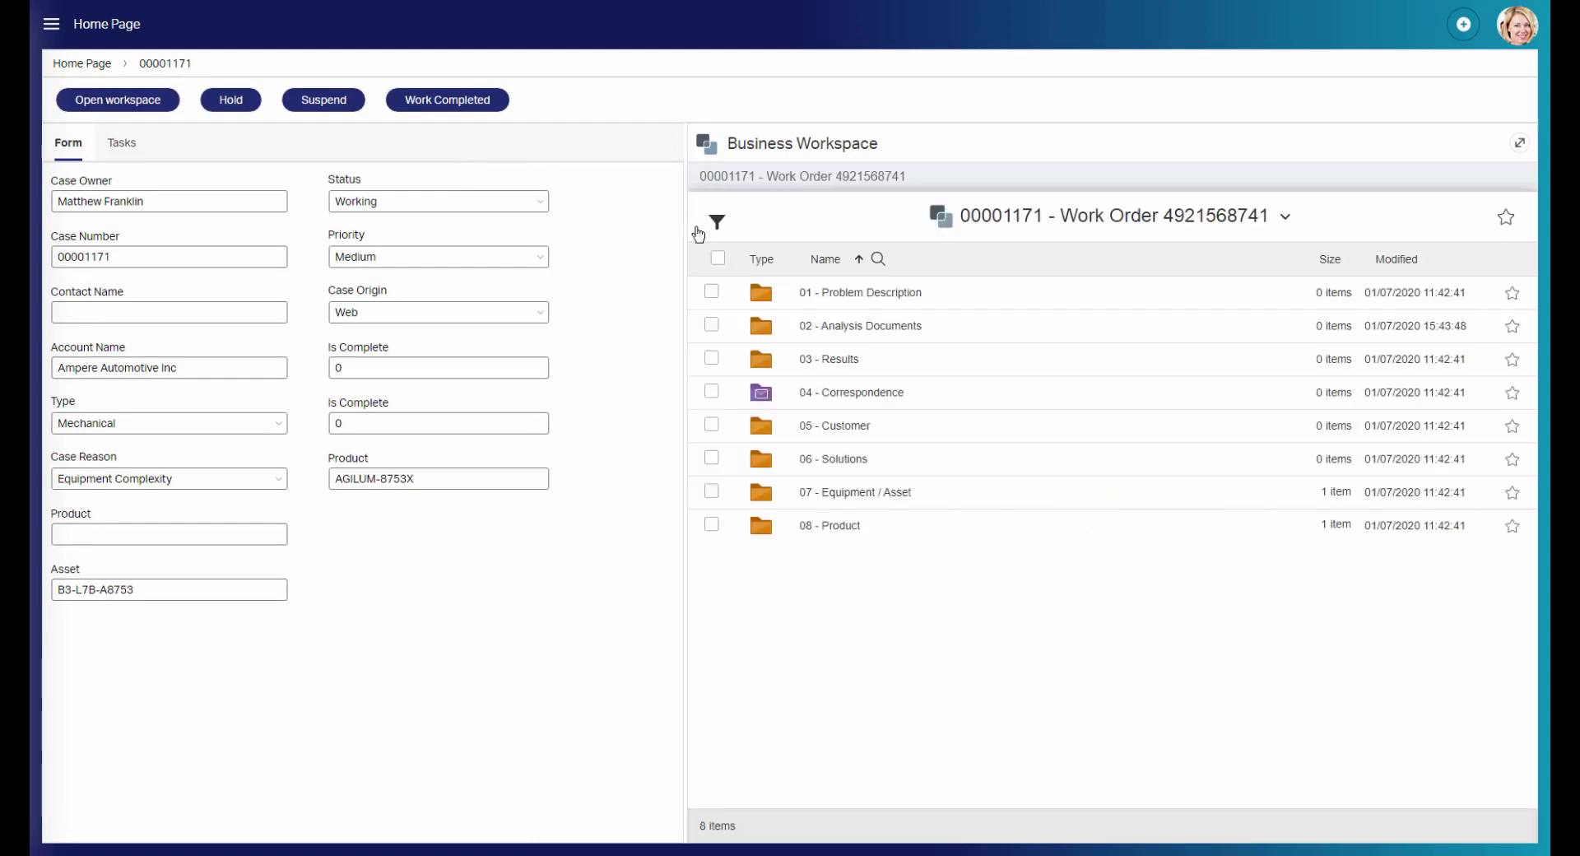
{"action": "mouse_move", "coordinate": [859, 326]}
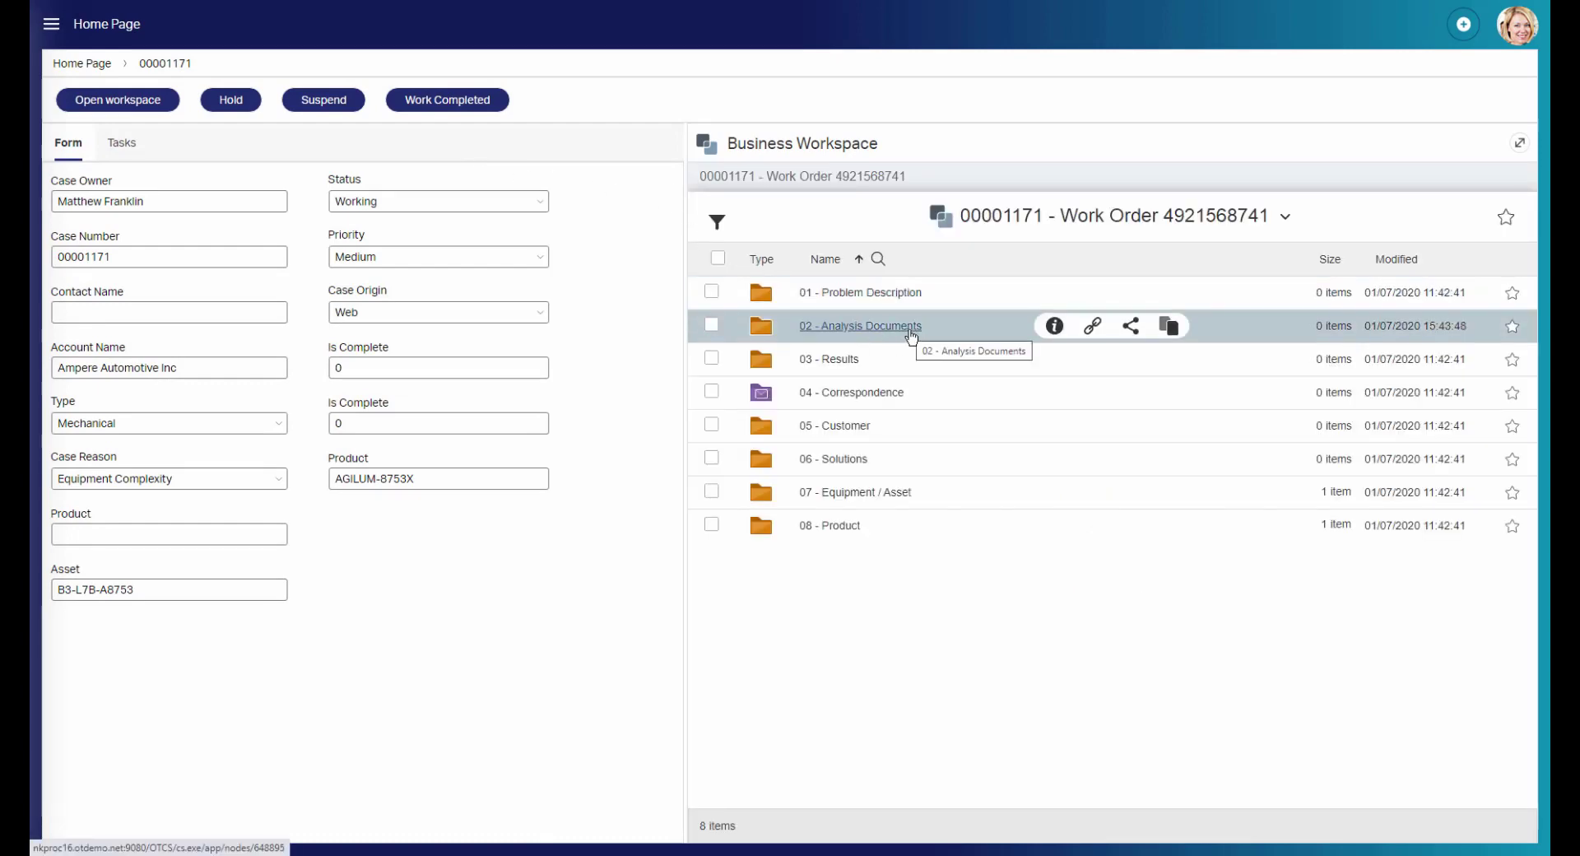
{"action": "left_click", "coordinate": [385, 53]}
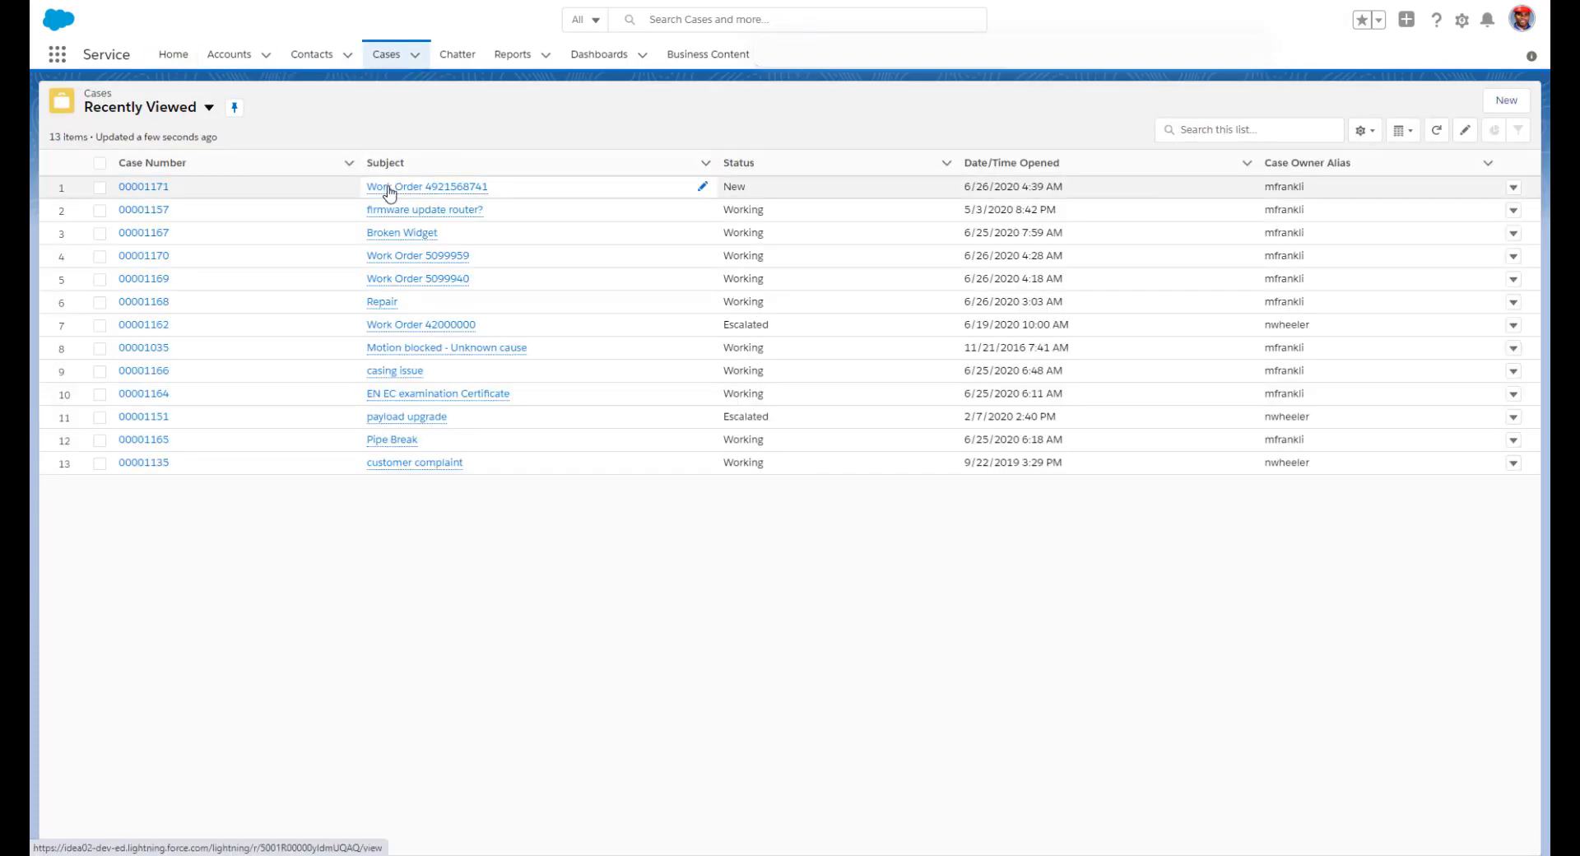
{"action": "left_click", "coordinate": [424, 186]}
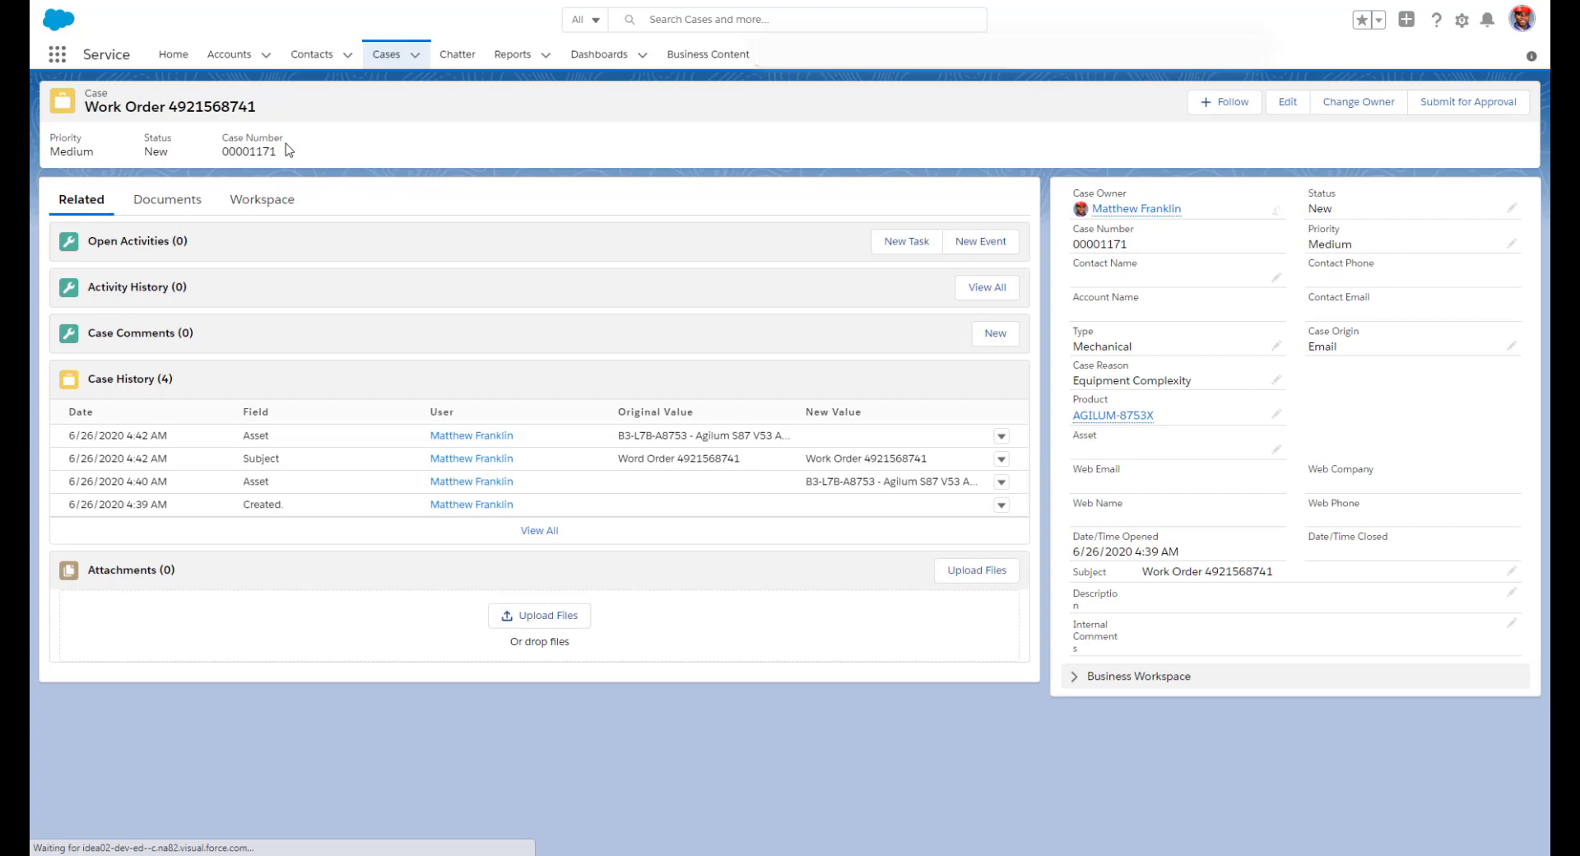
{"action": "mouse_move", "coordinate": [1277, 461]}
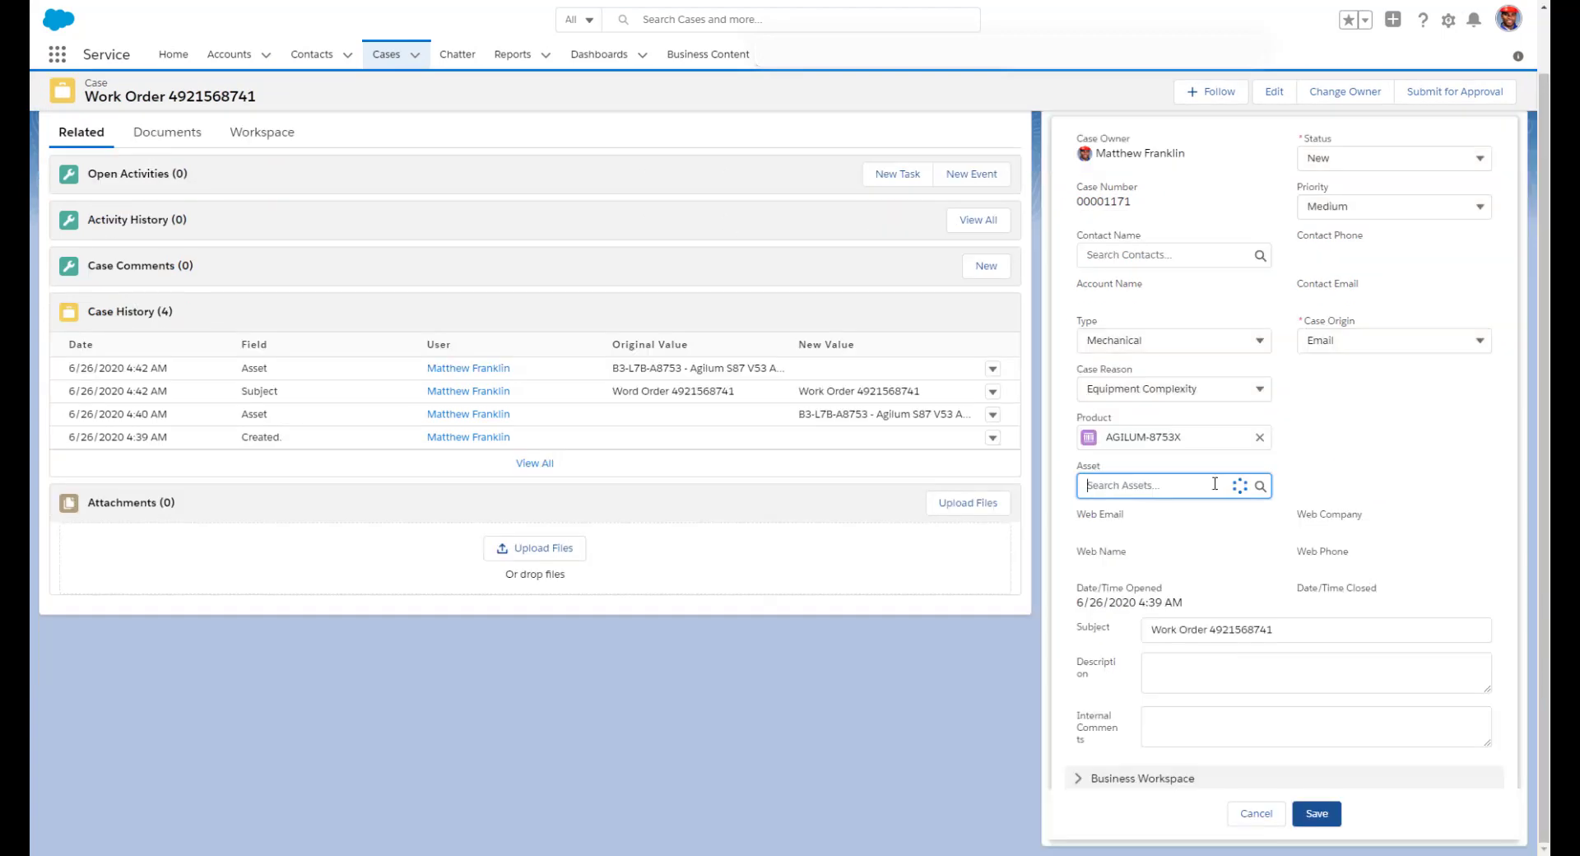
{"action": "left_click", "coordinate": [1169, 485]}
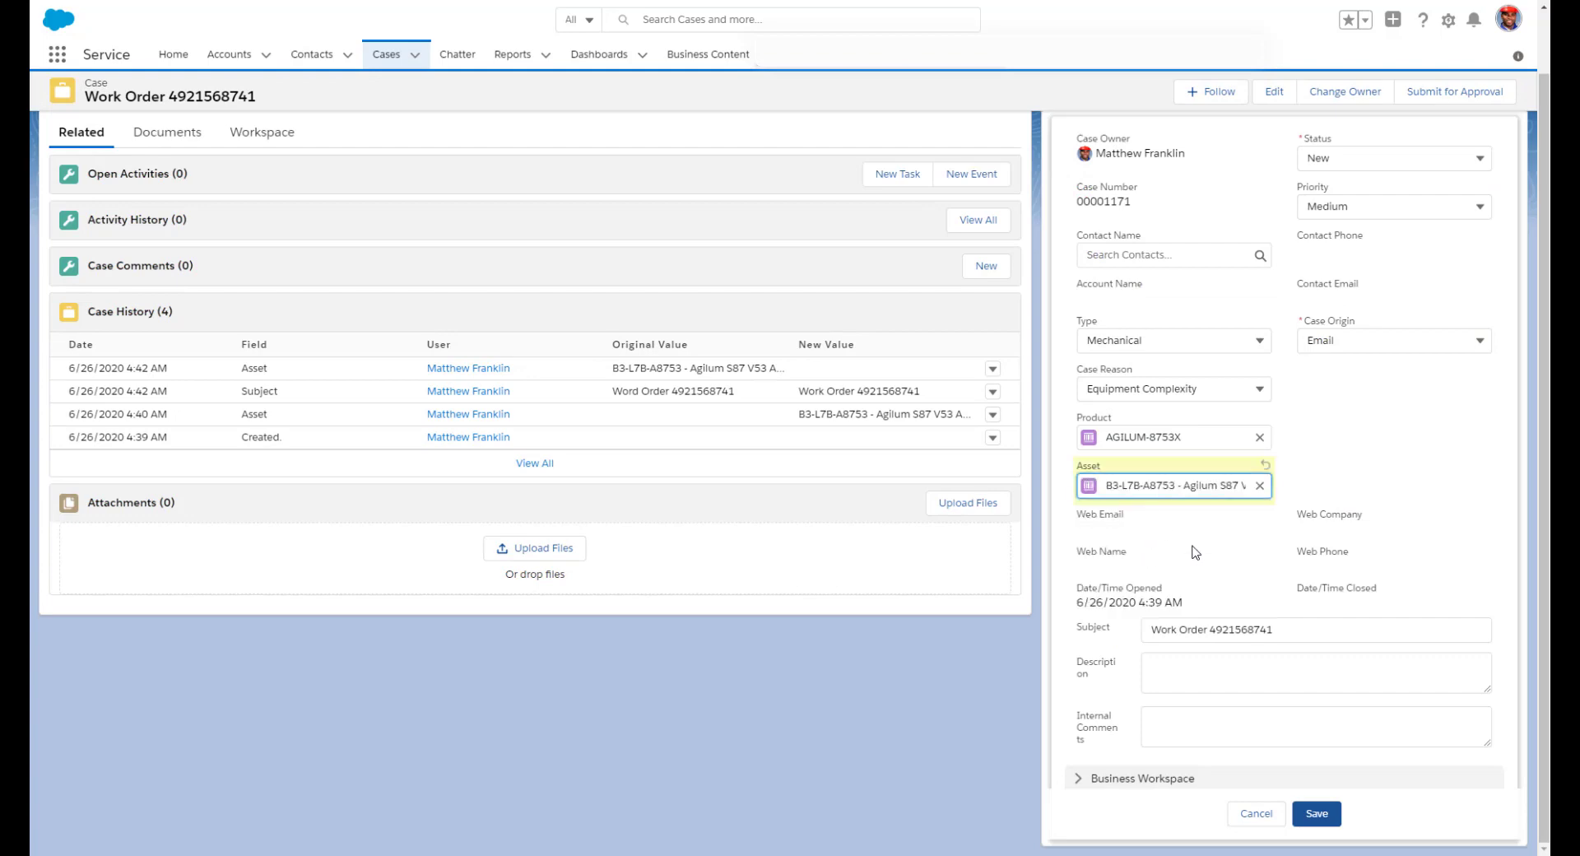
{"action": "left_click", "coordinate": [1315, 813]}
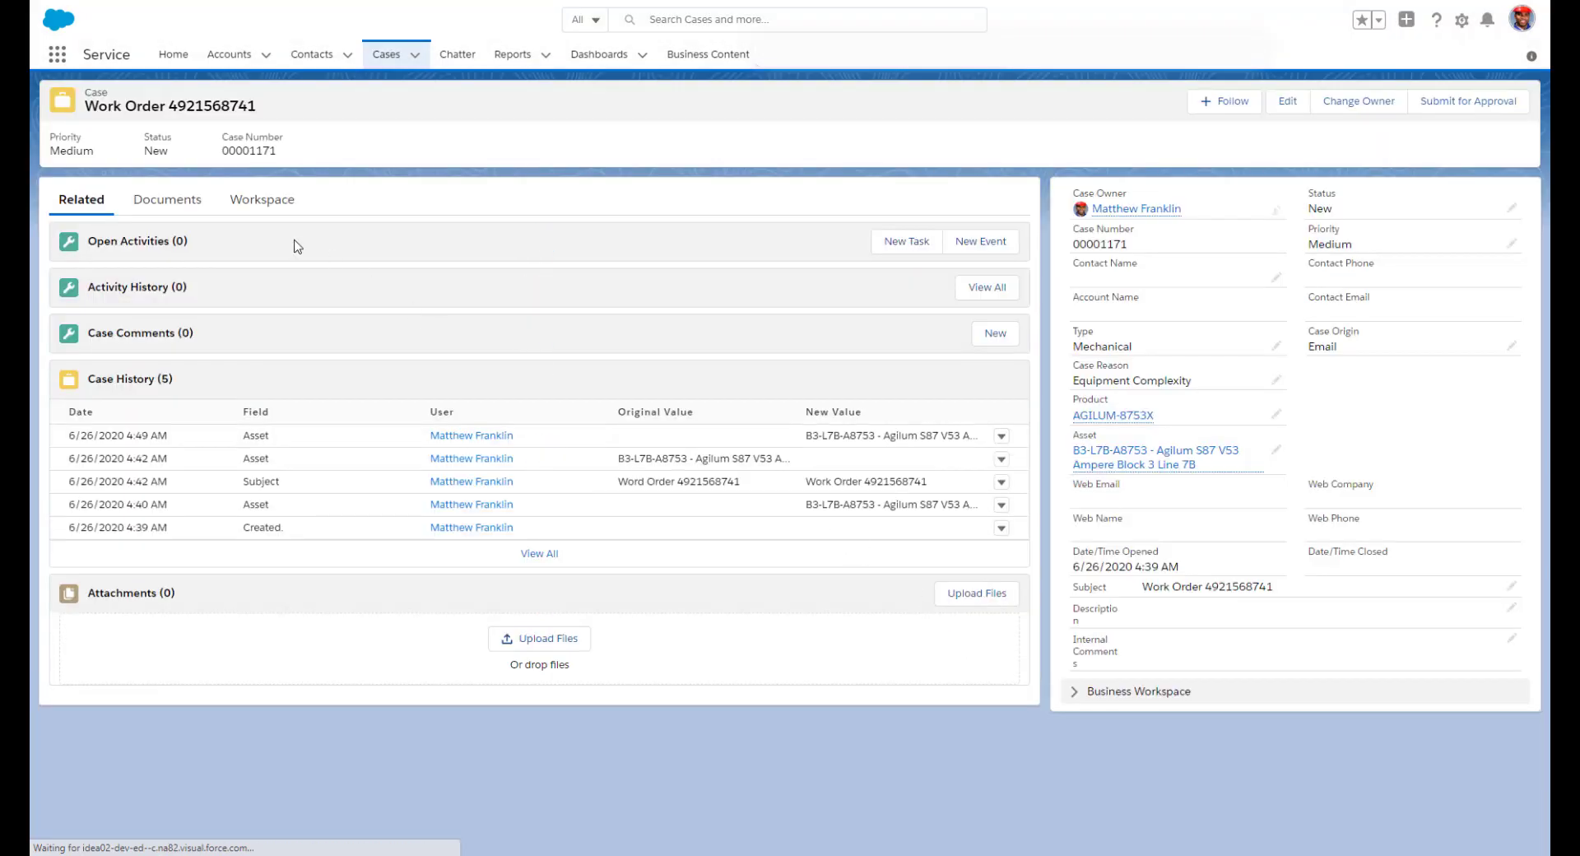
- Upload the two diagnose HTML files into the workspace's 02 - Analysis Documents folder
{"action": "left_click", "coordinate": [262, 199]}
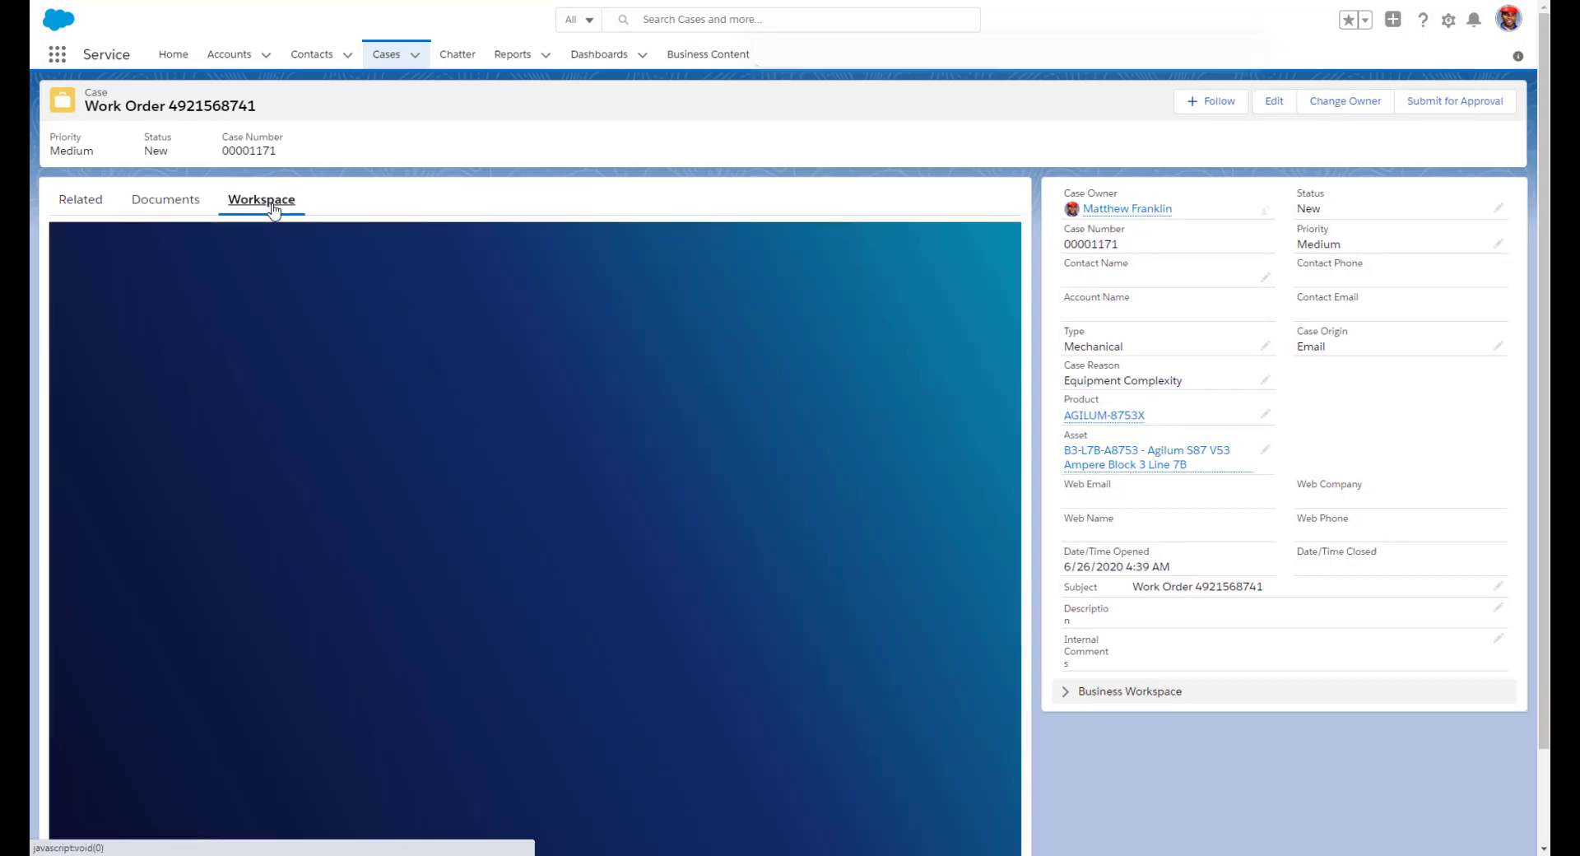
{"action": "left_click", "coordinate": [262, 199]}
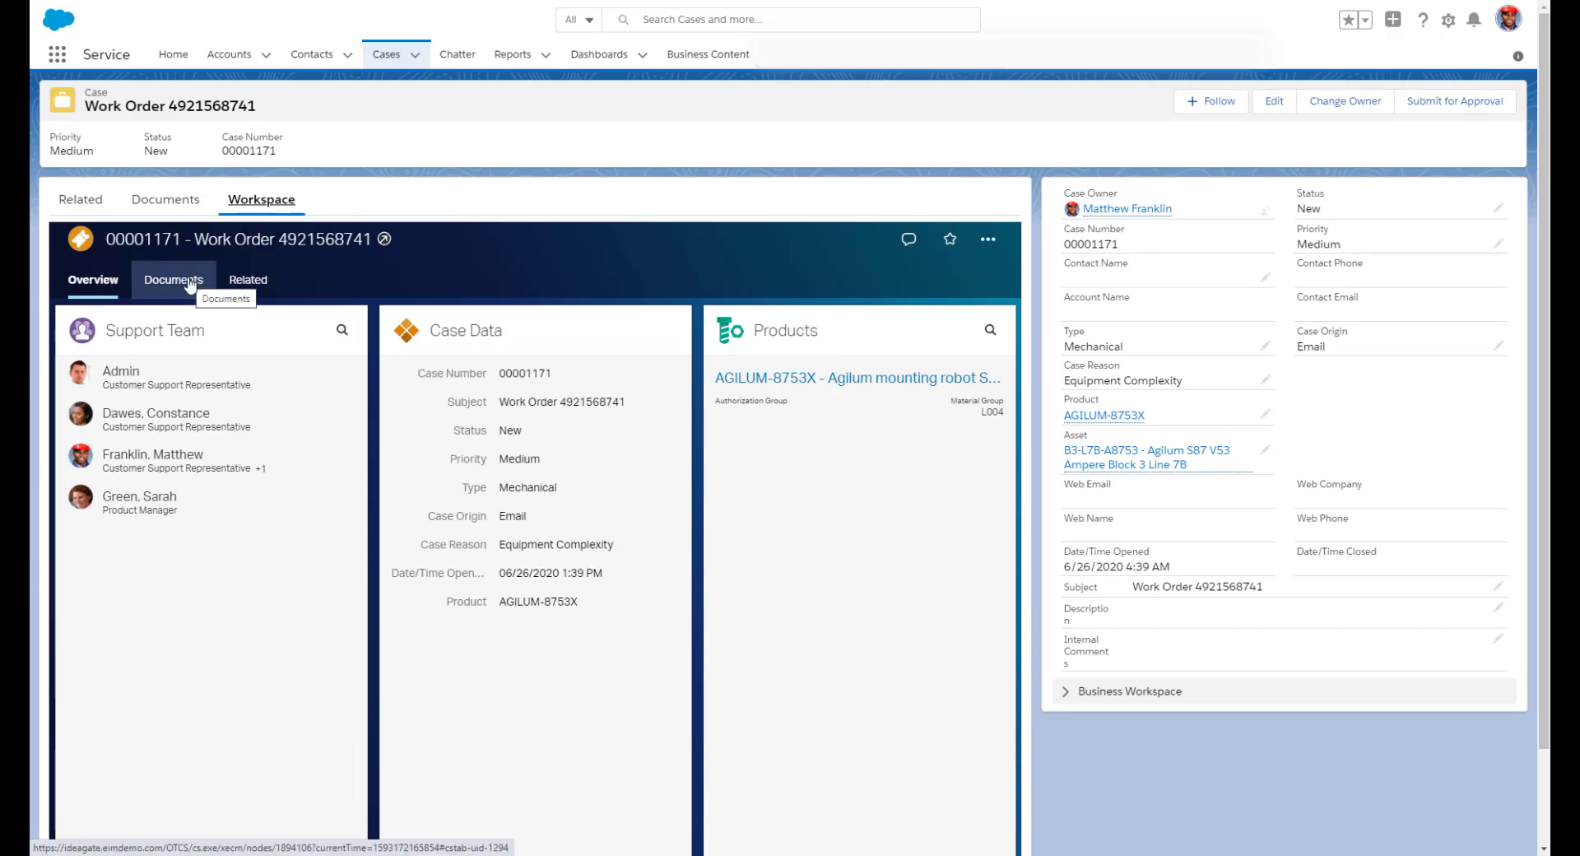
{"action": "left_click", "coordinate": [171, 280]}
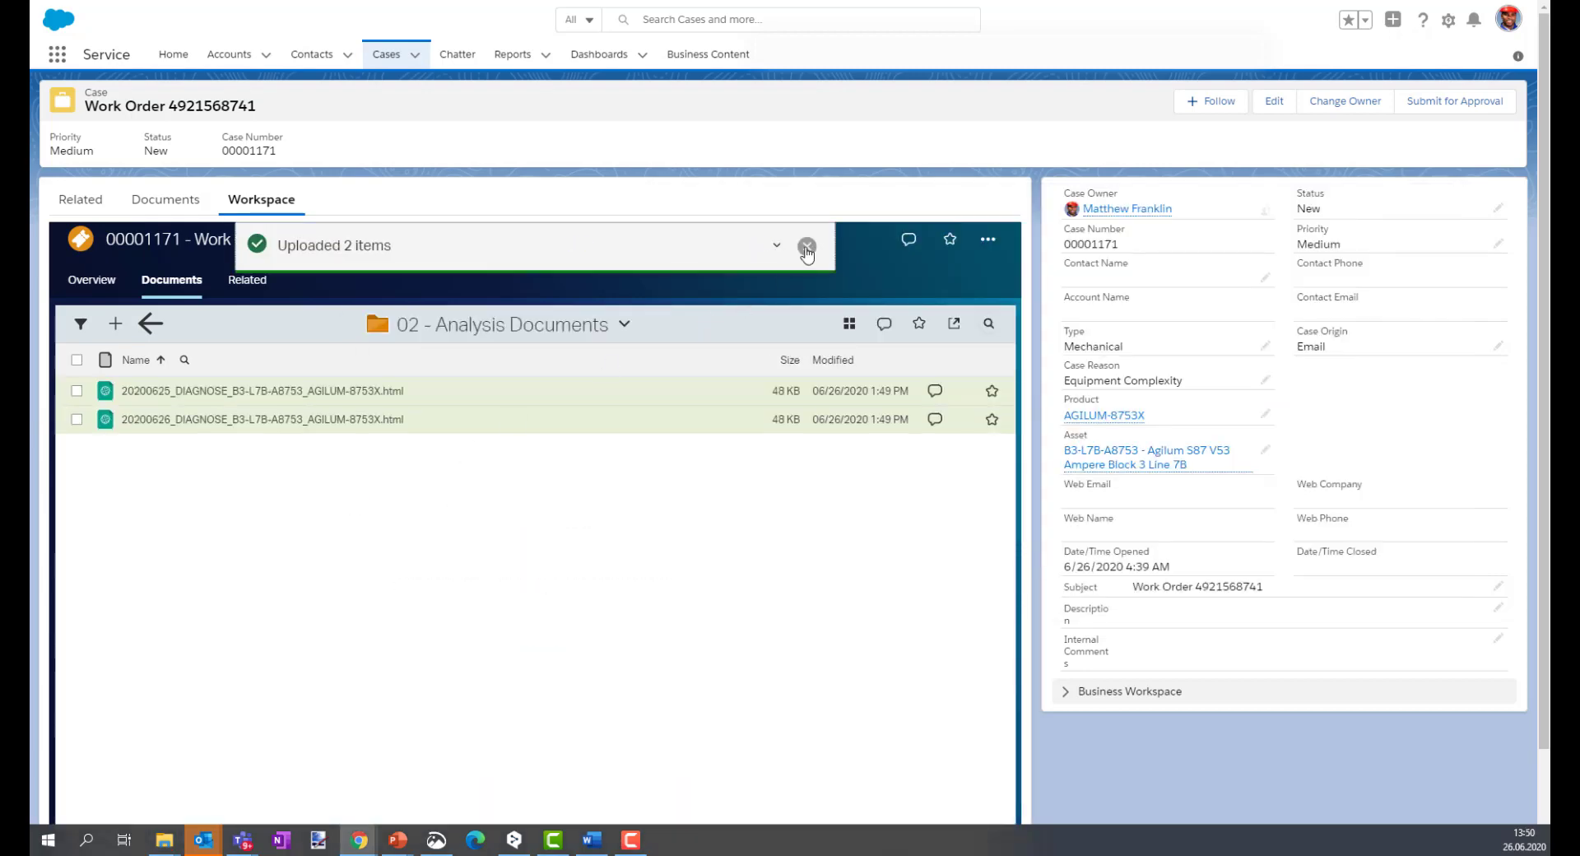
{"action": "left_click", "coordinate": [93, 280]}
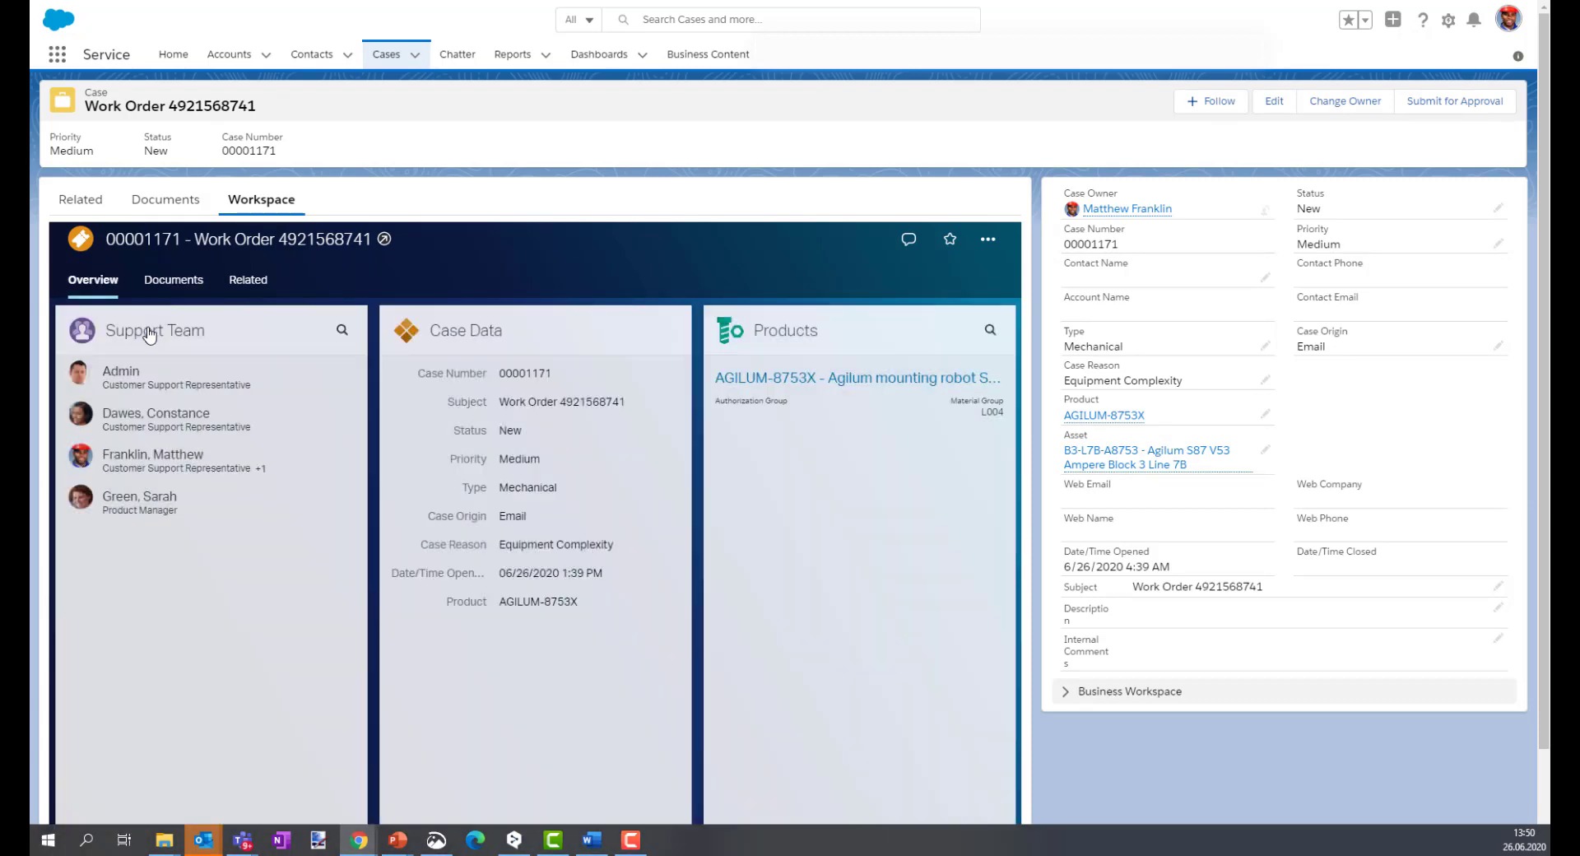
- Via the 08 - Product folder open the AGILUM-8753X workspace's Product Documentation & Manuals folder
{"action": "left_click", "coordinate": [172, 280]}
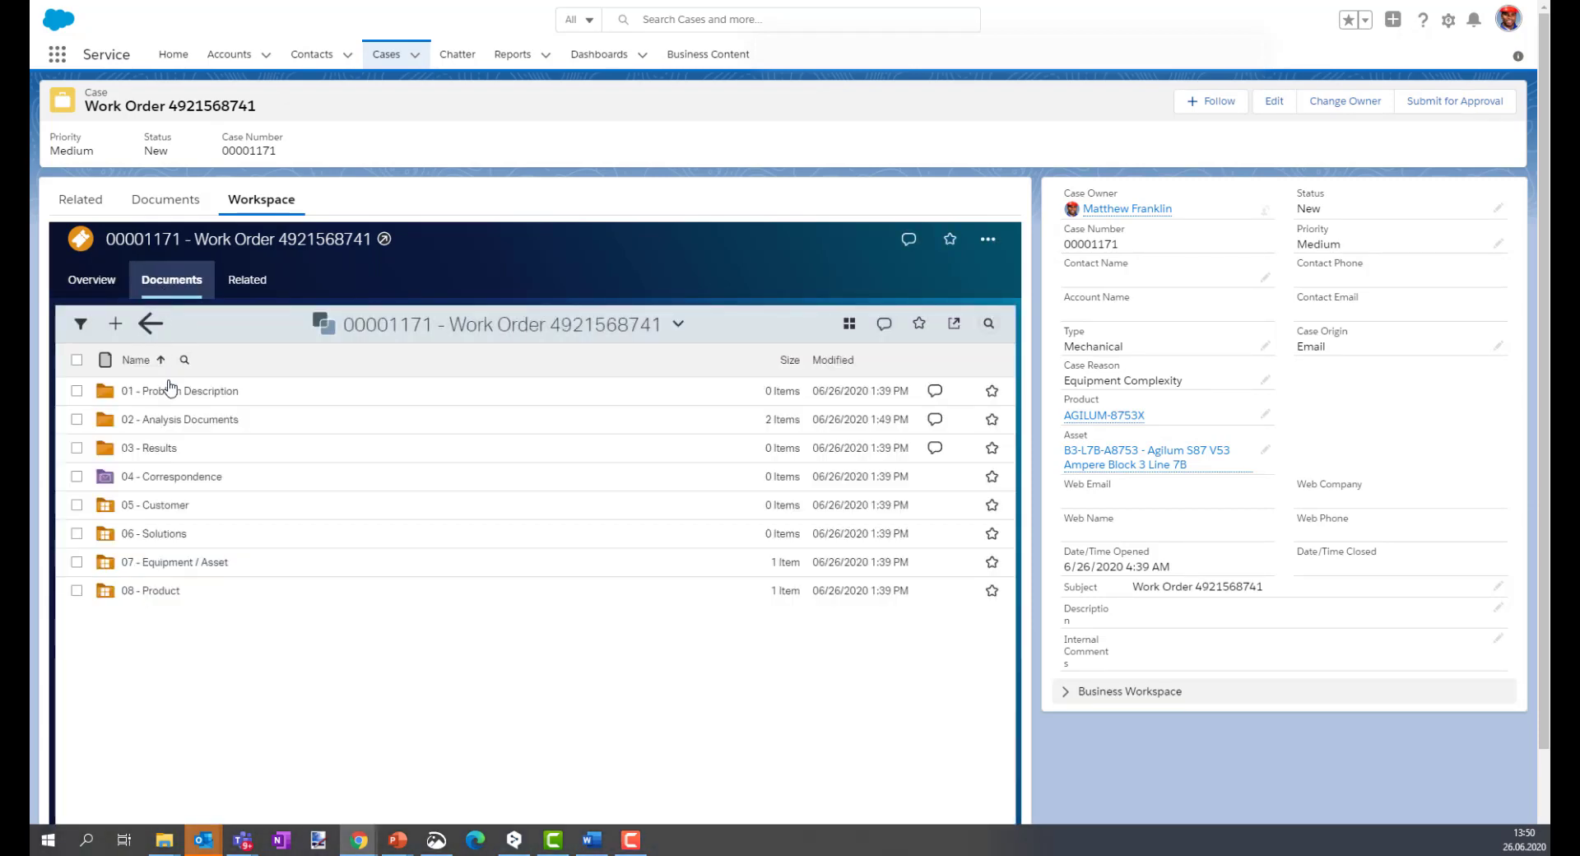
{"action": "mouse_move", "coordinate": [152, 589]}
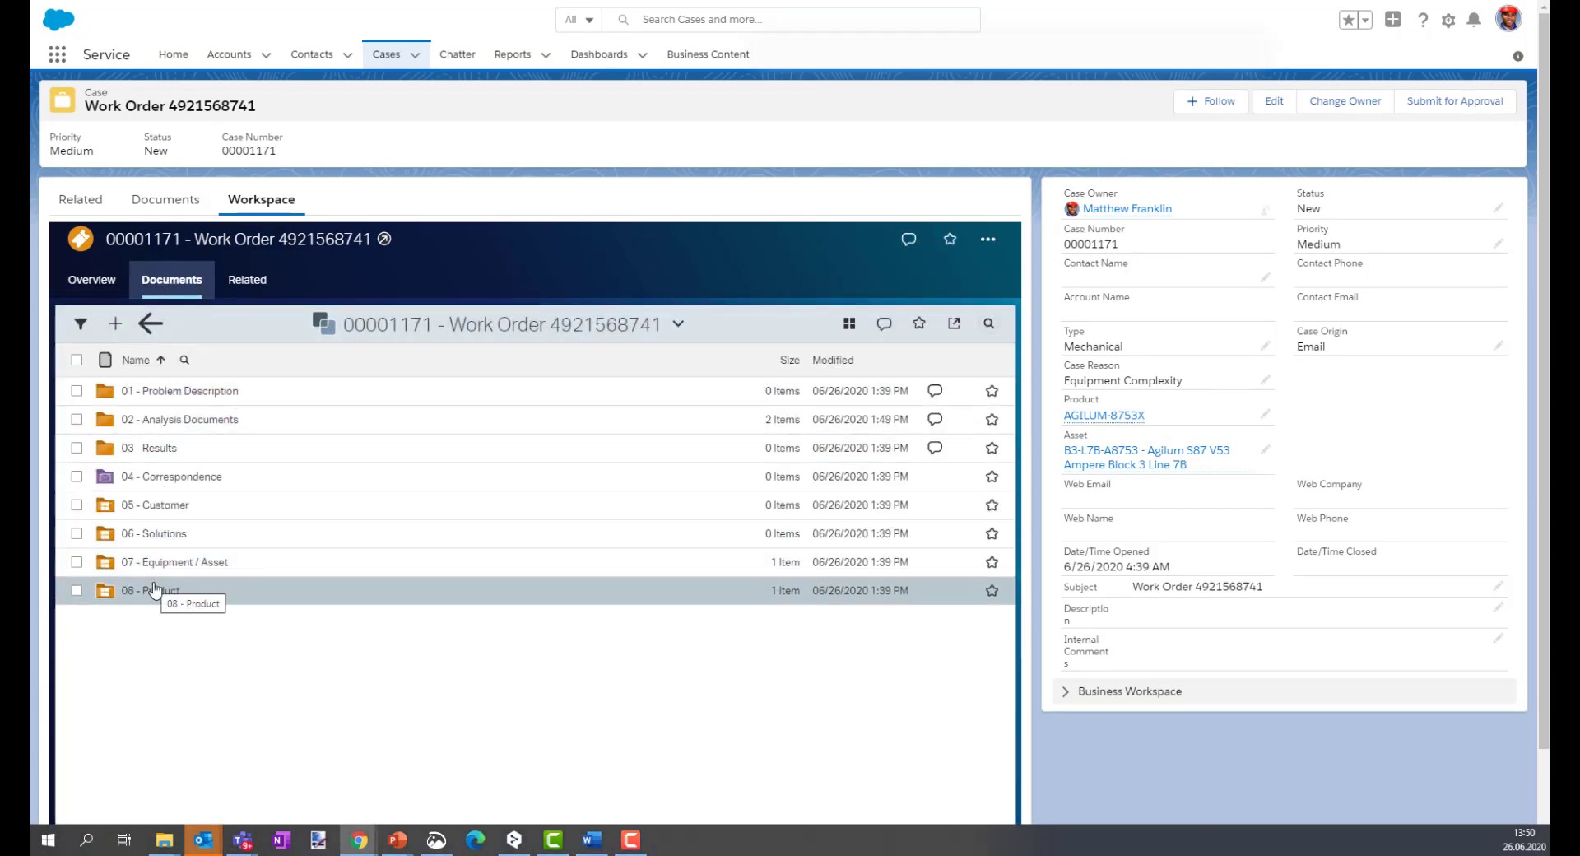
{"action": "double_click", "coordinate": [156, 589]}
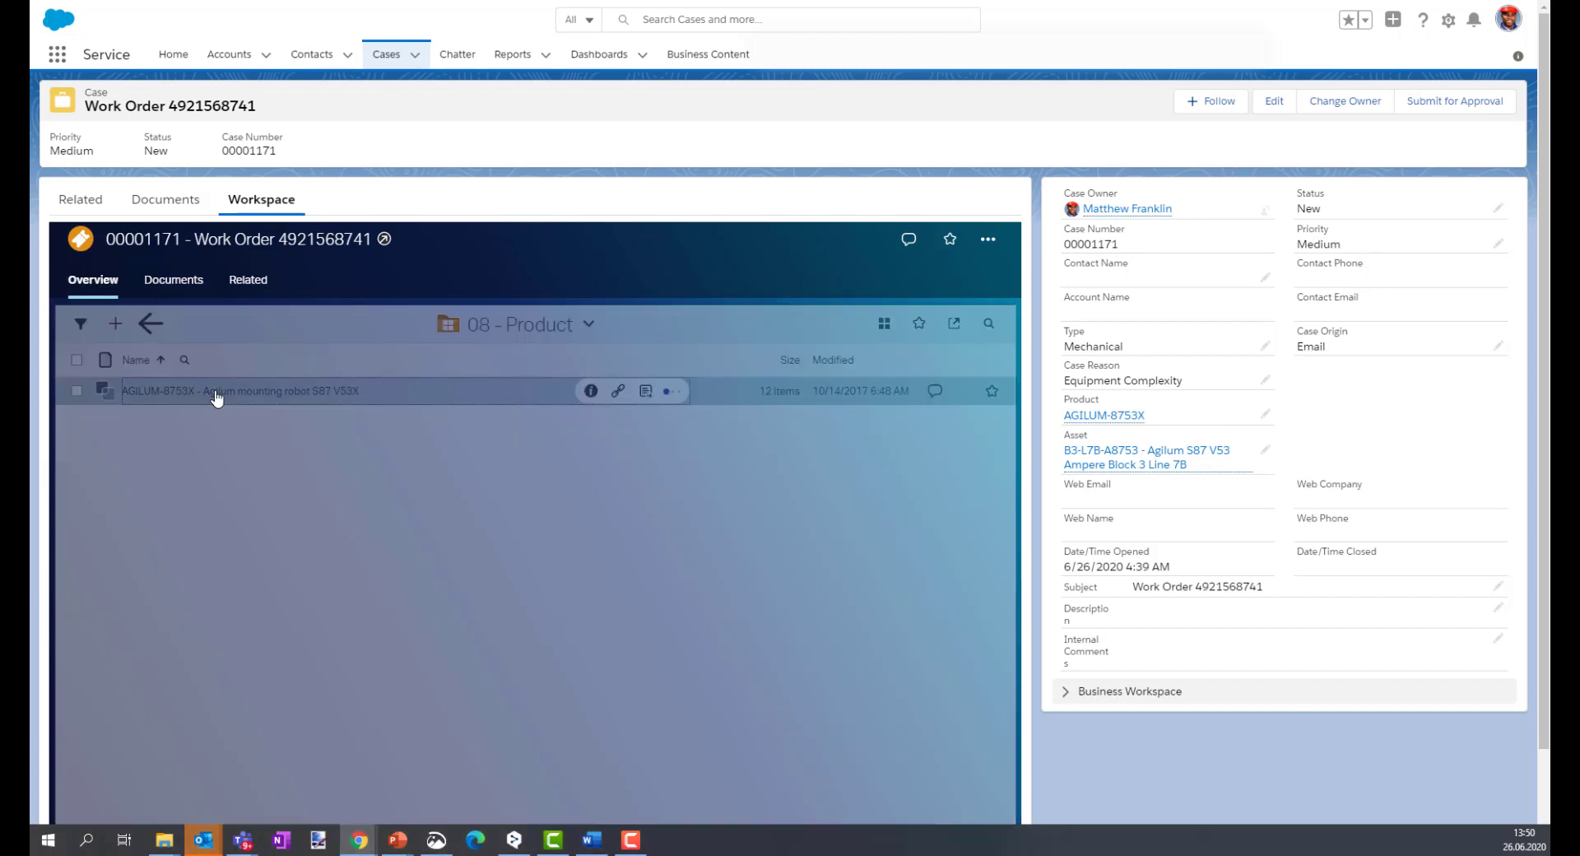
{"action": "left_click", "coordinate": [214, 391]}
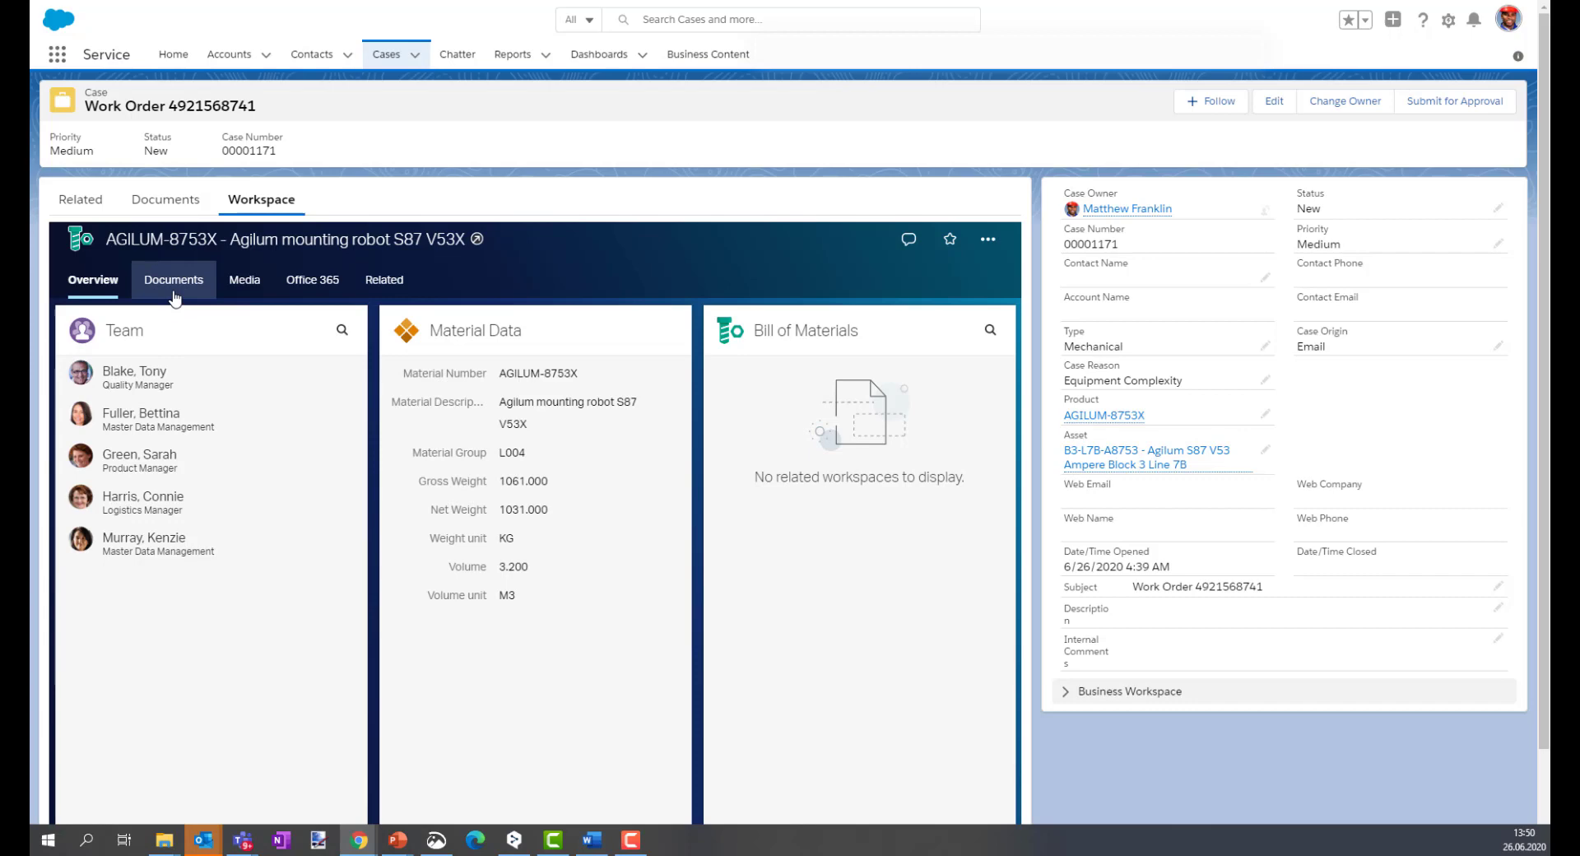
{"action": "left_click", "coordinate": [171, 279]}
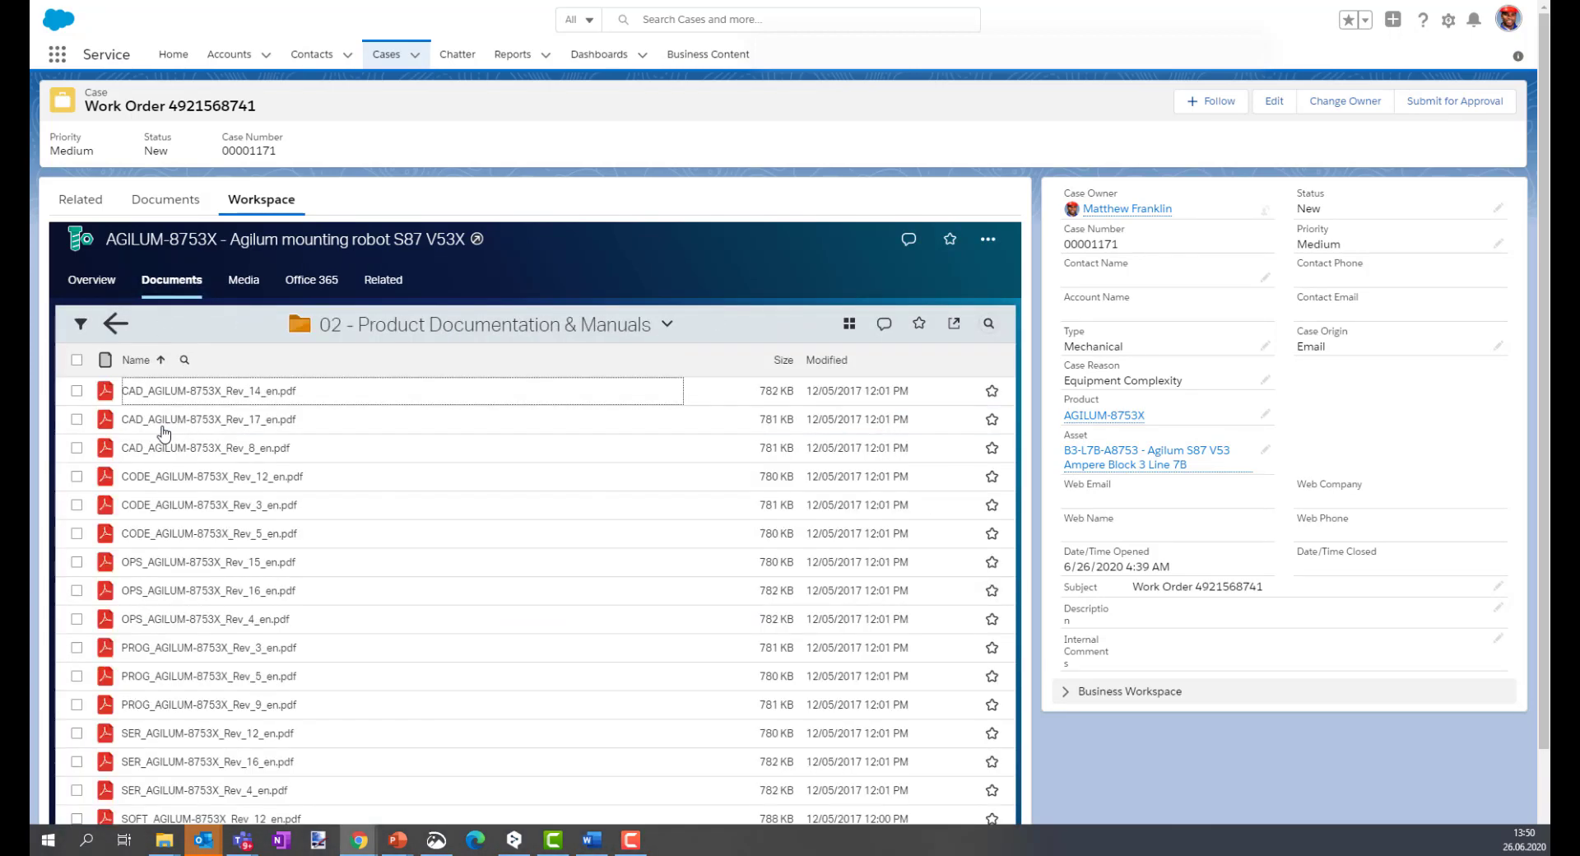
{"action": "left_click", "coordinate": [986, 239]}
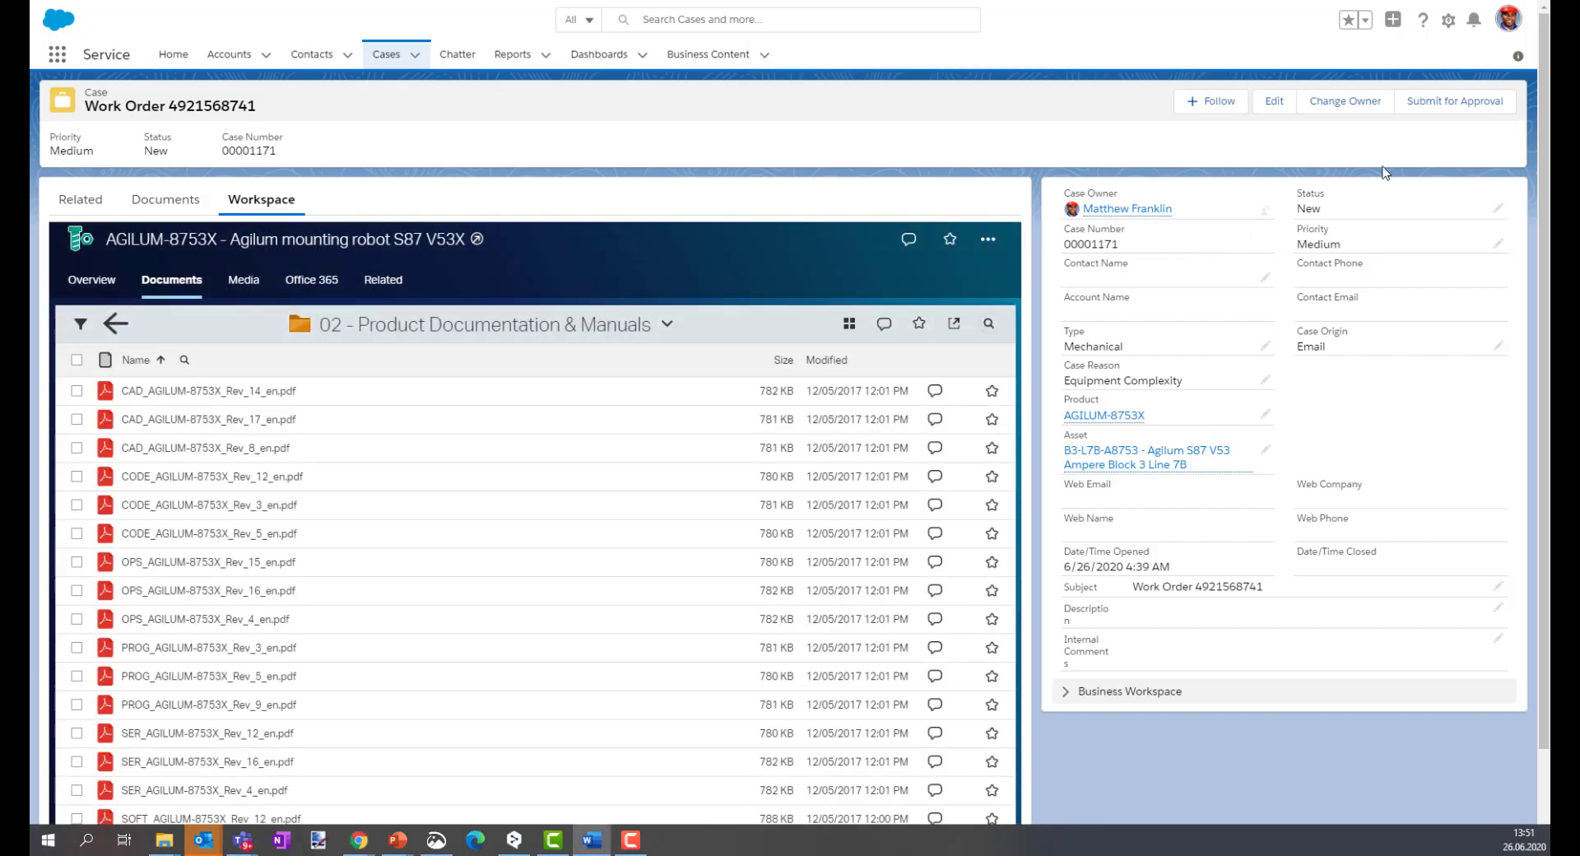
- Submit the case for approval with the comment 'Work completed. Diagnosis documents uploaded...'
{"action": "left_click", "coordinate": [1455, 101]}
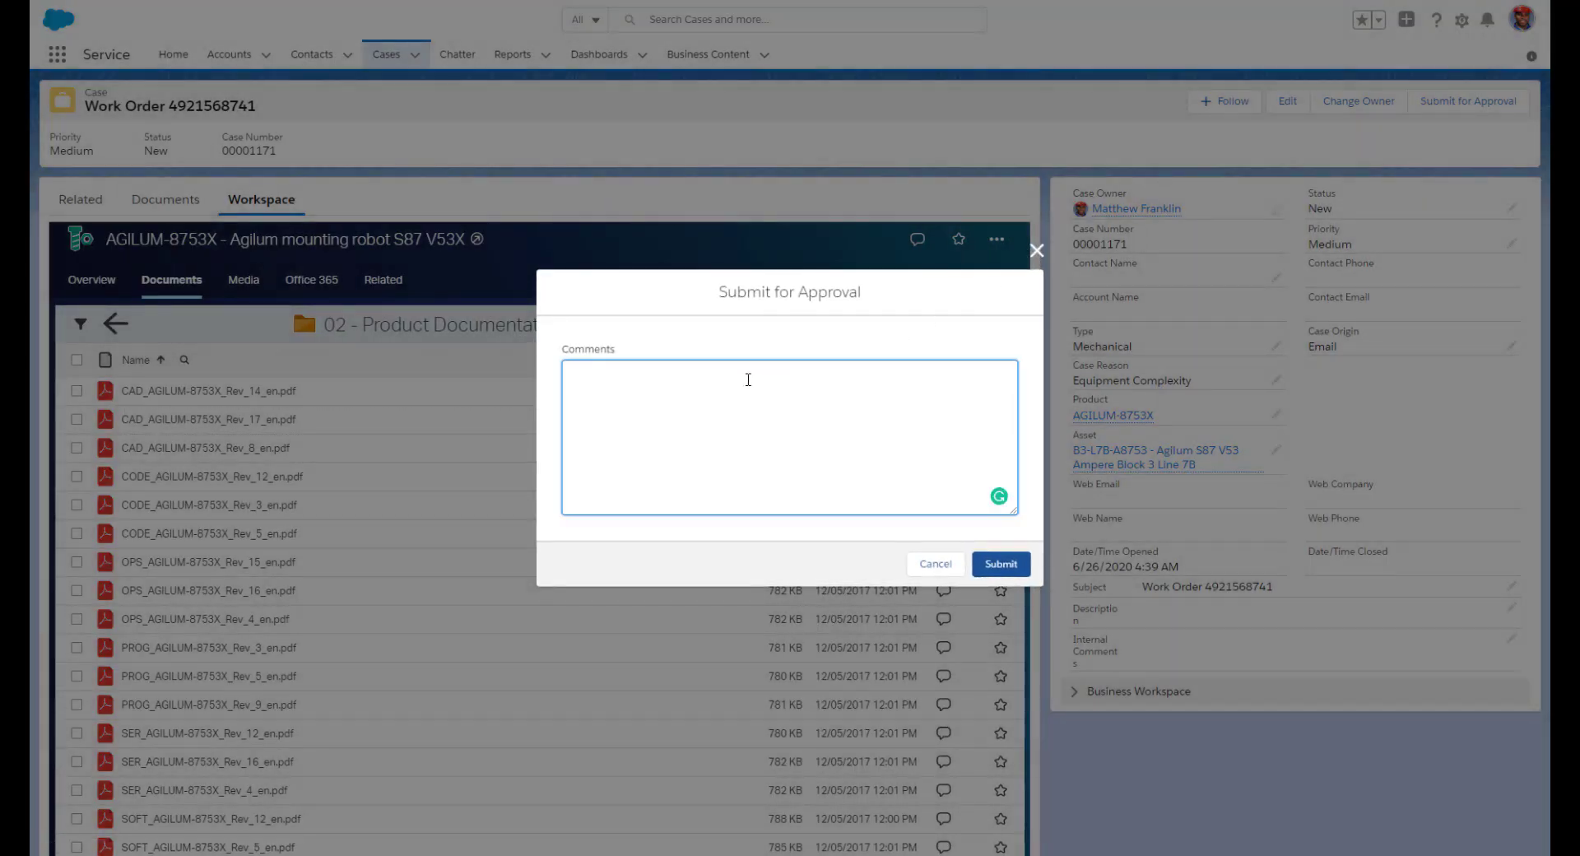
{"action": "type", "text": "Work completed. Diagnosis documents uploaded. I will capture the job completion report for your approval in a minute."}
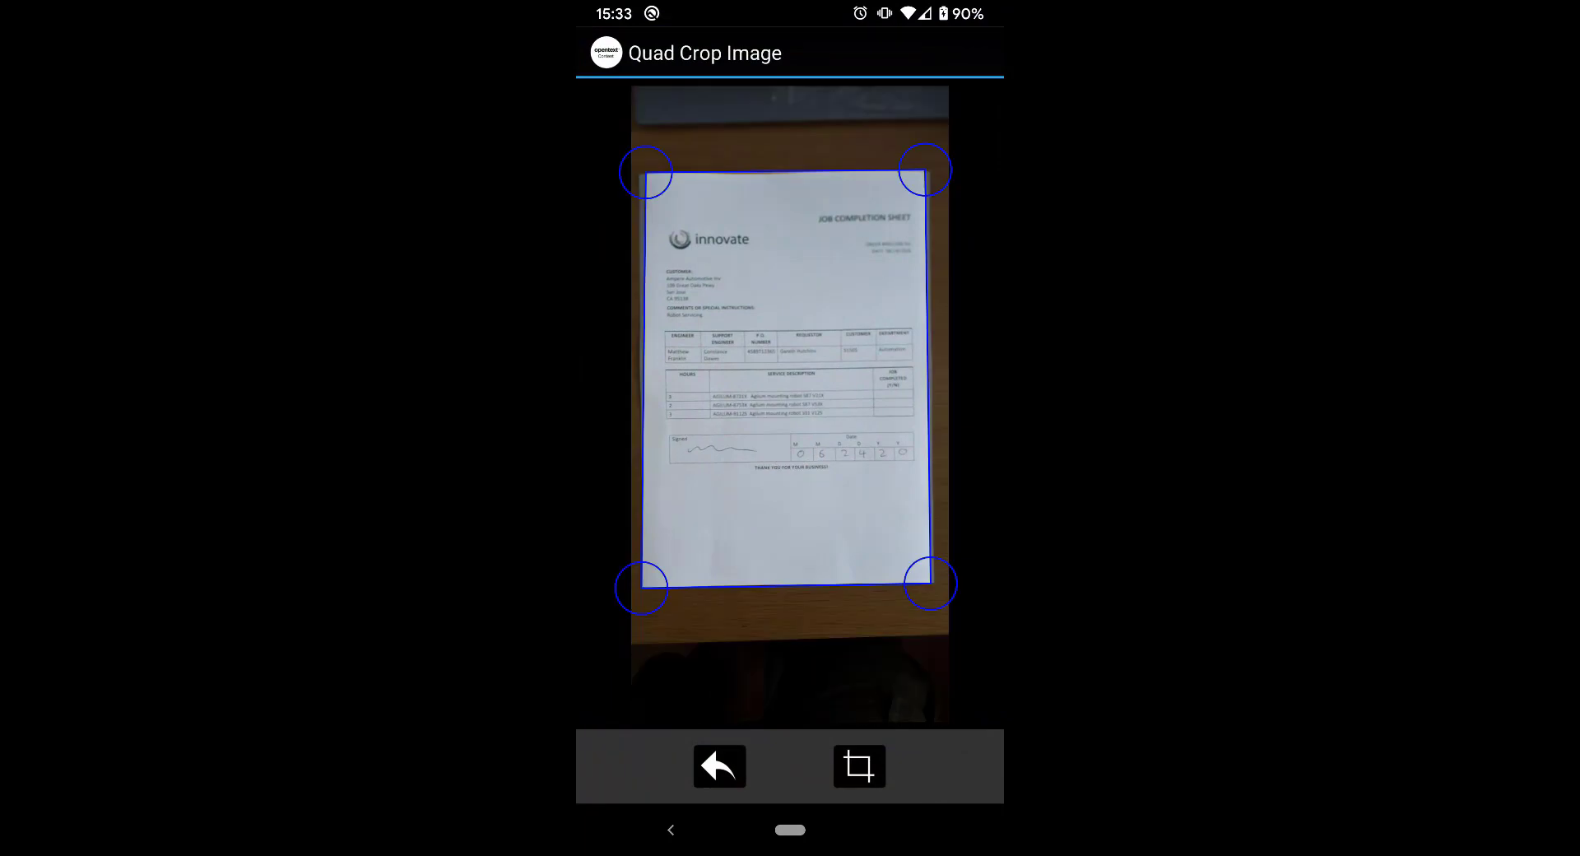
- Crop the photographed job completion sheet and send it as a JobSheet document
{"action": "left_click", "coordinate": [859, 765]}
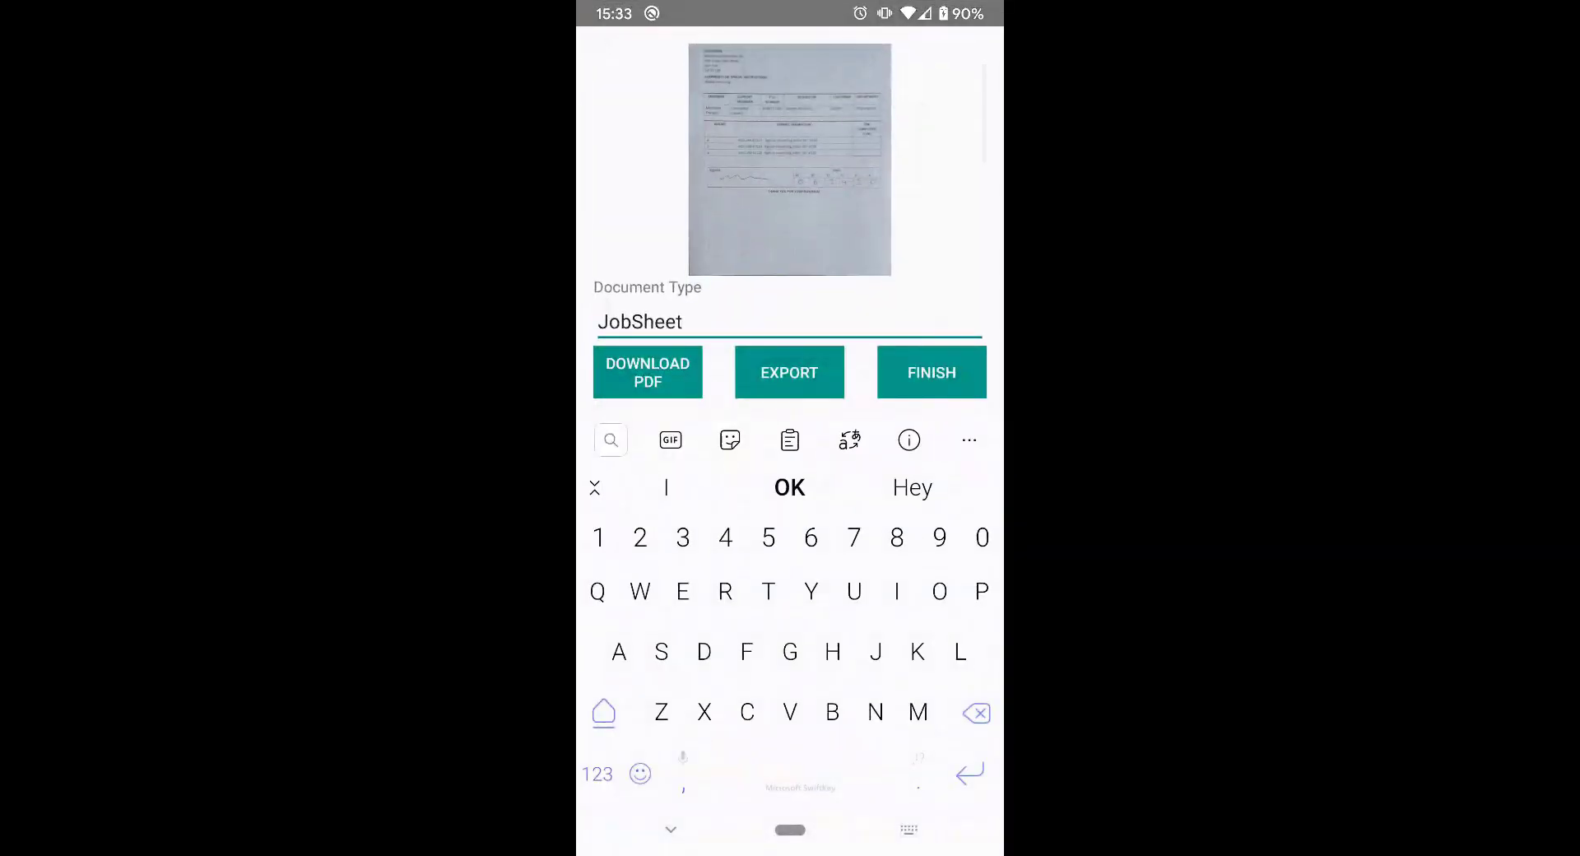
{"action": "left_click", "coordinate": [930, 372]}
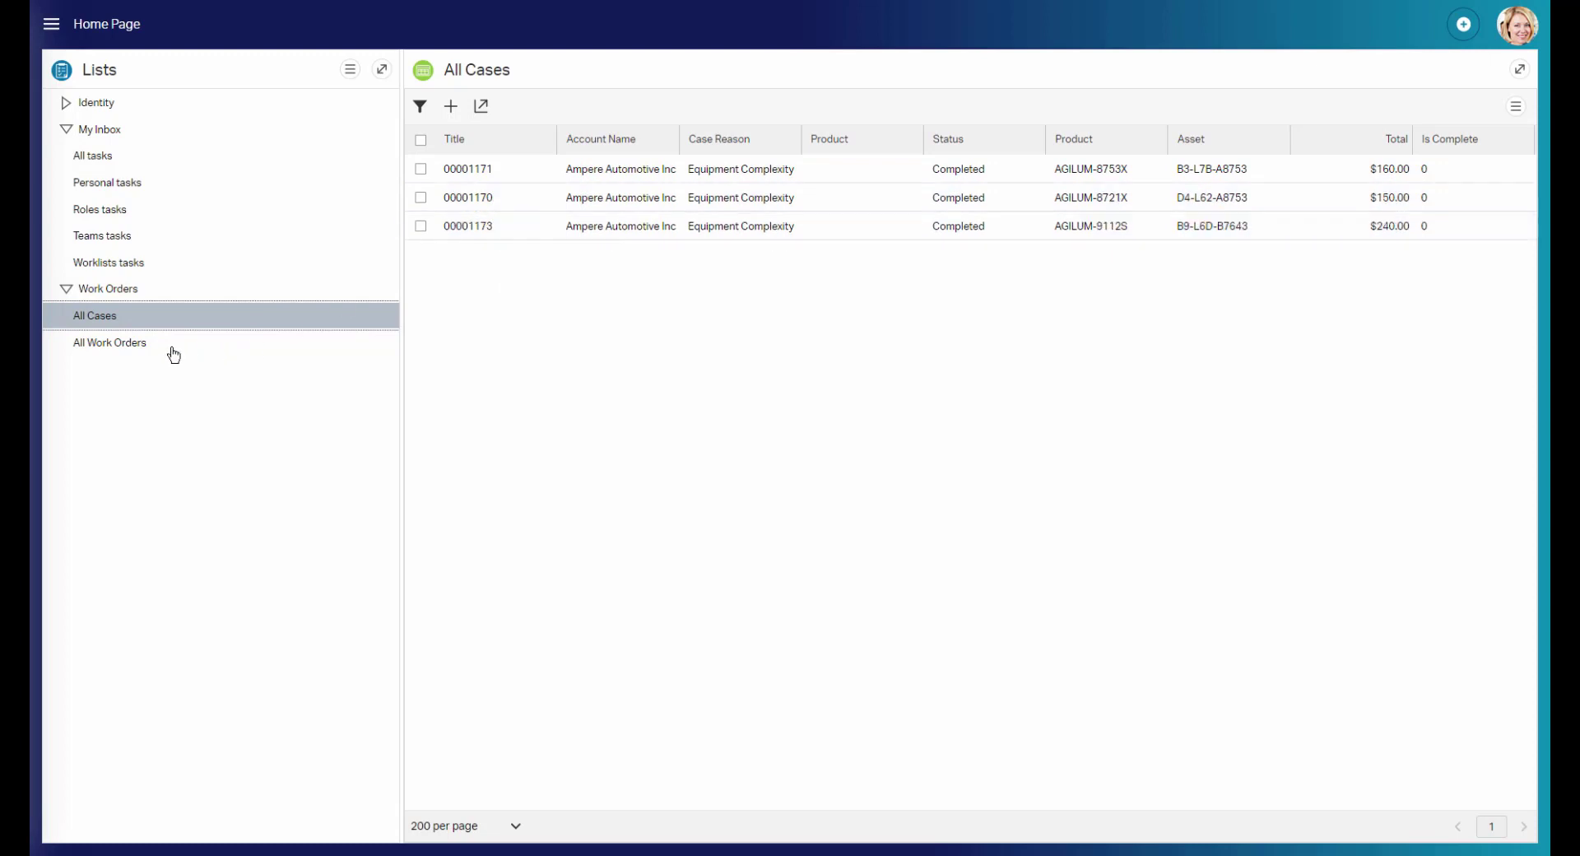
- From All Work Orders open the Ampere Inc order and its Job Completion Report folder
{"action": "left_click", "coordinate": [110, 343]}
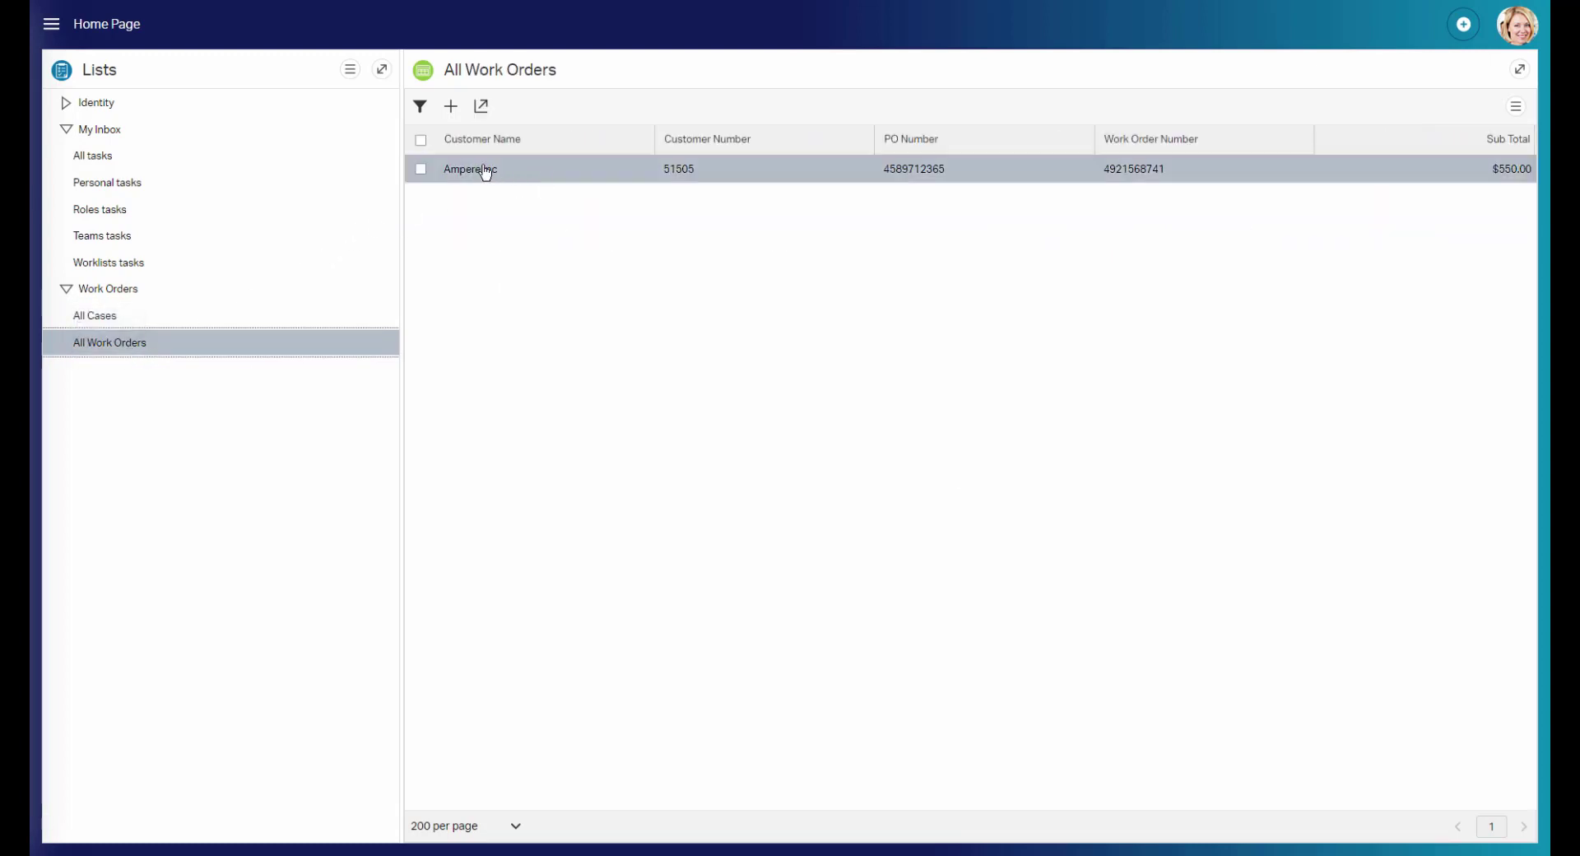
{"action": "left_click", "coordinate": [469, 168]}
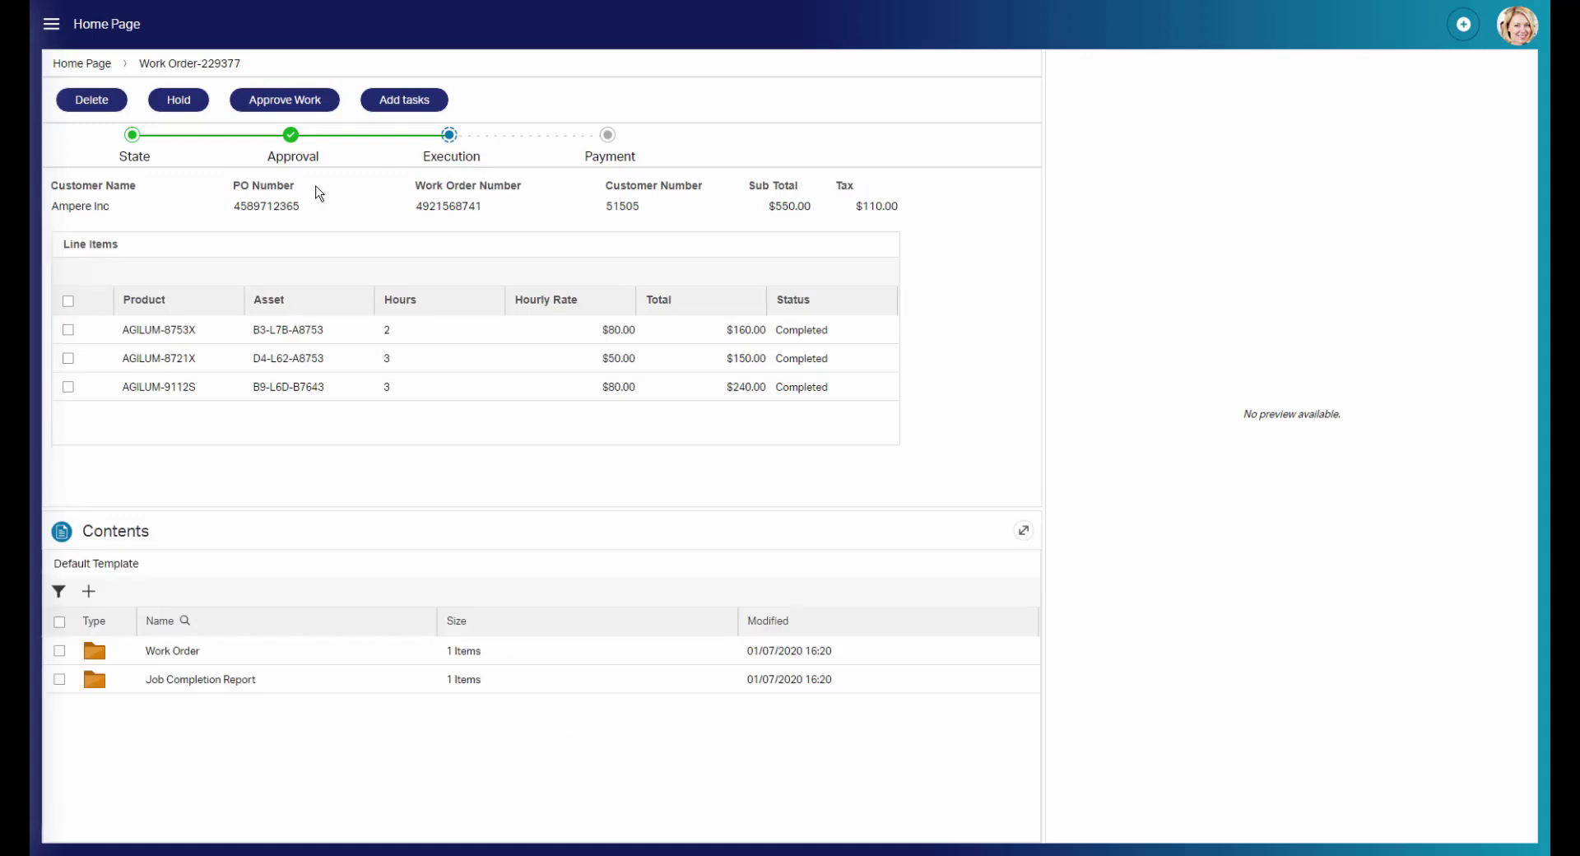
{"action": "mouse_move", "coordinate": [459, 159]}
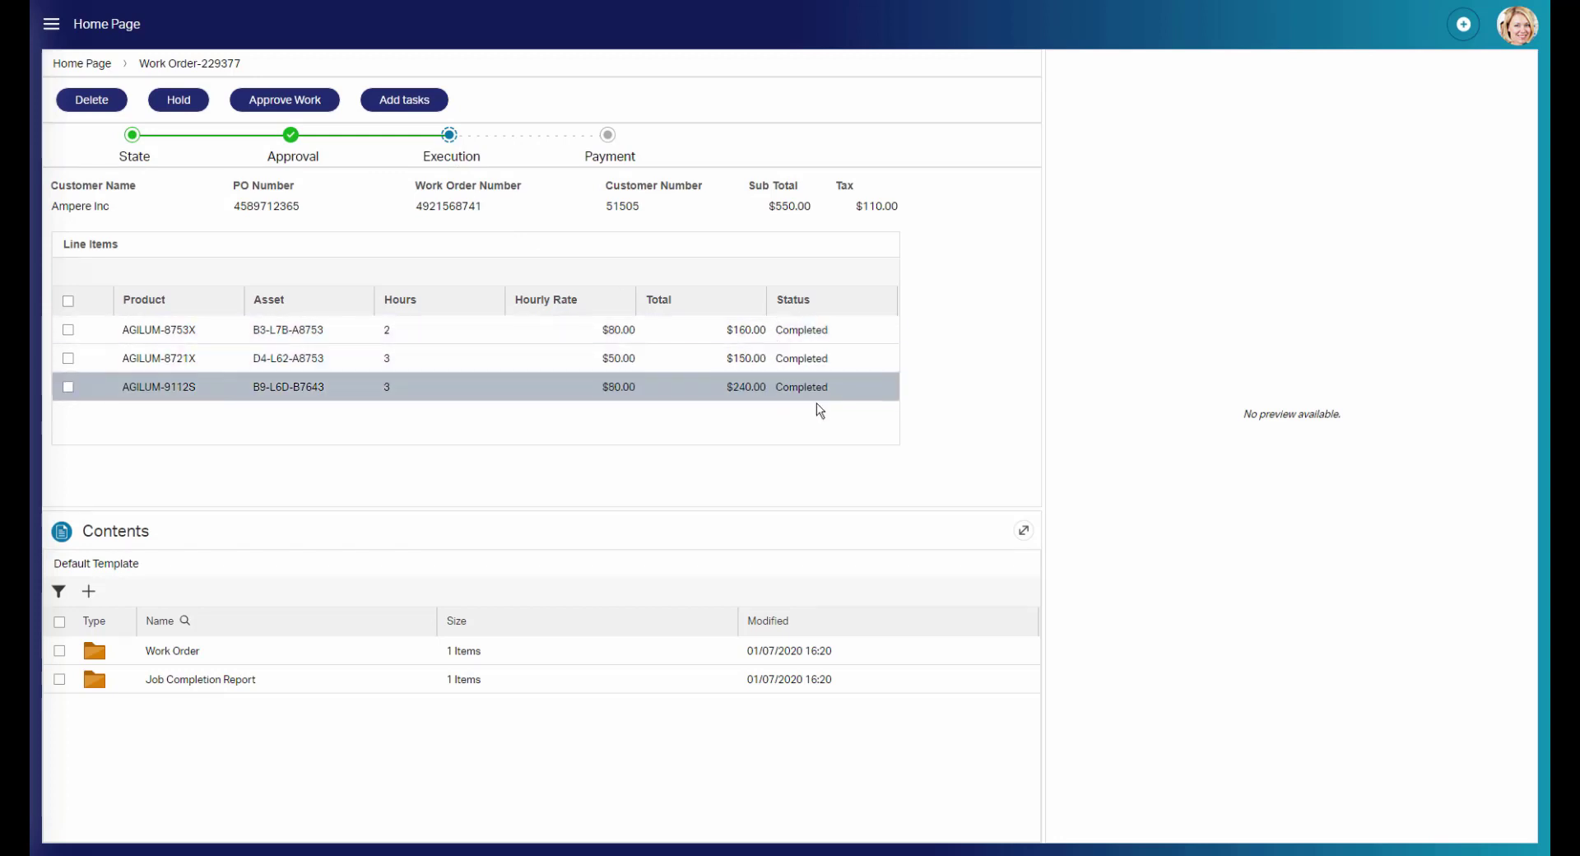
{"action": "left_click", "coordinate": [199, 678]}
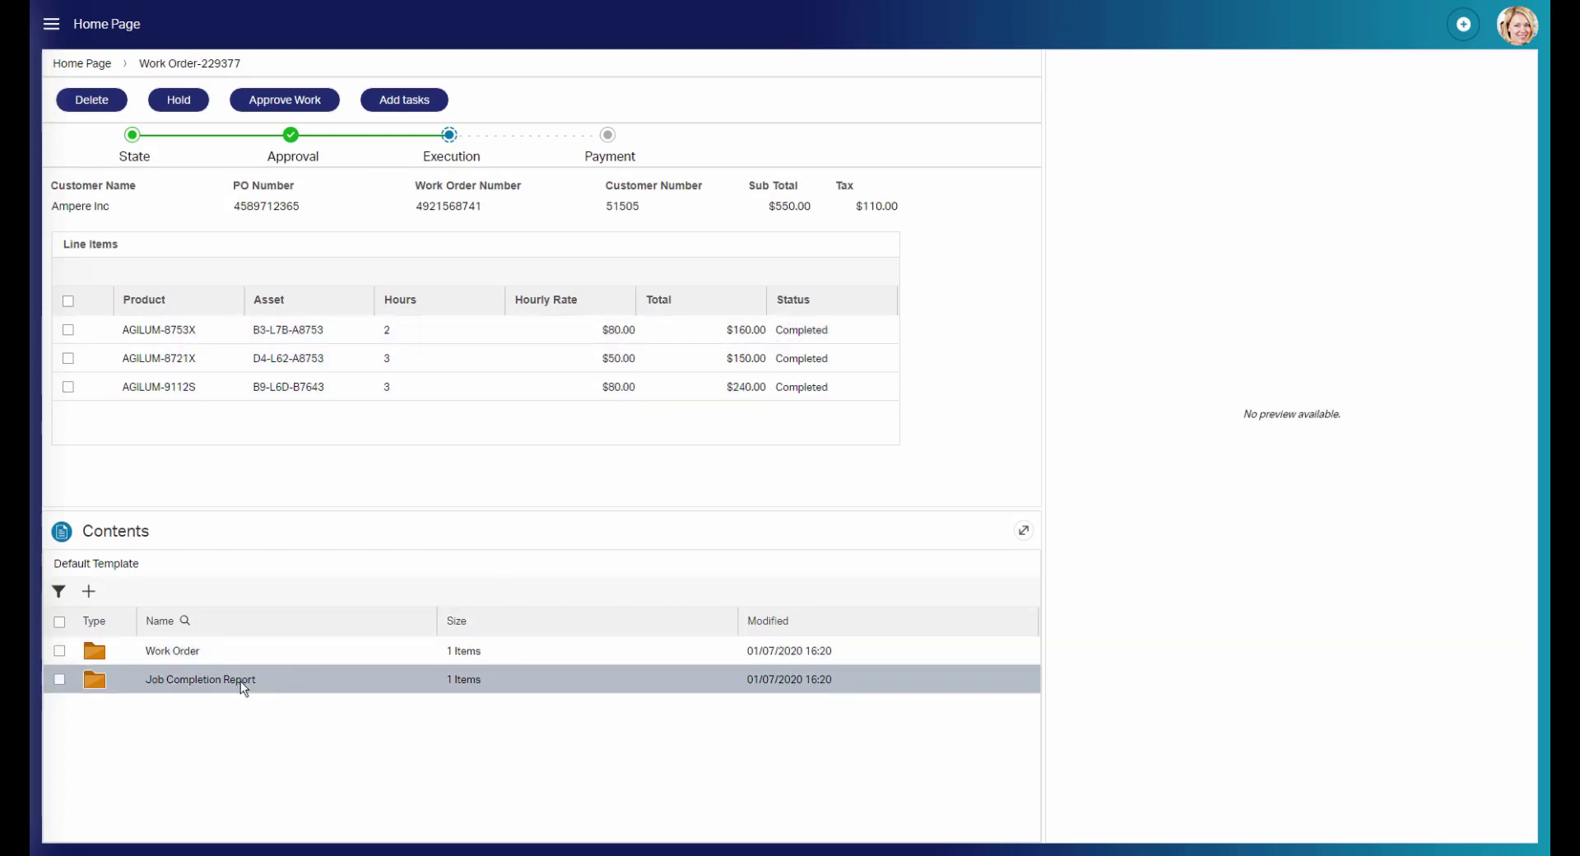
{"action": "double_click", "coordinate": [199, 678]}
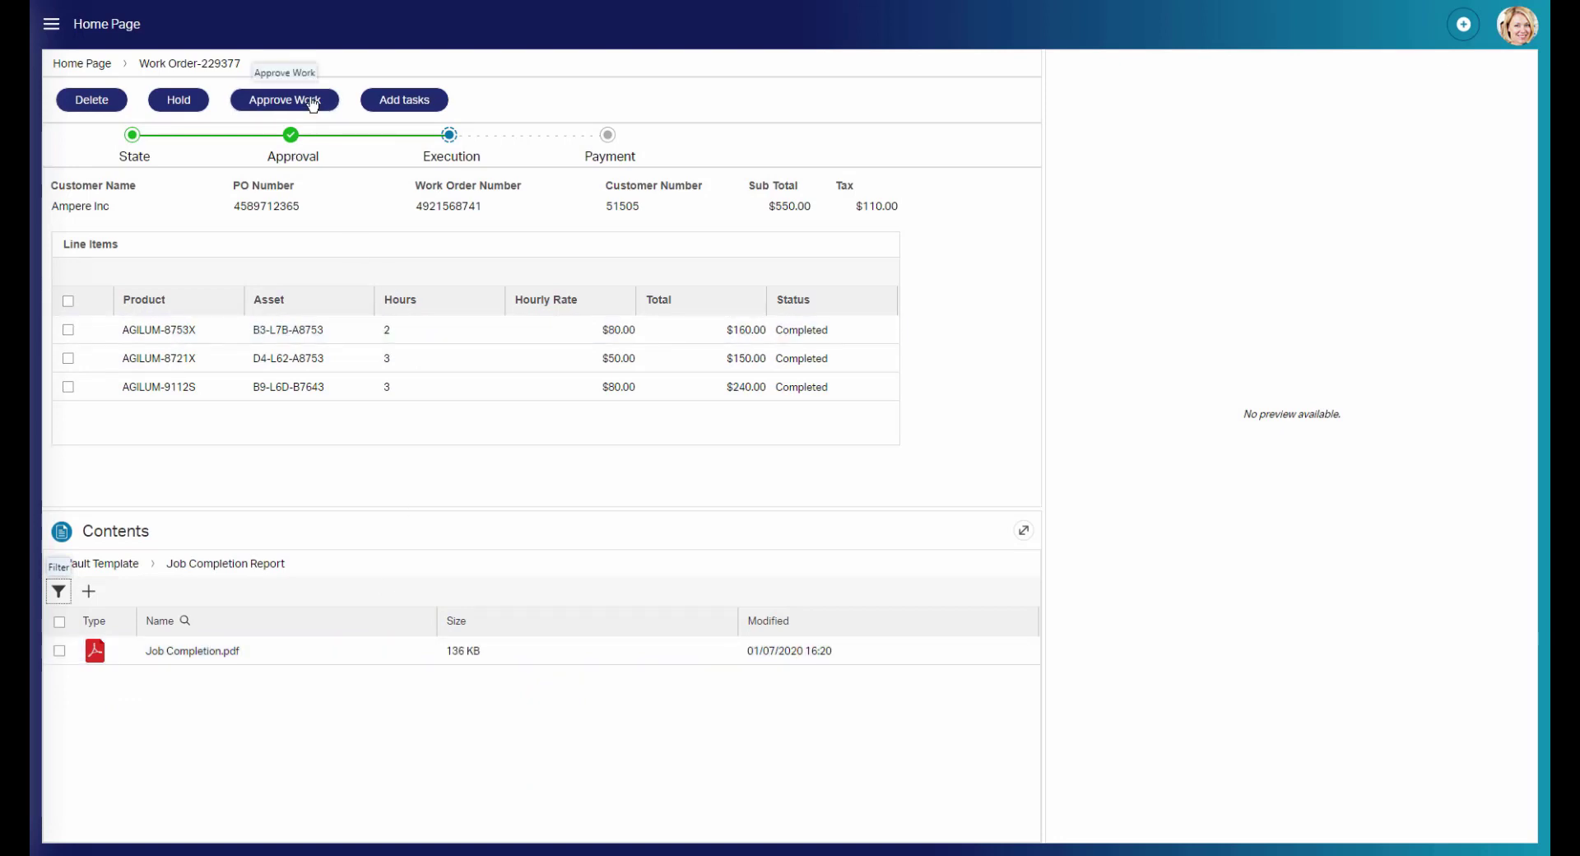
{"action": "left_click", "coordinate": [285, 100]}
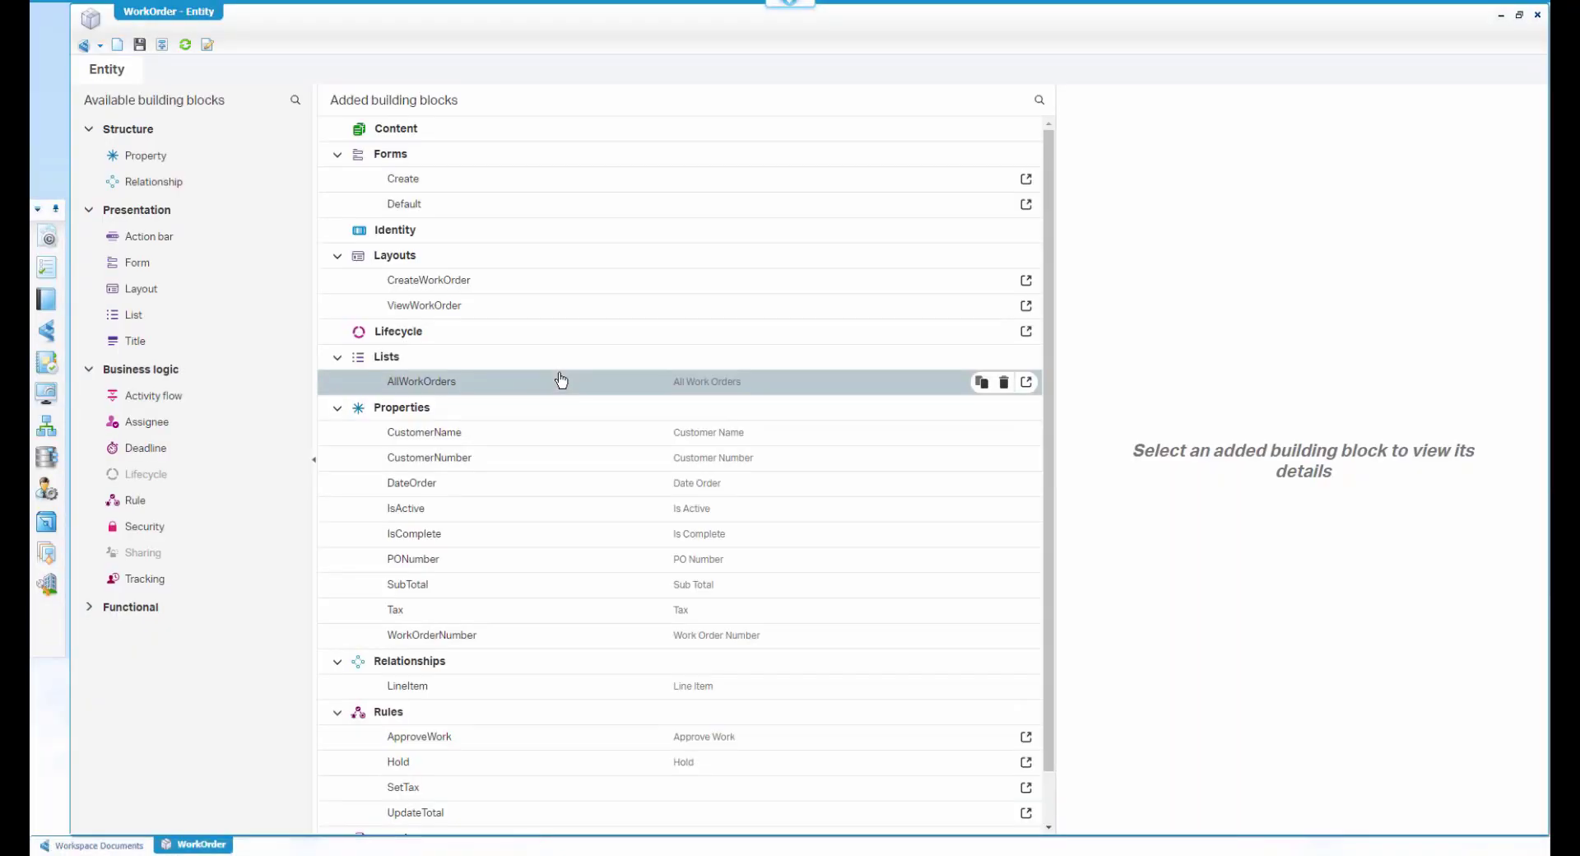
- Open the WorkOrder lifecycle model showing Validation, Approval, Execution and Payment states
{"action": "left_click", "coordinate": [1026, 334]}
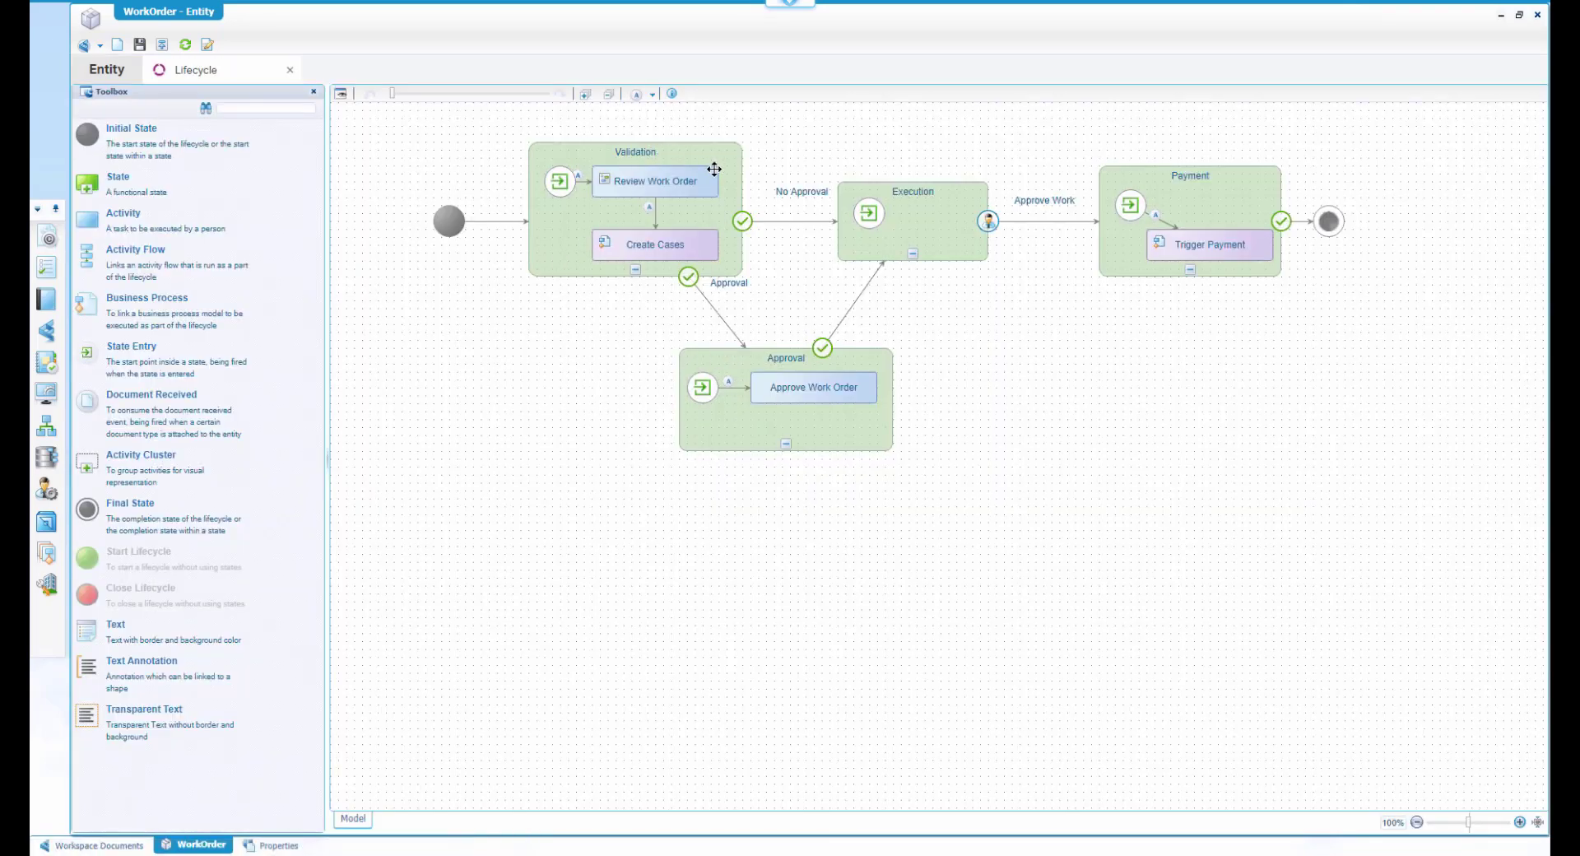
{"action": "mouse_move", "coordinate": [706, 242]}
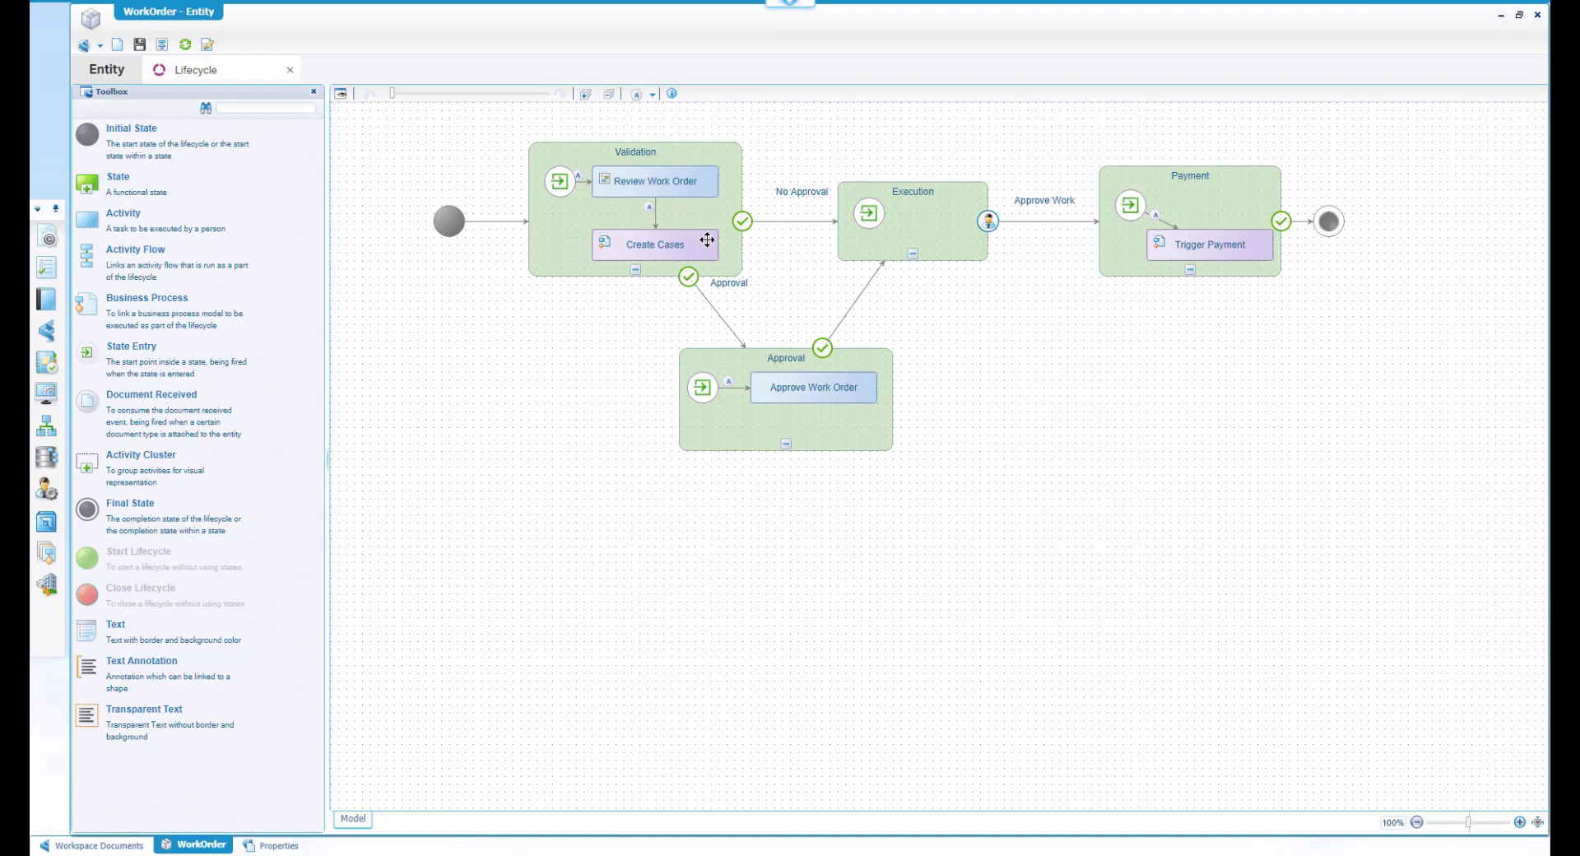
{"action": "mouse_move", "coordinate": [726, 265]}
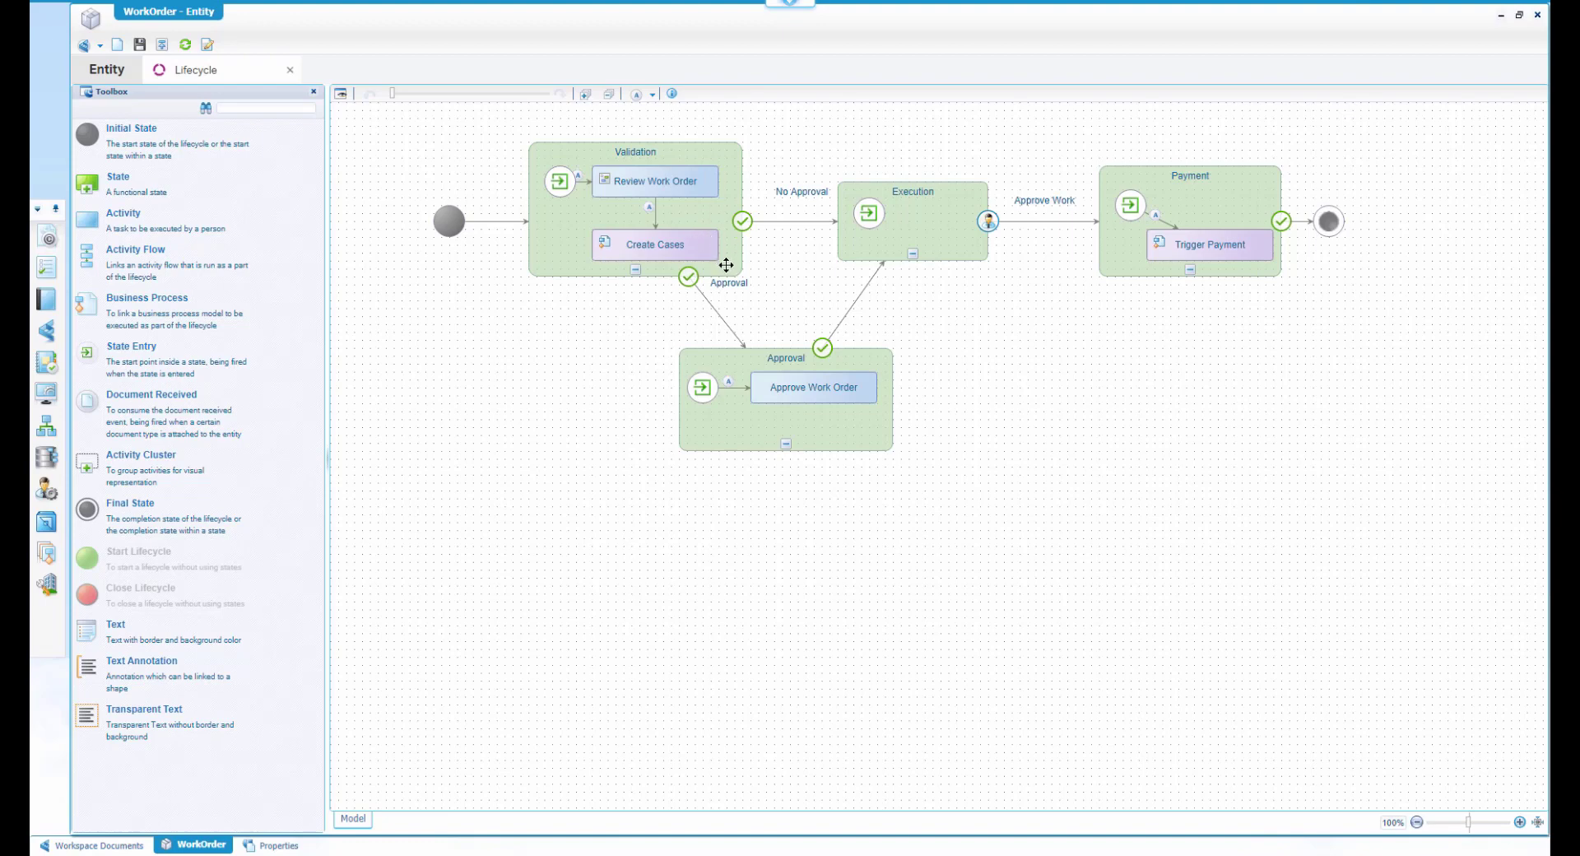
{"action": "mouse_move", "coordinate": [749, 357]}
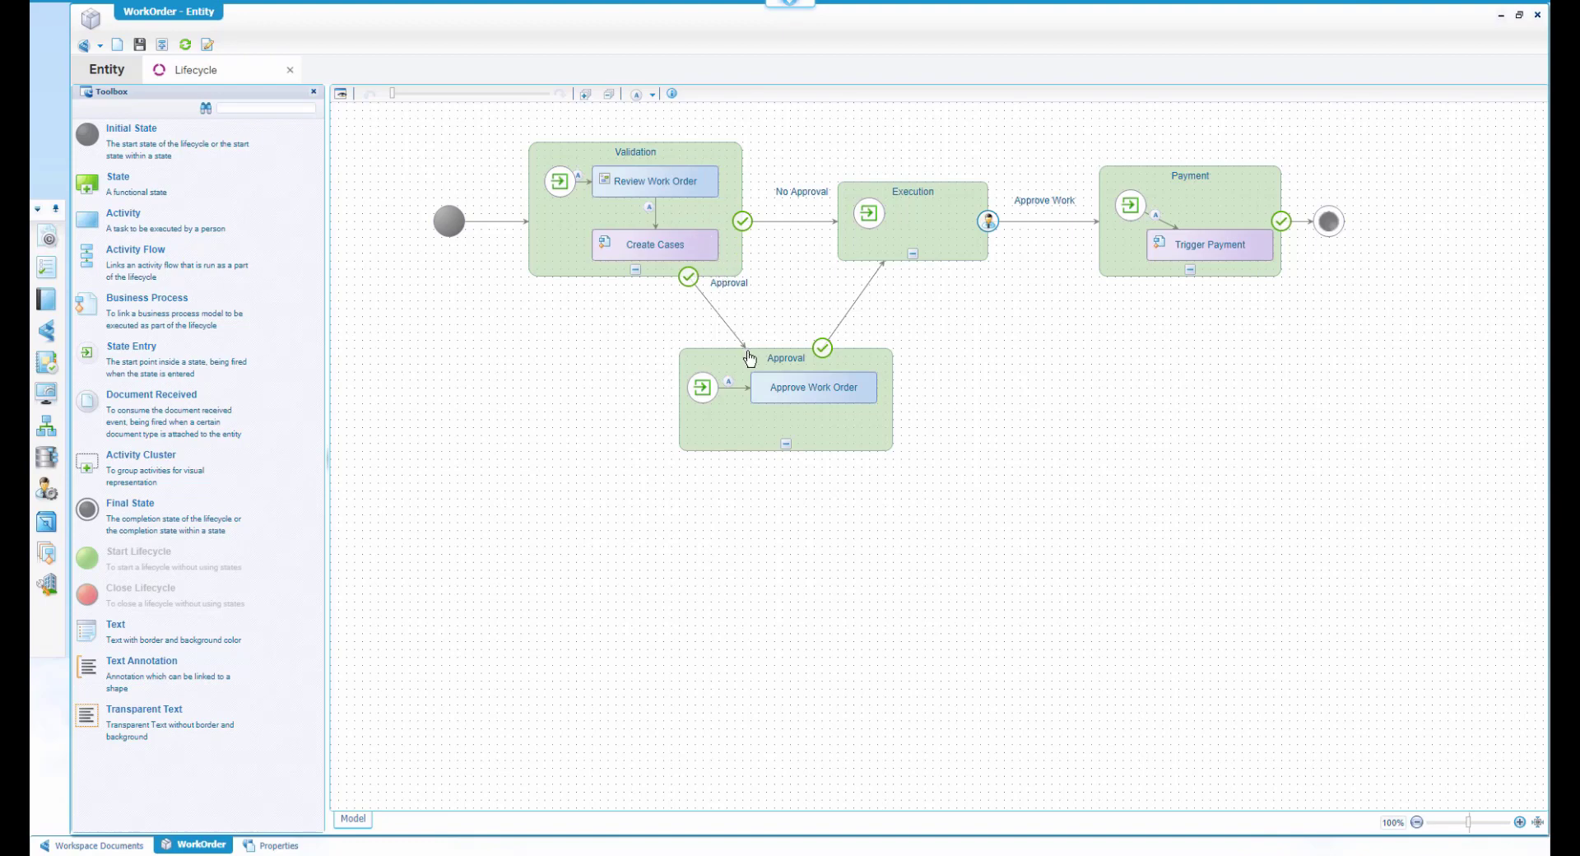
{"action": "mouse_move", "coordinate": [727, 339]}
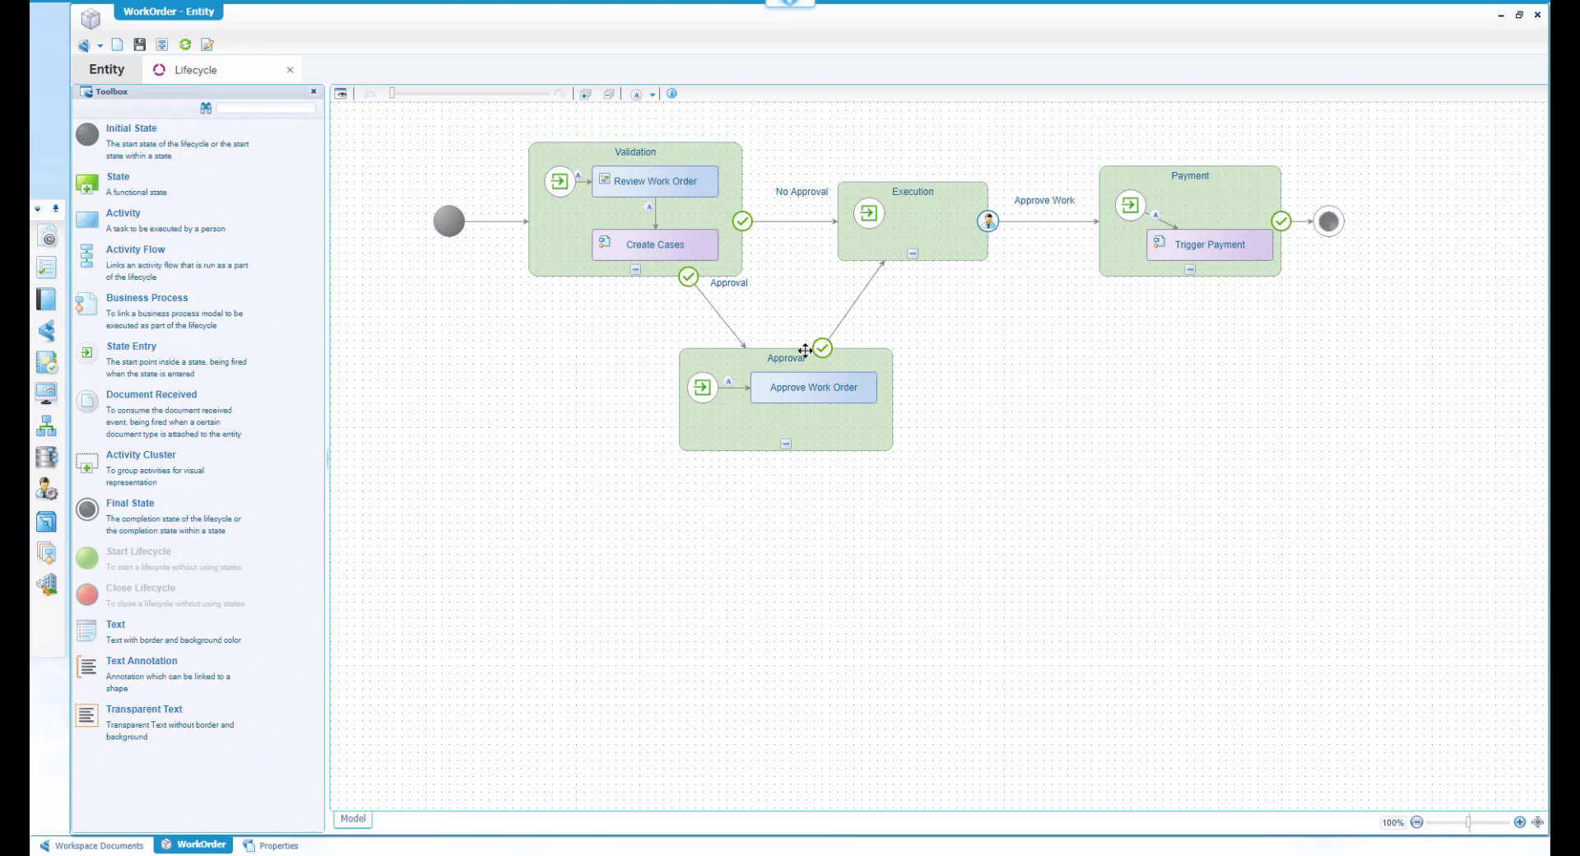
{"action": "mouse_move", "coordinate": [904, 232]}
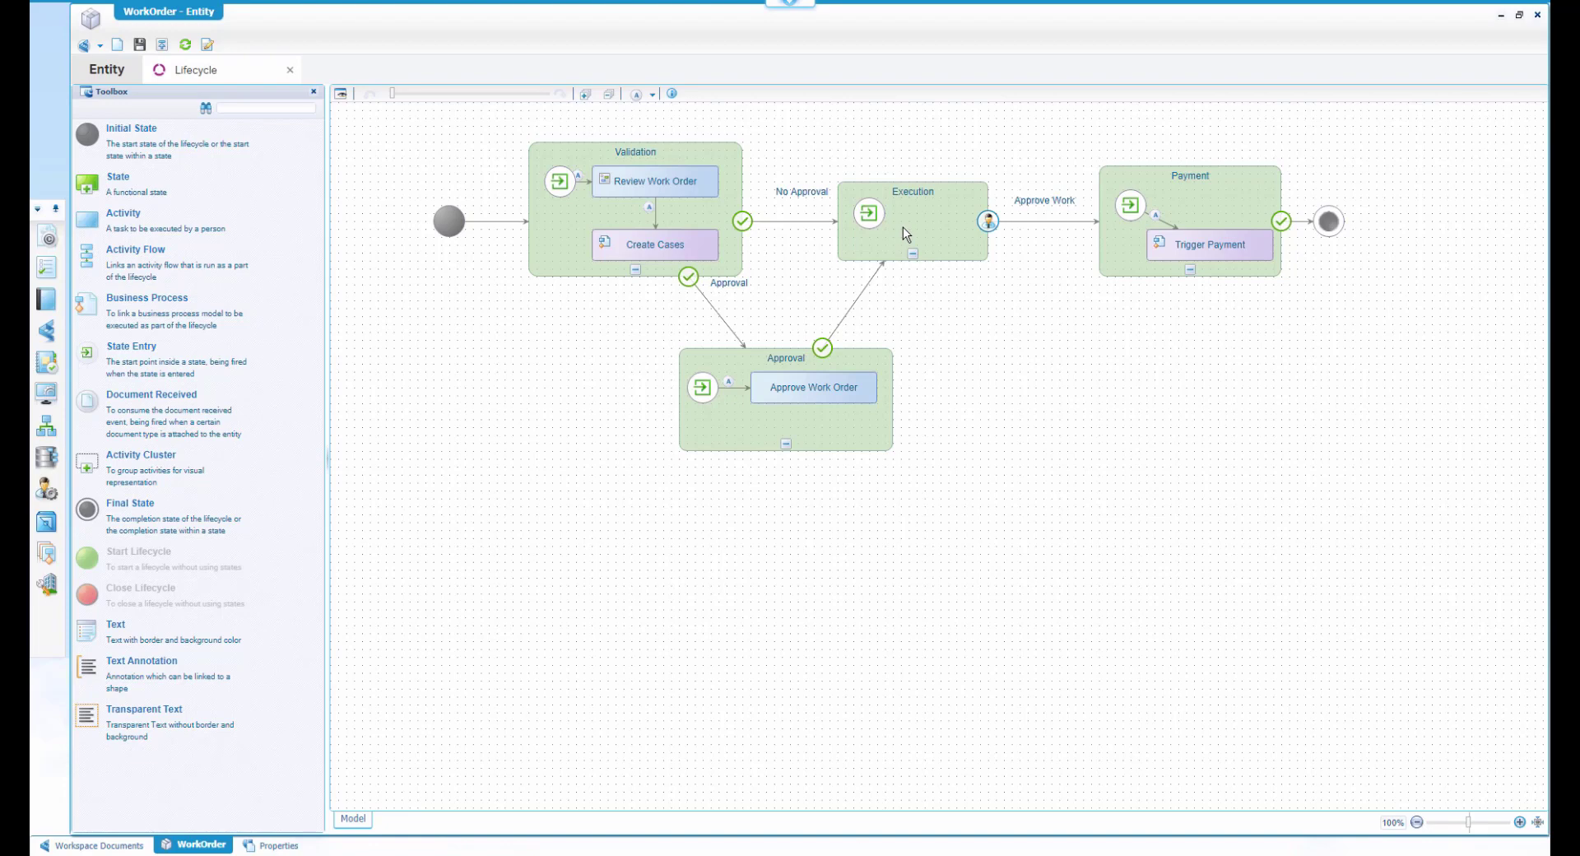
{"action": "mouse_move", "coordinate": [966, 239]}
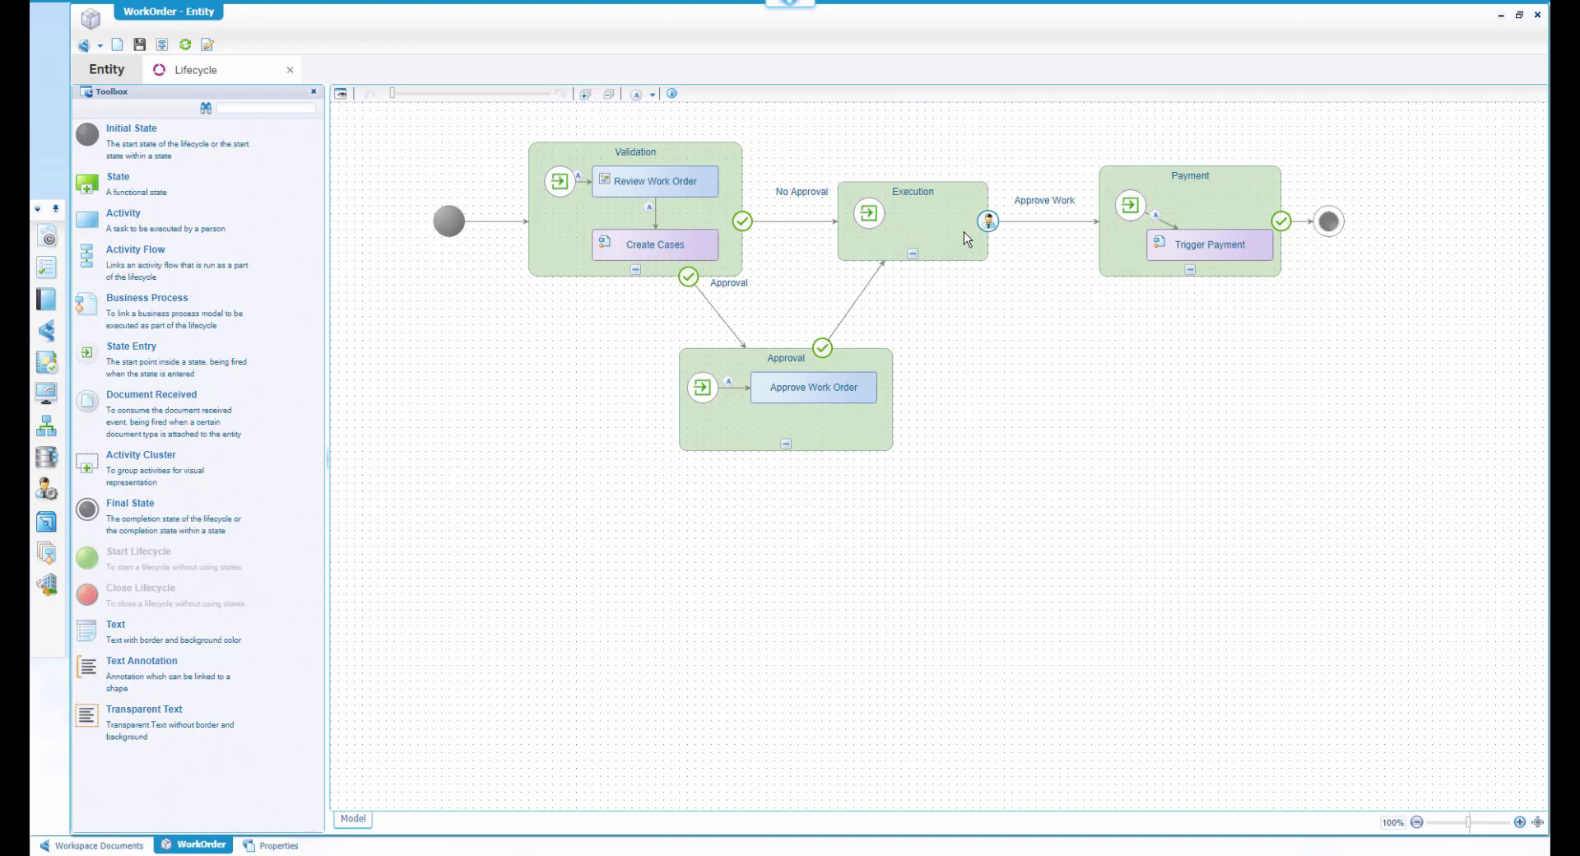
{"action": "mouse_move", "coordinate": [988, 222]}
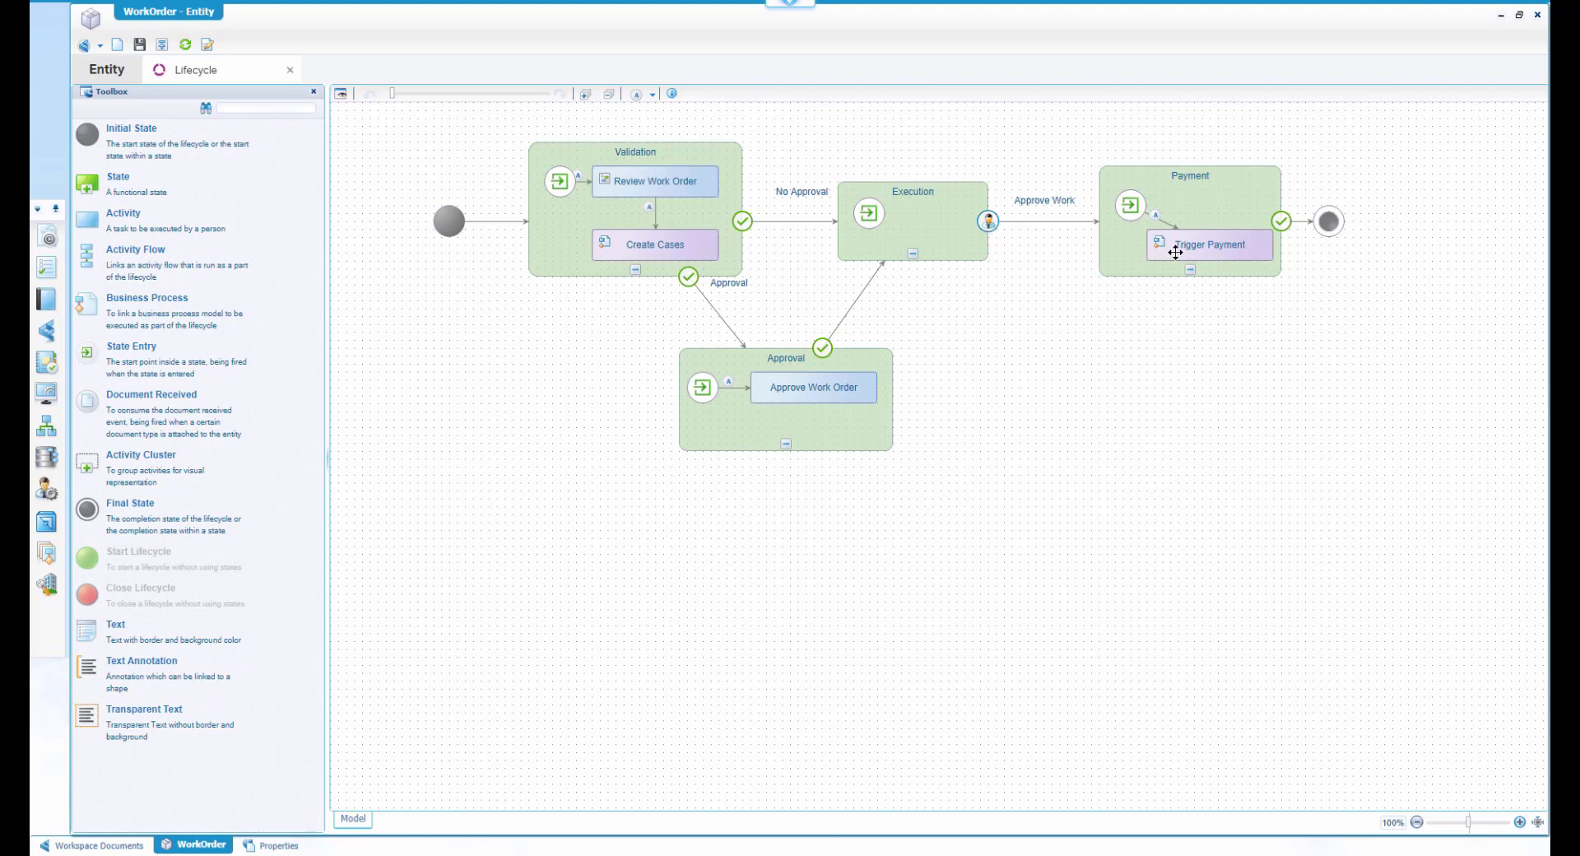
{"action": "mouse_move", "coordinate": [138, 806]}
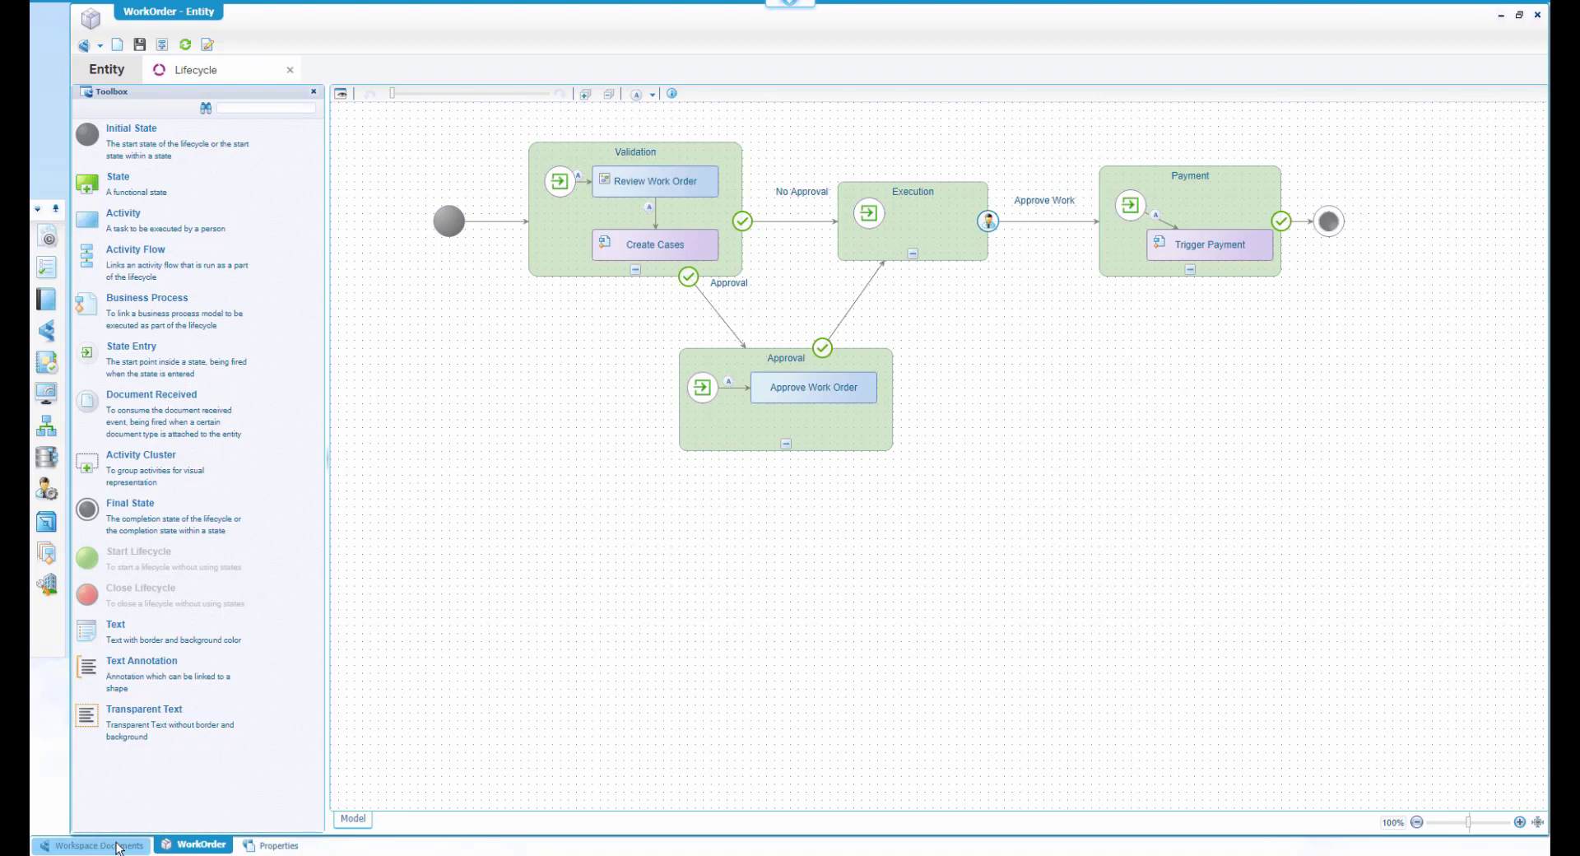
{"action": "left_click", "coordinate": [89, 846]}
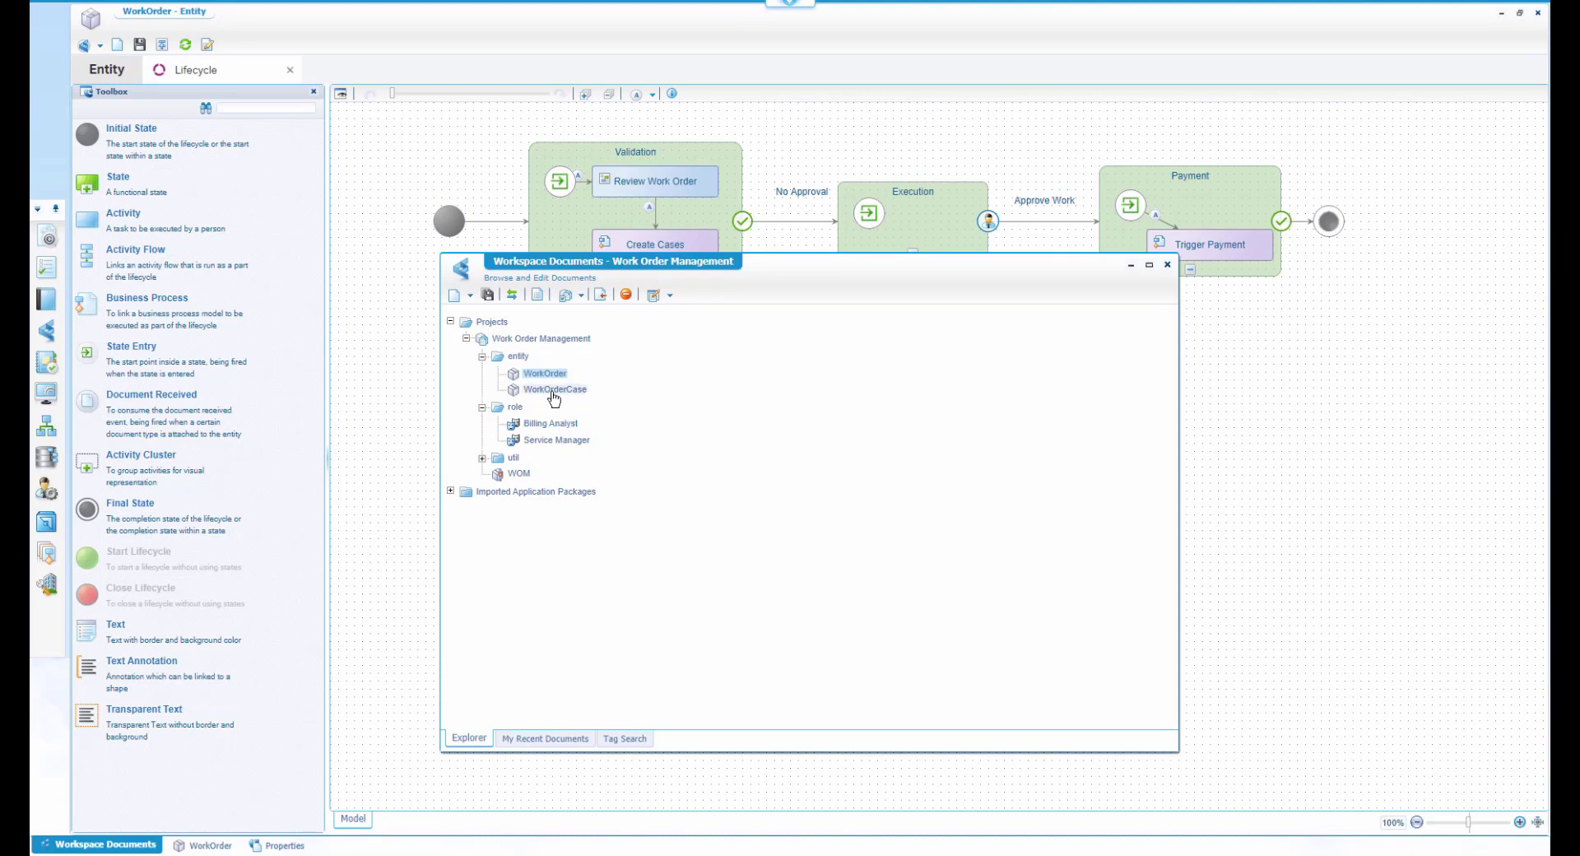
- Show the WorkOrderCase Business workspace block storing CaseNumber and WorkOrderNumber as metadata
{"action": "double_click", "coordinate": [555, 390]}
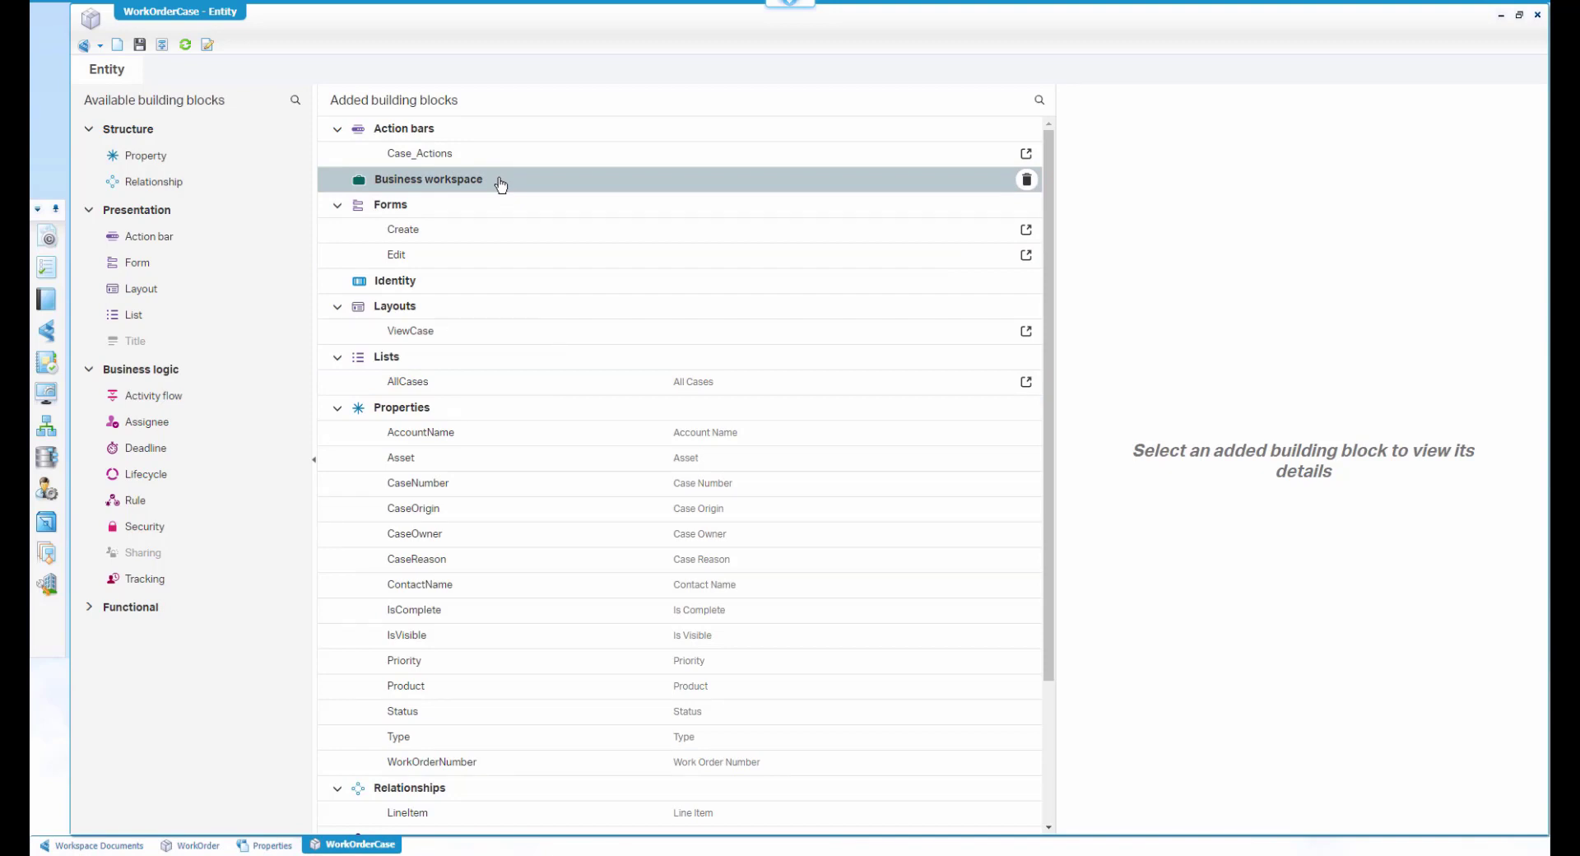
{"action": "left_click", "coordinate": [428, 177]}
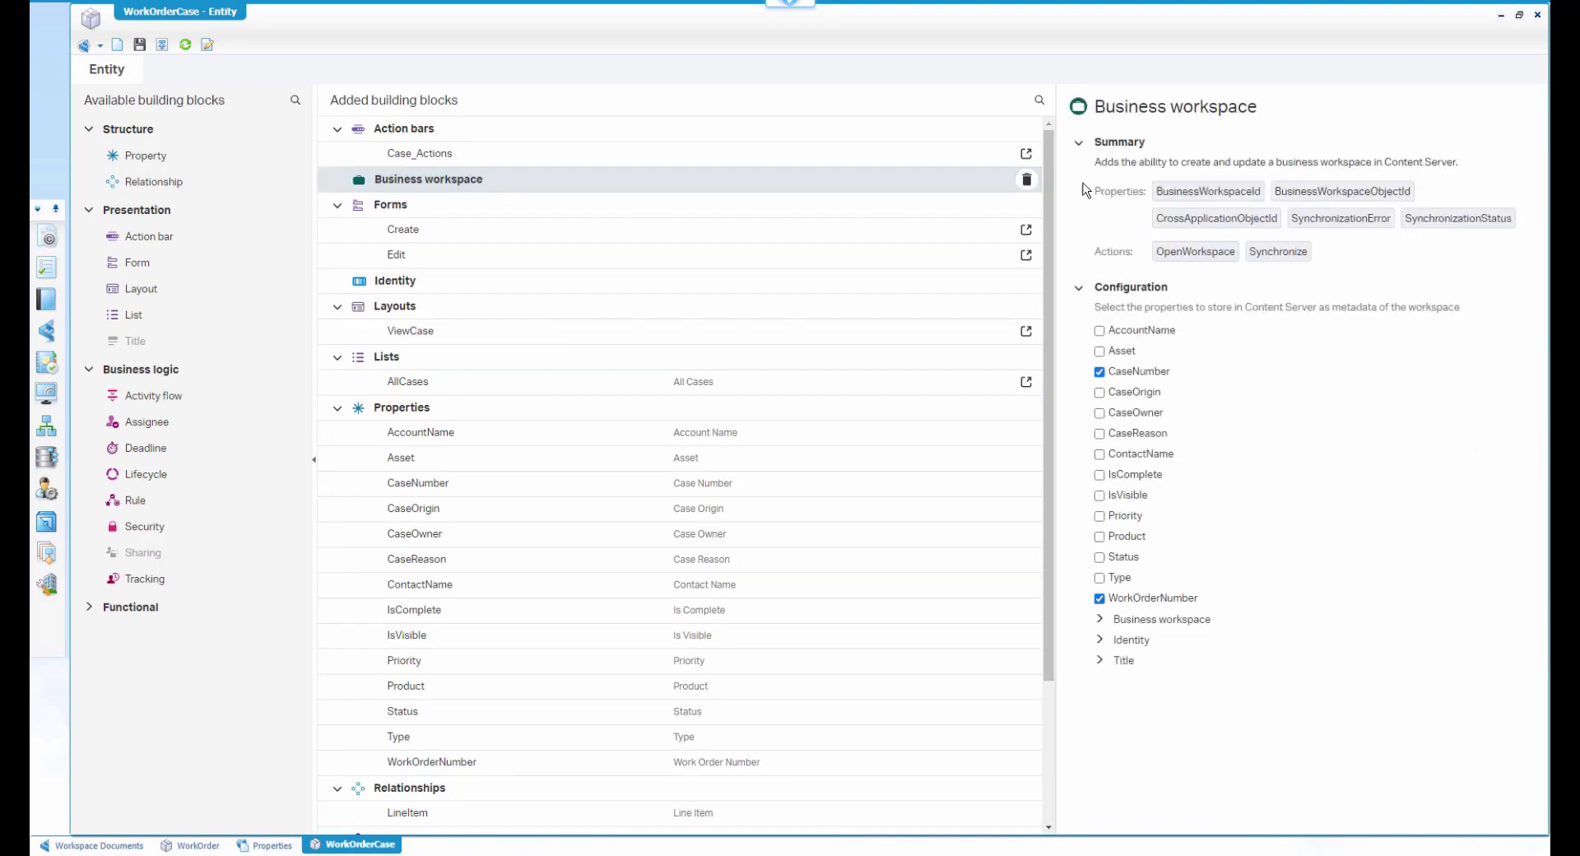
{"action": "mouse_move", "coordinate": [1295, 279]}
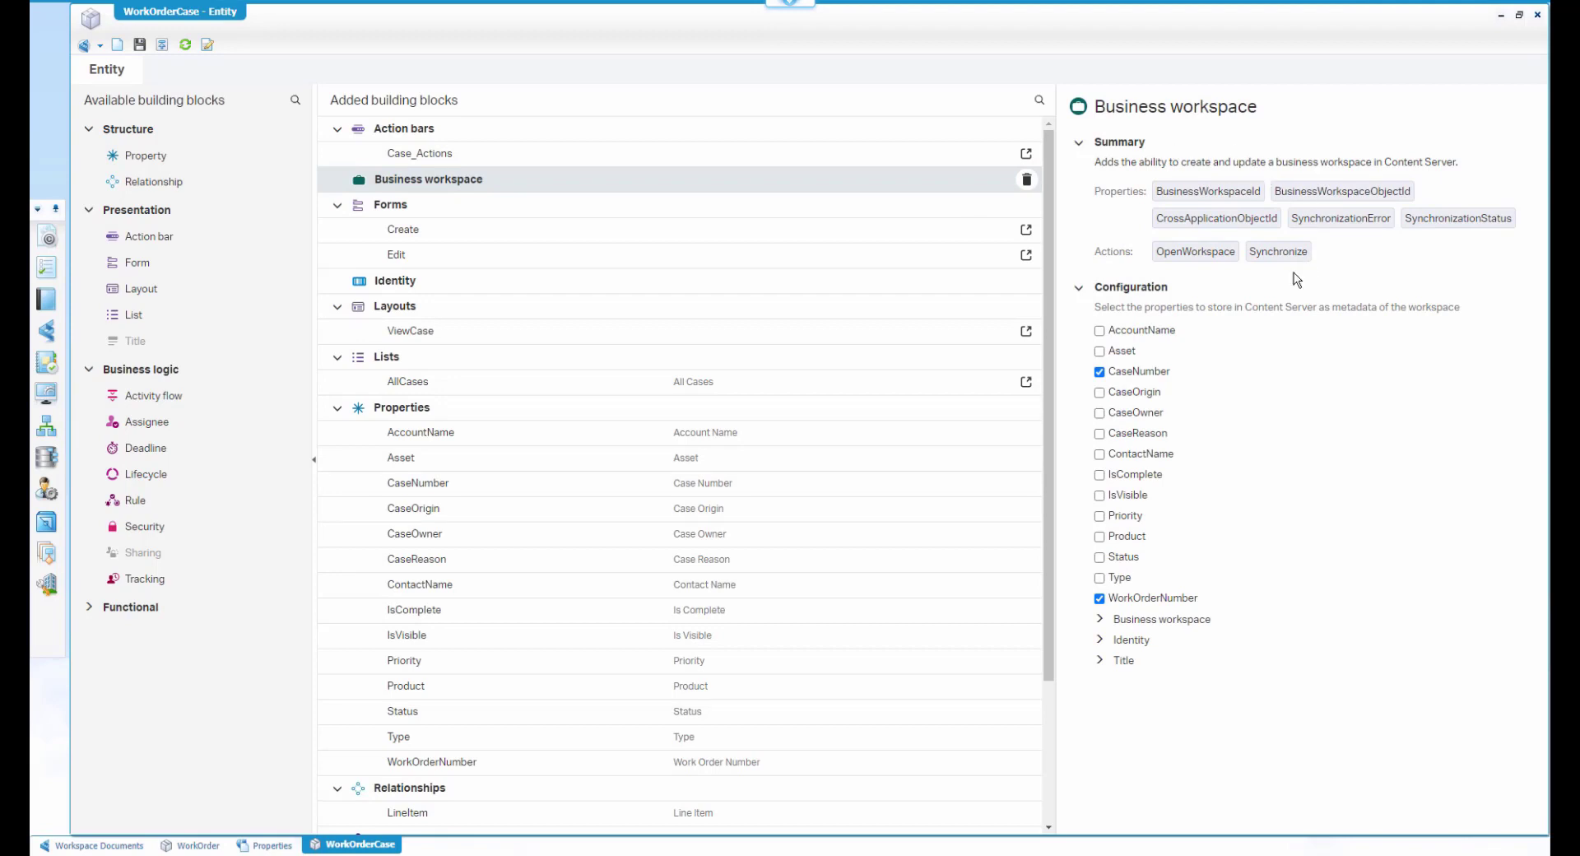
{"action": "mouse_move", "coordinate": [1271, 370]}
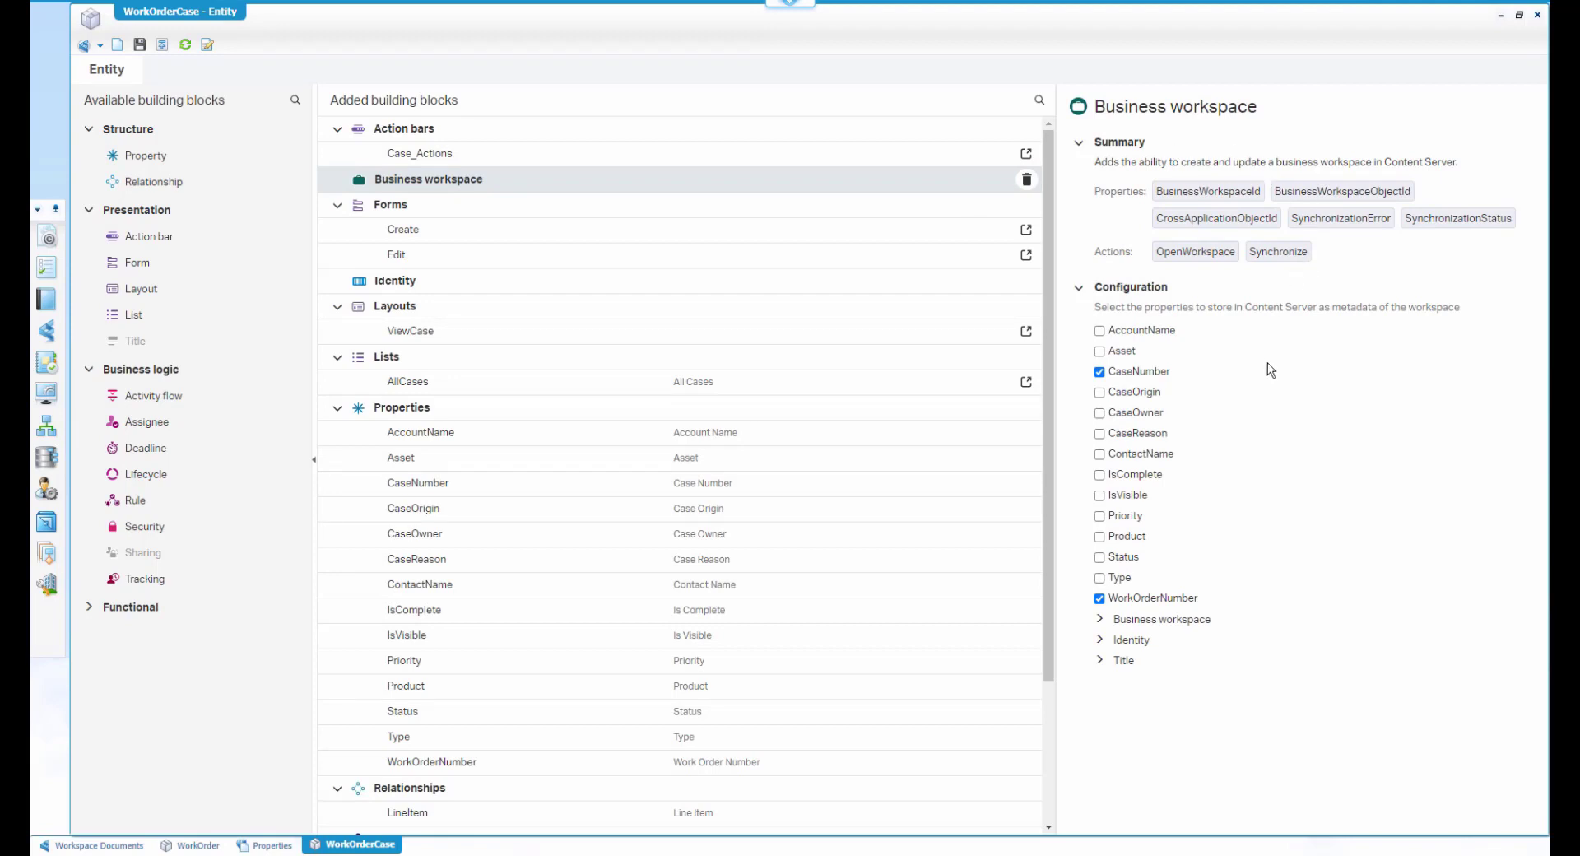